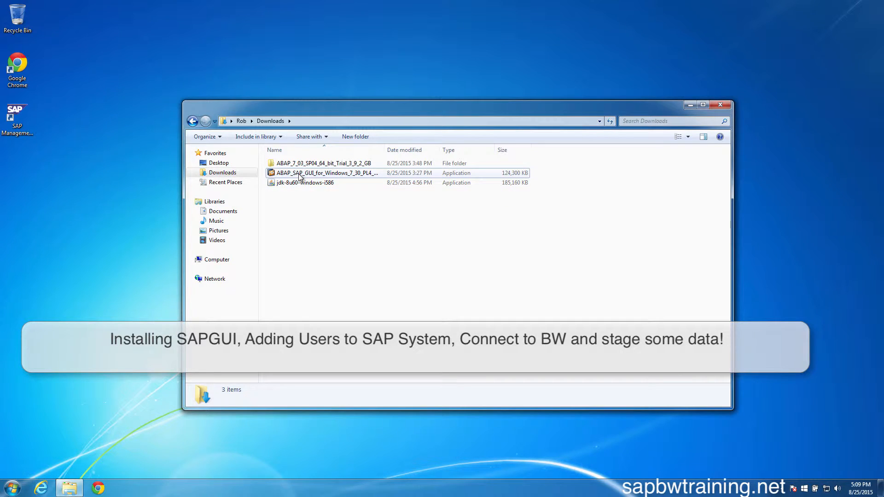
mouse_move(302, 175)
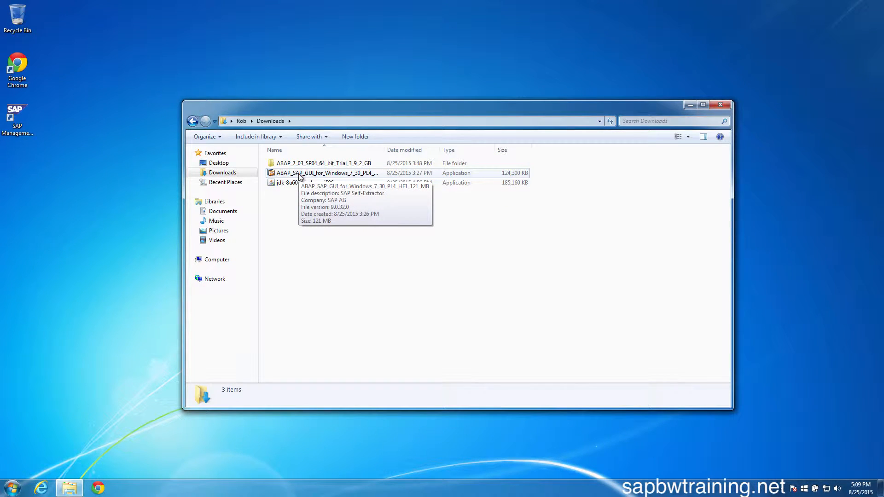
Bring up the context menu of the ABAP_SAP_GUI_for_Windows_7_30 self-extractor in Downloads
right_click(327, 173)
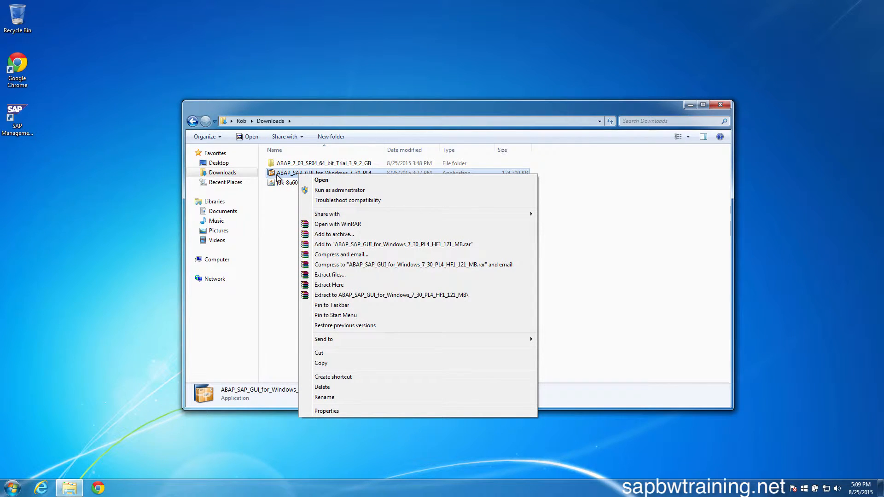
mouse_move(336, 191)
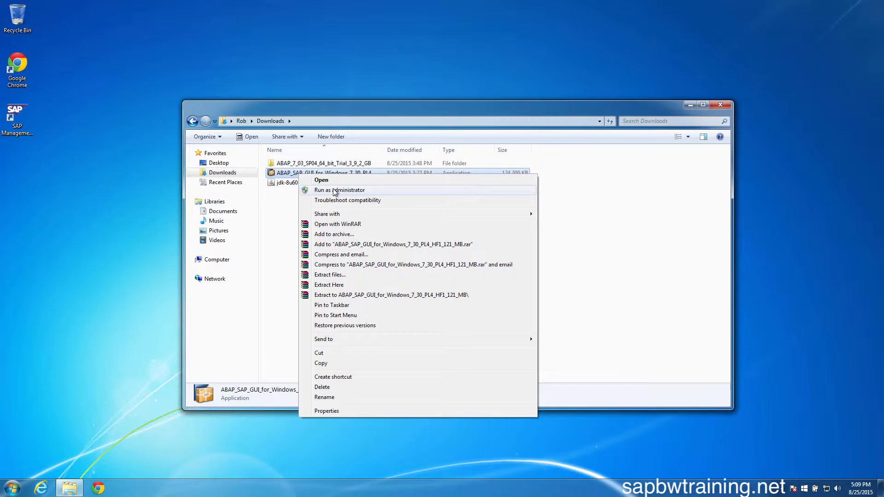
Run the self-extractor as administrator, see the unmet prerequisites warning, and cancel the installation
left_click(341, 190)
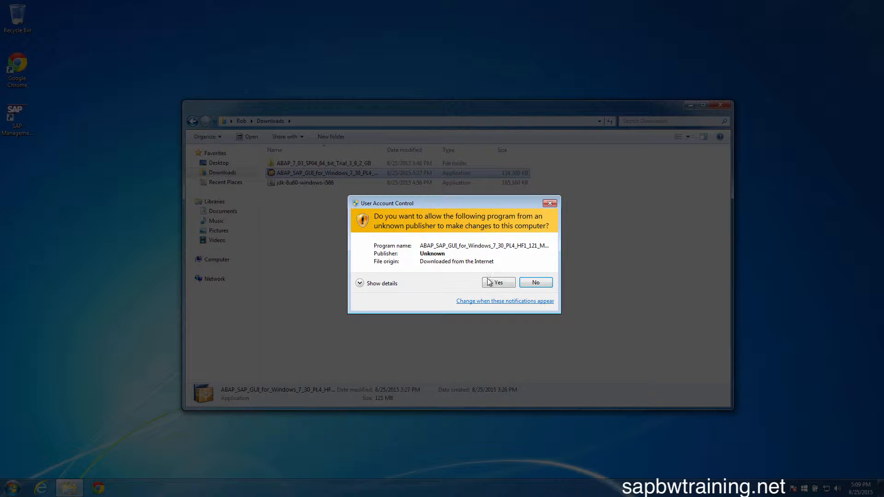
left_click(498, 283)
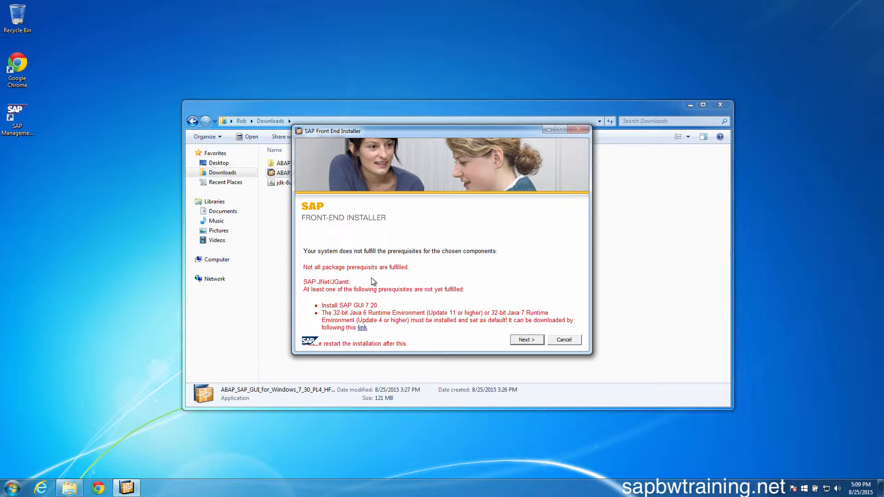
mouse_move(363, 330)
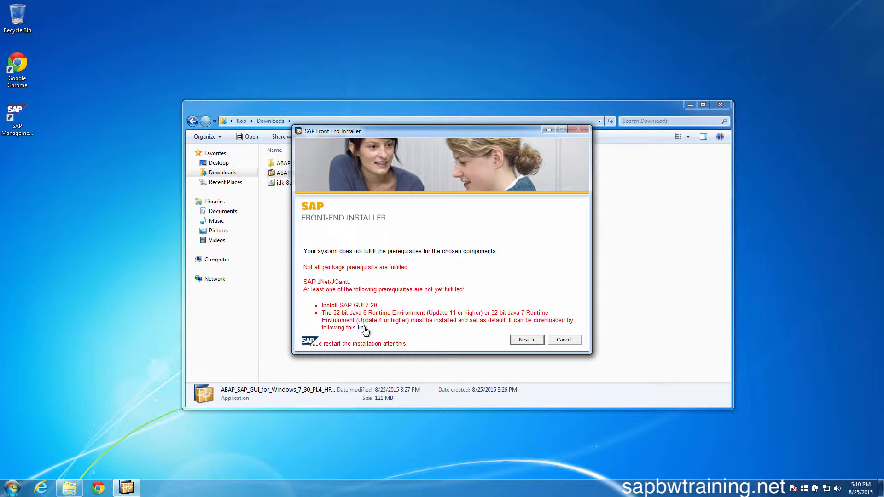
mouse_move(530, 341)
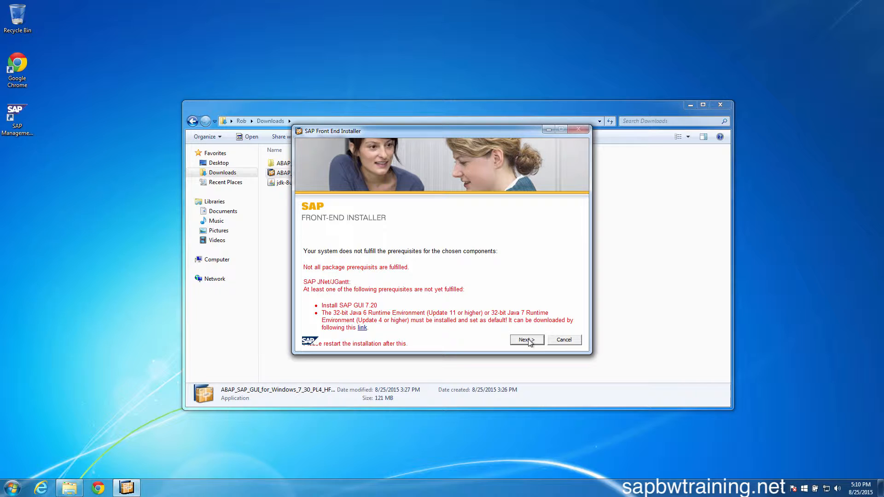
left_click(526, 340)
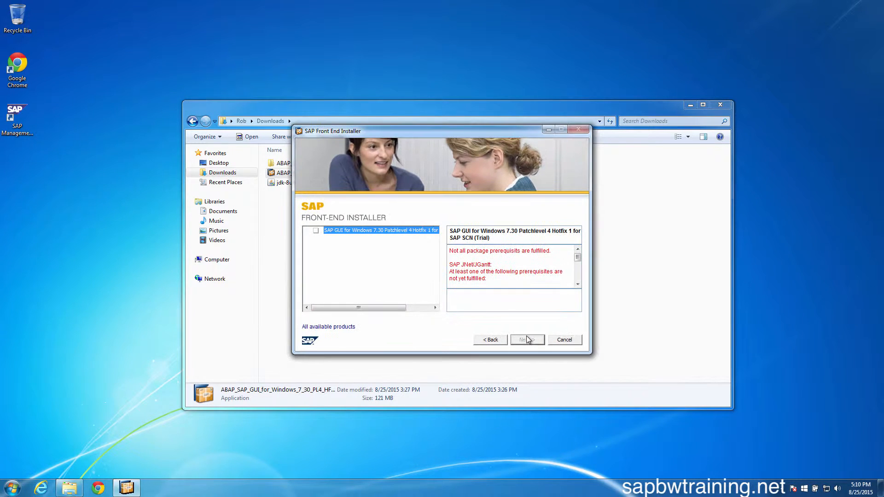
mouse_move(453, 252)
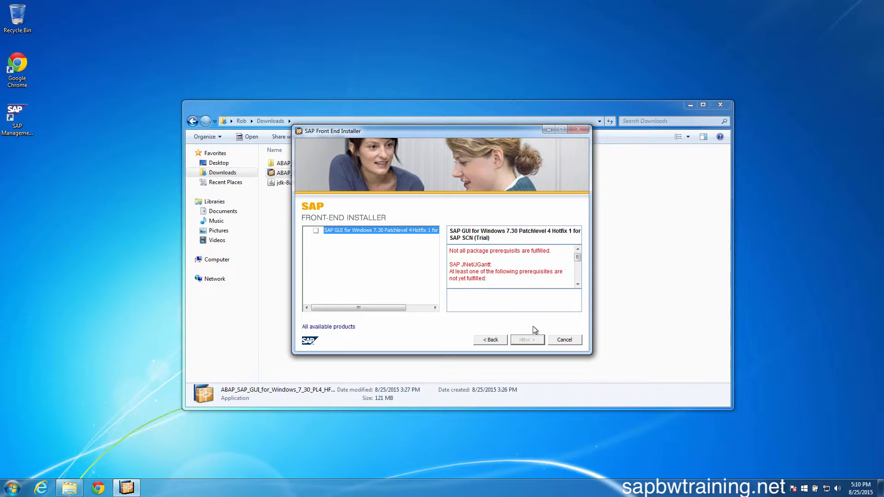
left_click(565, 340)
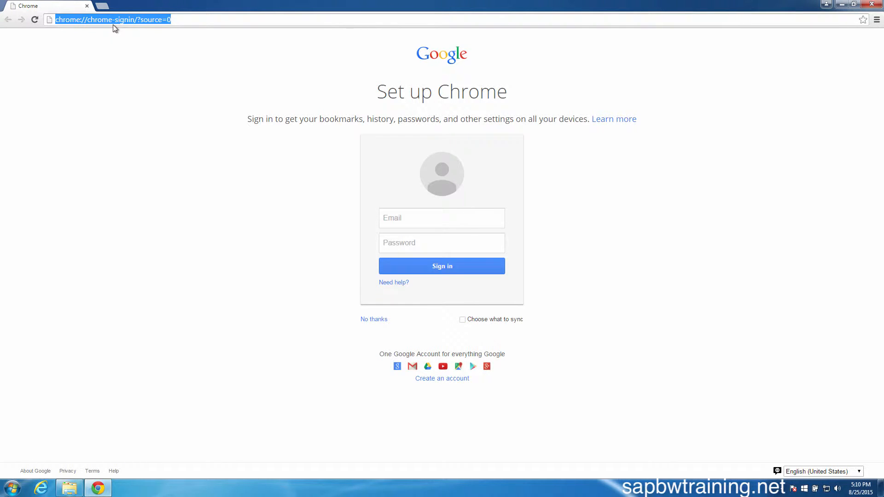
Load the Dropbox link for SAPGUI_730 Installer.exe and start its download
type("https://www.dropbox.com/s/4ryo7hom9kl1rzh/SAPGUI_730%20Installer.exe?dl=0")
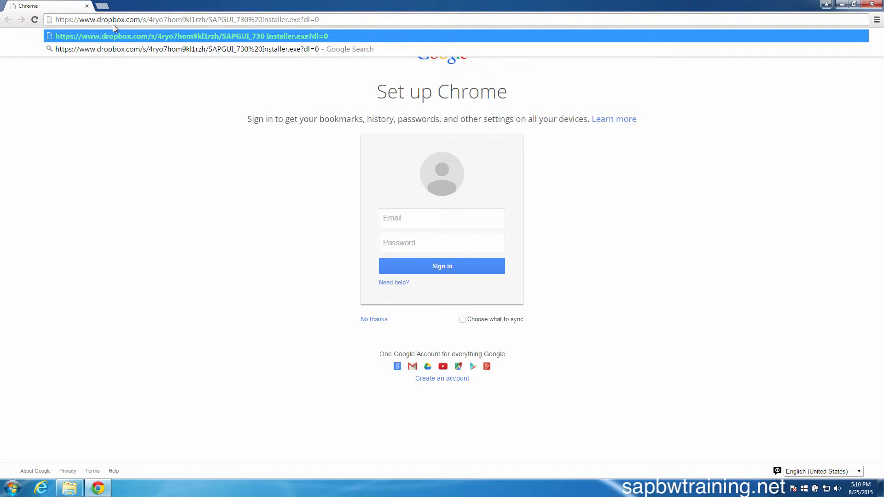
key("Enter")
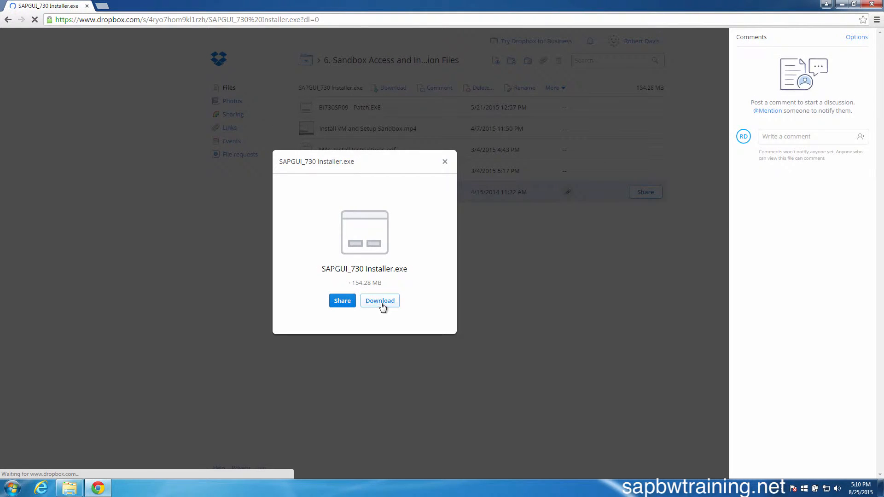
left_click(380, 301)
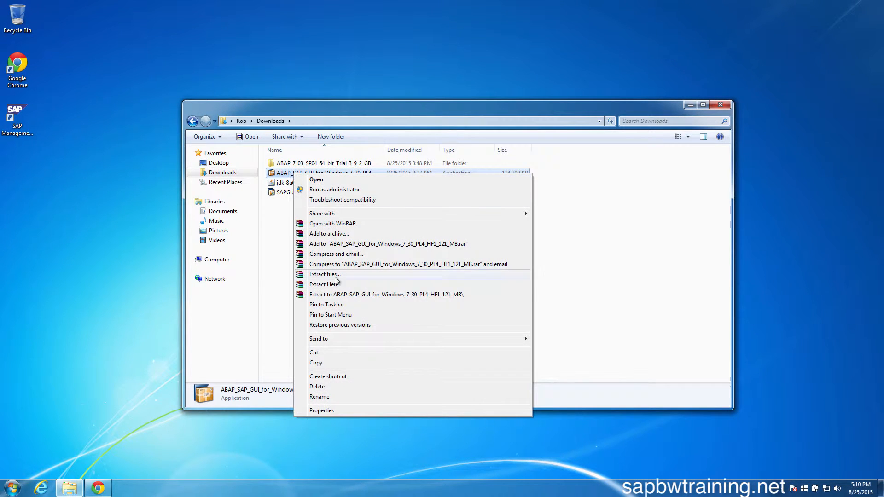
mouse_move(321, 389)
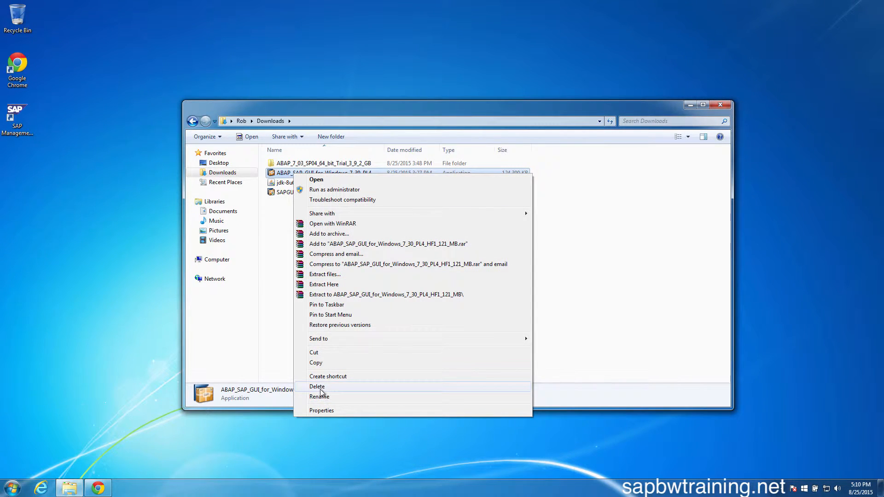
Delete the old ABAP_SAP_GUI self-extractor to the Recycle Bin
left_click(317, 386)
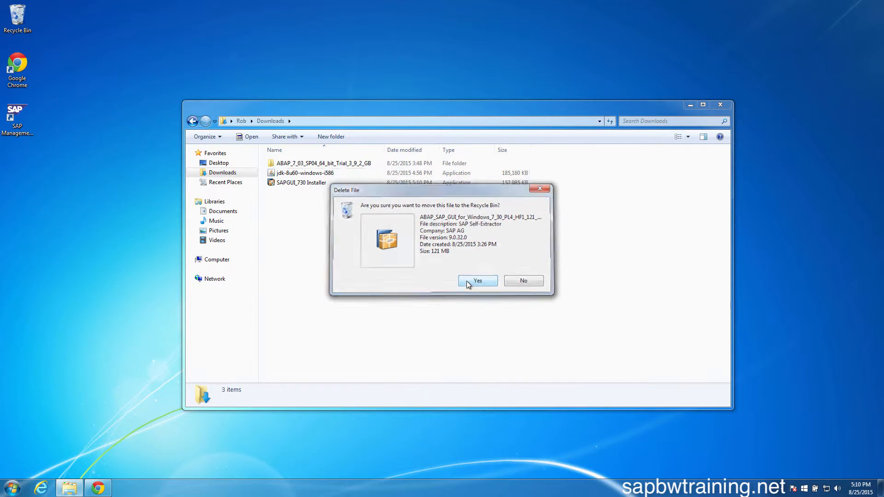
left_click(477, 281)
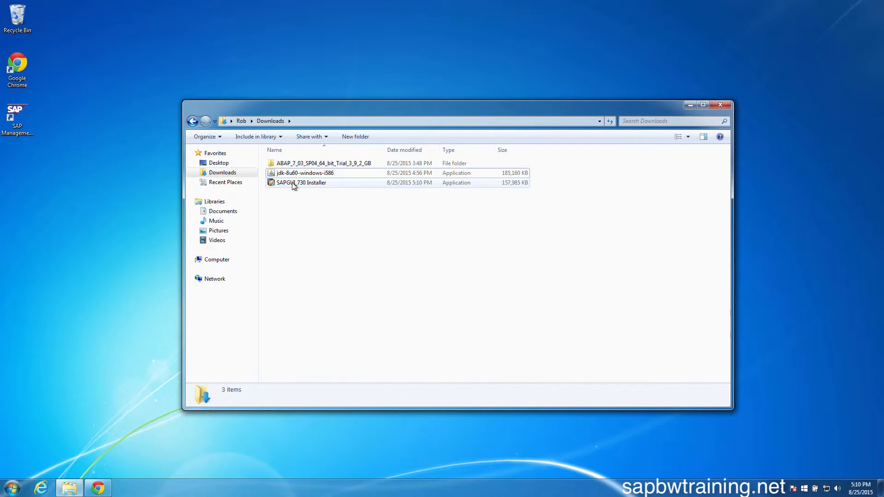
Launch SAPGUI_730 Installer with administrator rights and allow it to make changes
right_click(293, 182)
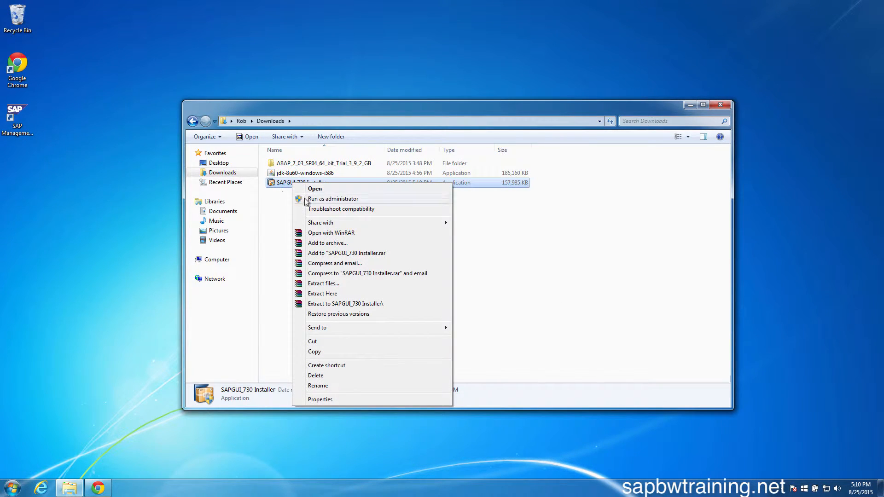
left_click(333, 199)
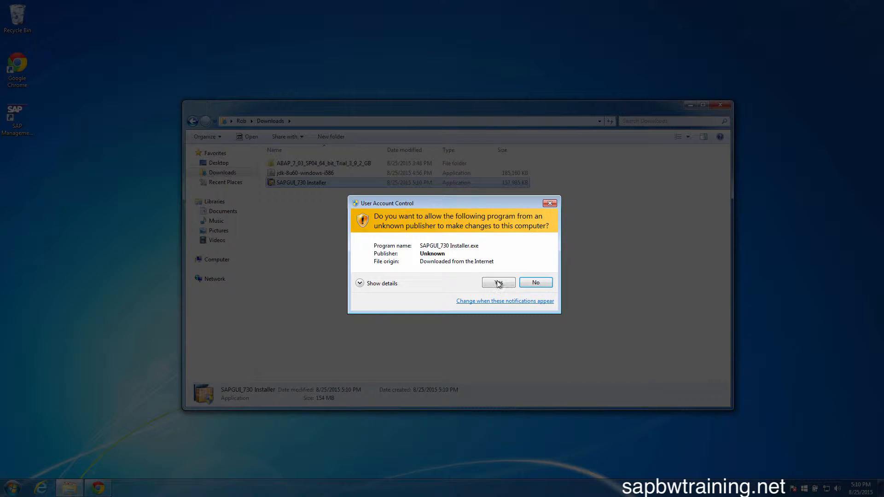
left_click(499, 283)
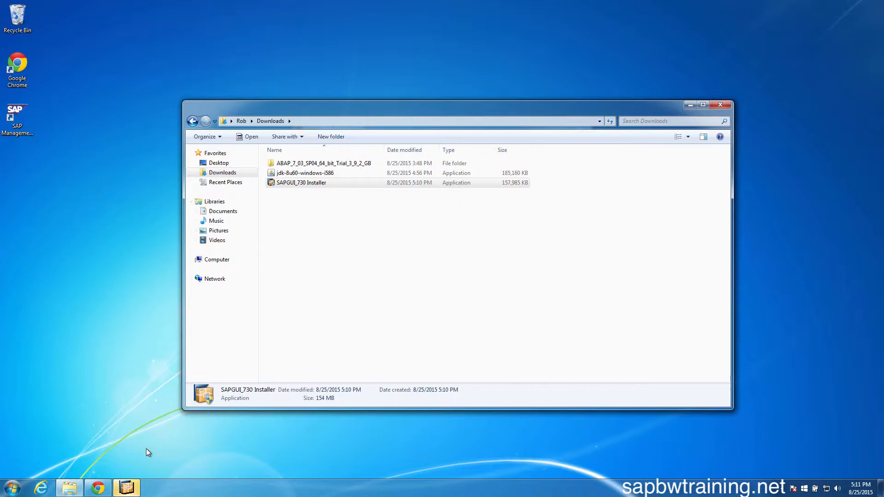
Get past the installer welcome page and browse the SAPGUI730_DevUser package, SAP GUI 7.30 and Business Explorer components
double_click(301, 183)
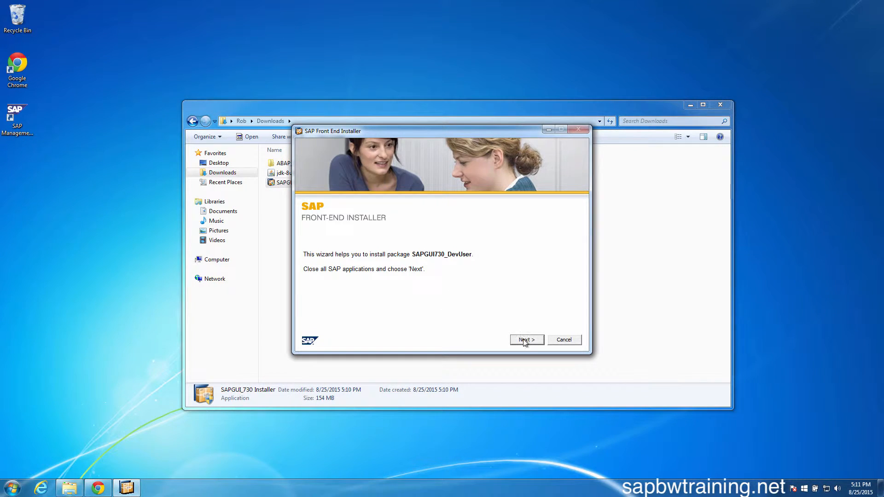
left_click(526, 340)
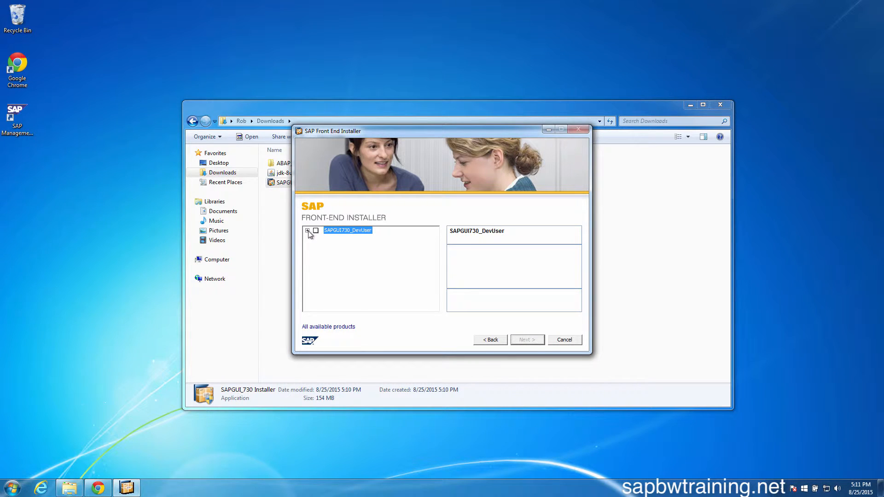
left_click(307, 231)
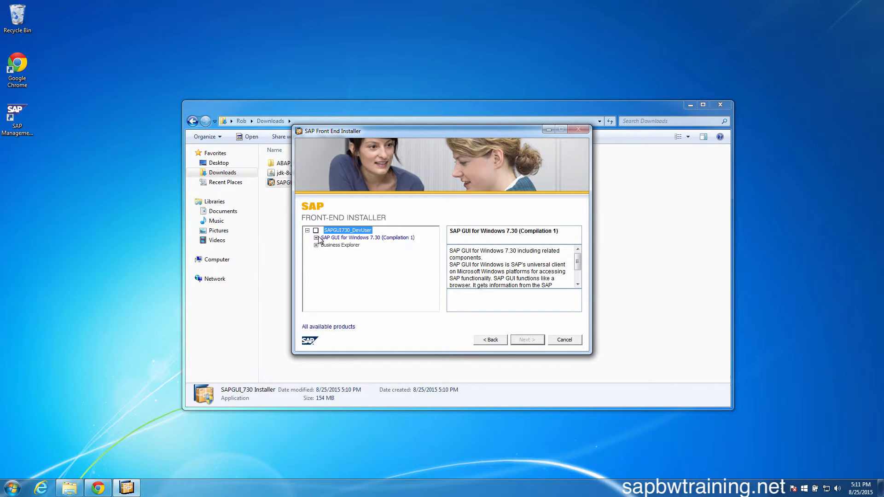
left_click(317, 238)
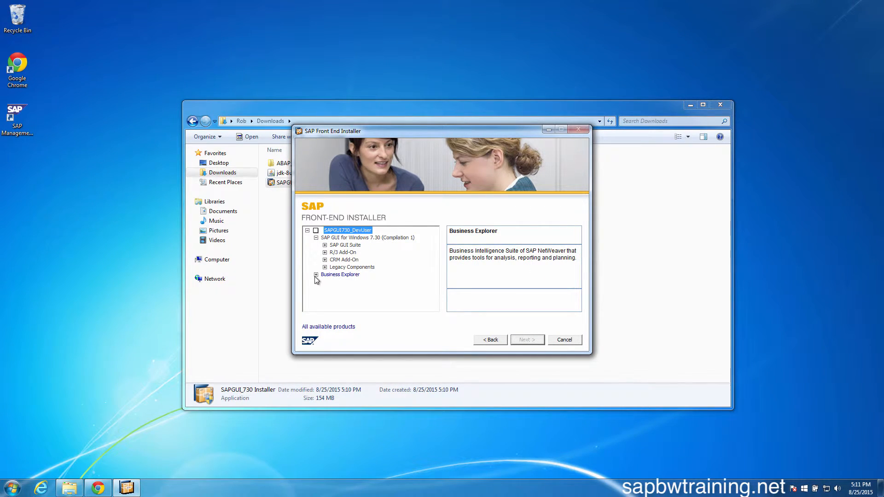
left_click(316, 274)
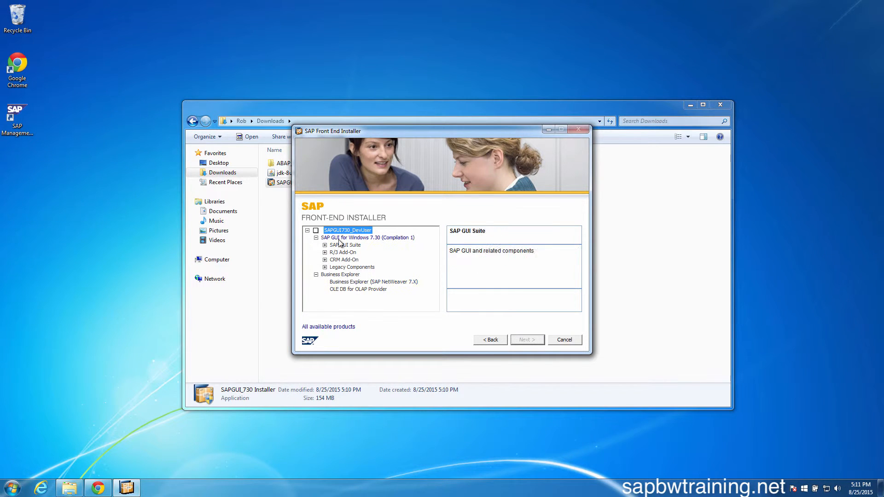
left_click(348, 230)
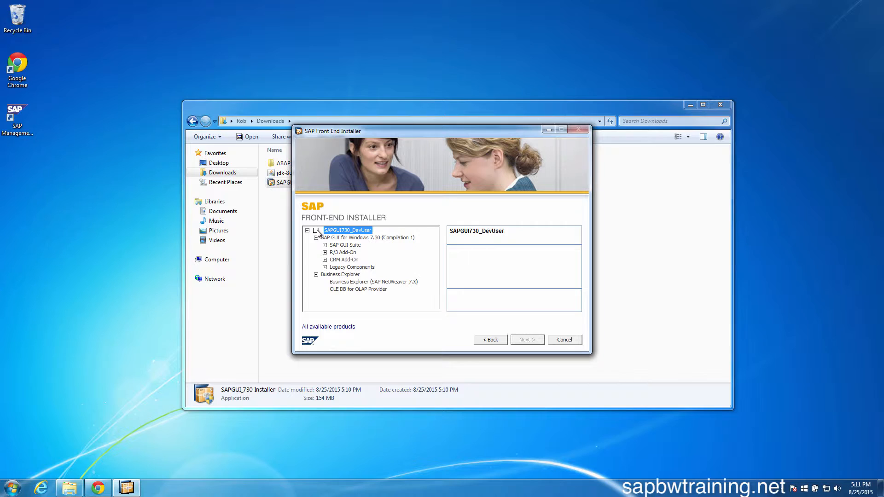
left_click(341, 275)
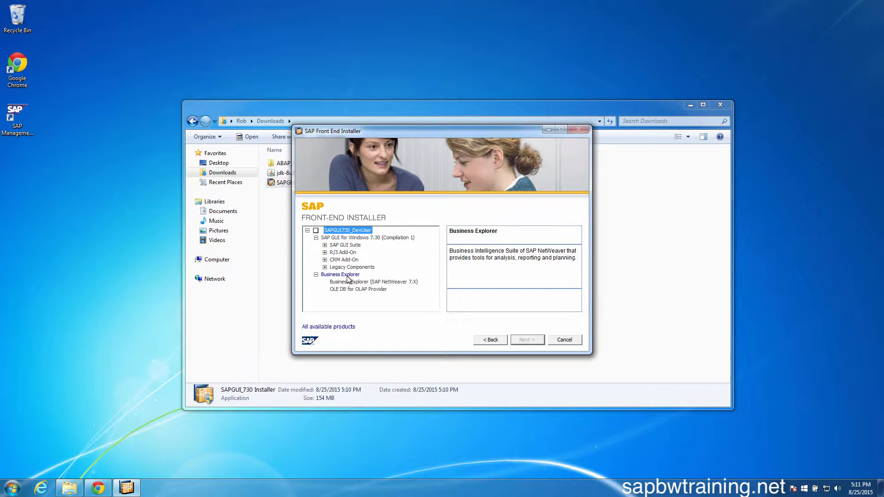
left_click(348, 231)
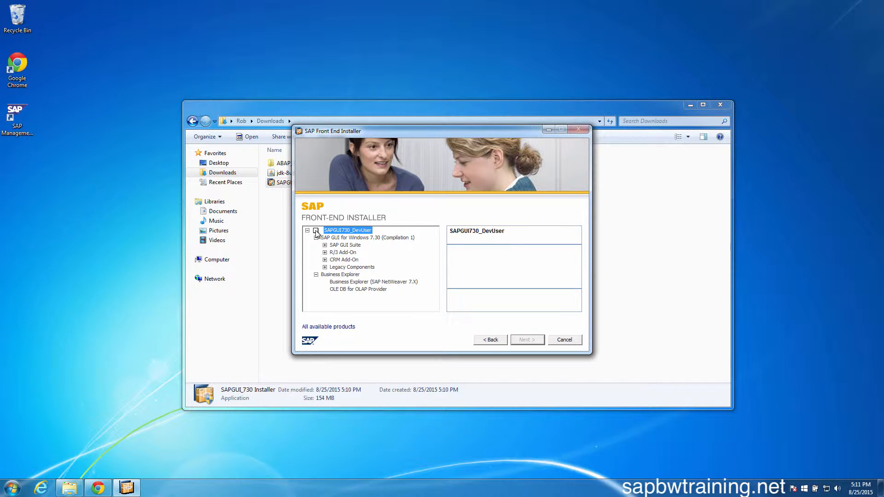
Mark the SAPGUI730_DevUser package with SAP GUI 7.30 and Business Explorer for installation and install it
left_click(316, 230)
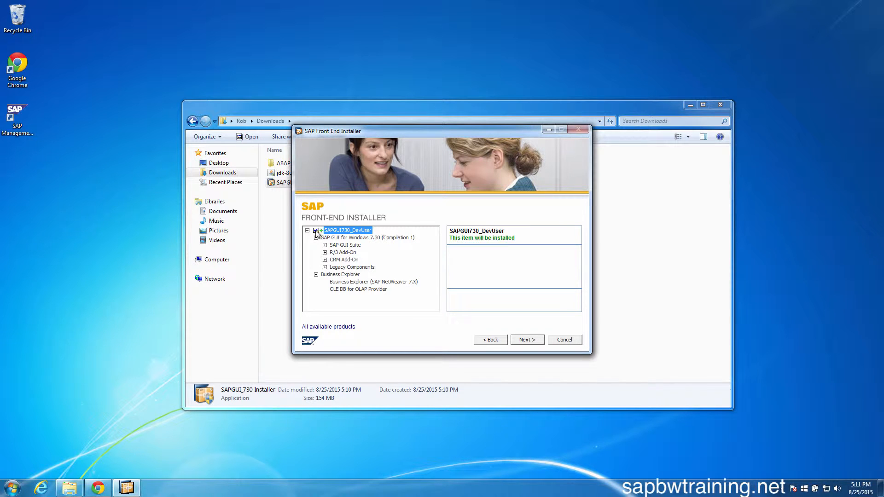
left_click(316, 238)
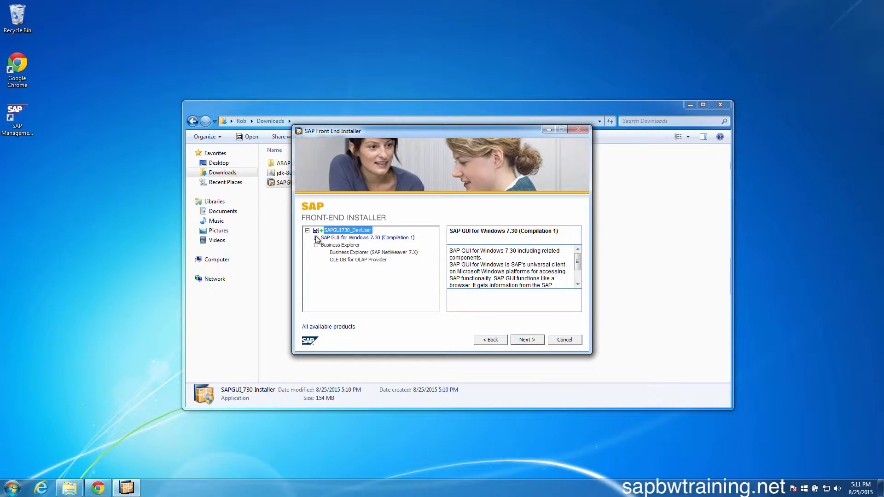
left_click(341, 245)
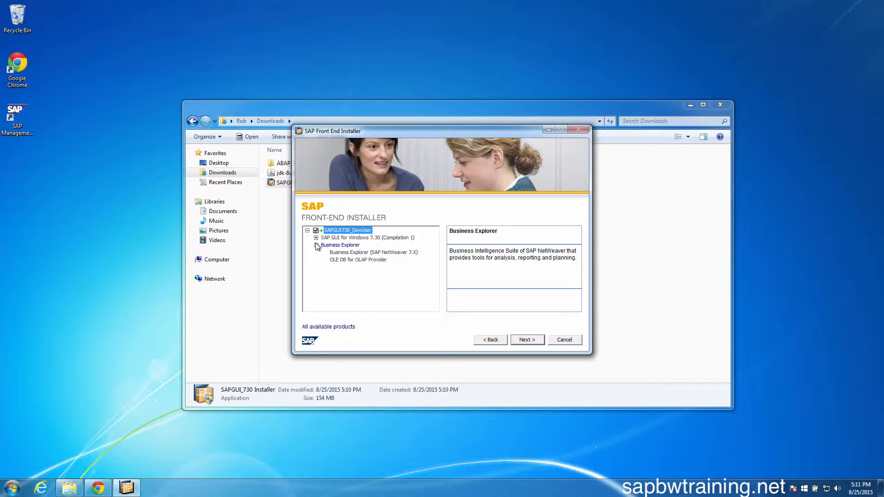
left_click(317, 245)
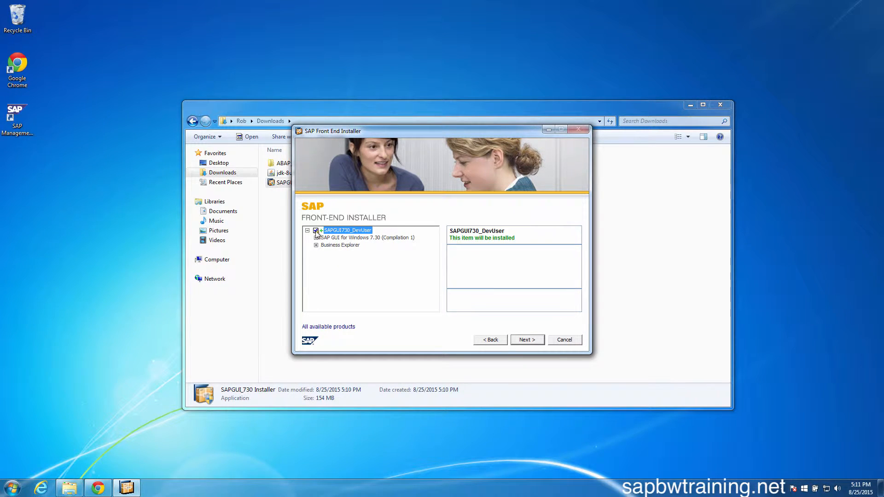
left_click(367, 237)
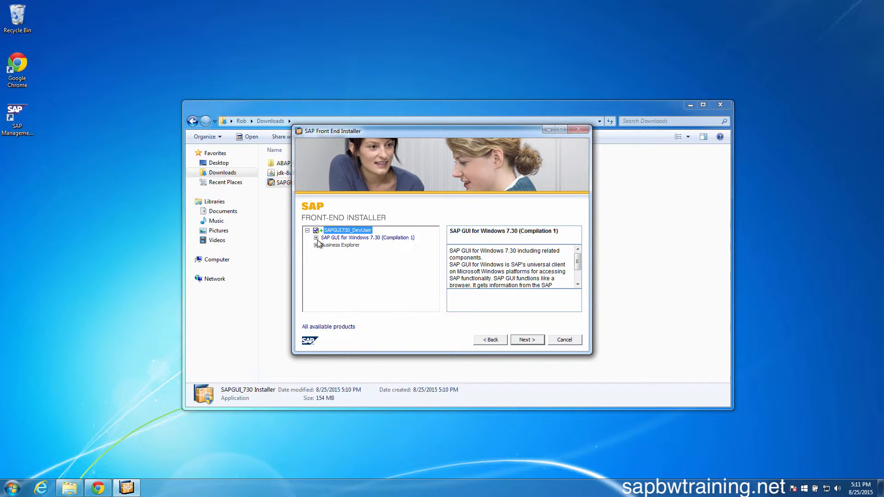
left_click(339, 245)
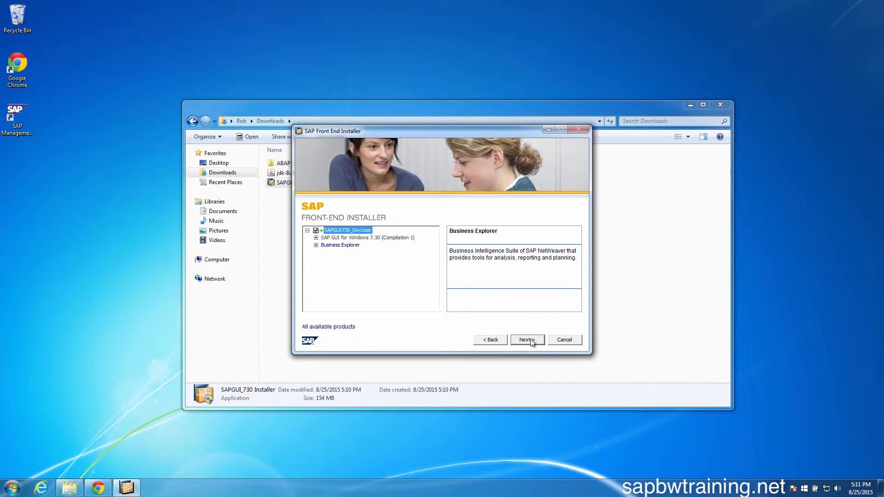
left_click(527, 340)
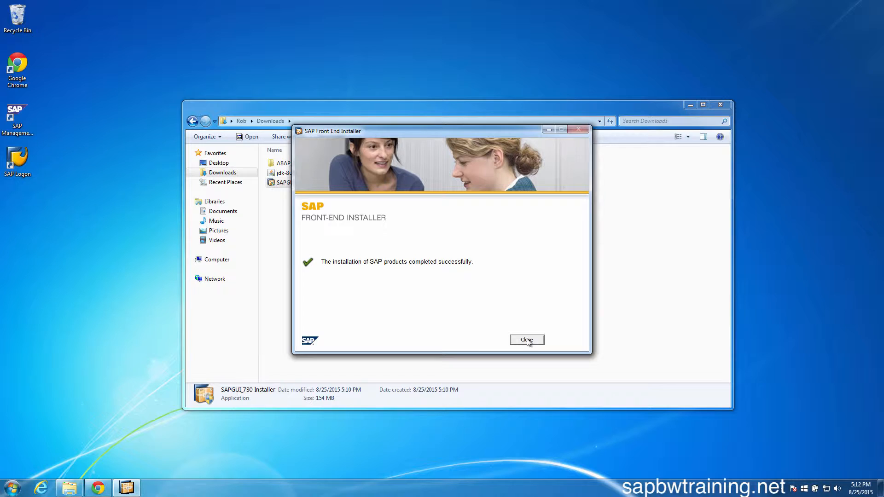
Close the finished installer and the Downloads window, then launch SAP Logon from the desktop shortcut
left_click(527, 340)
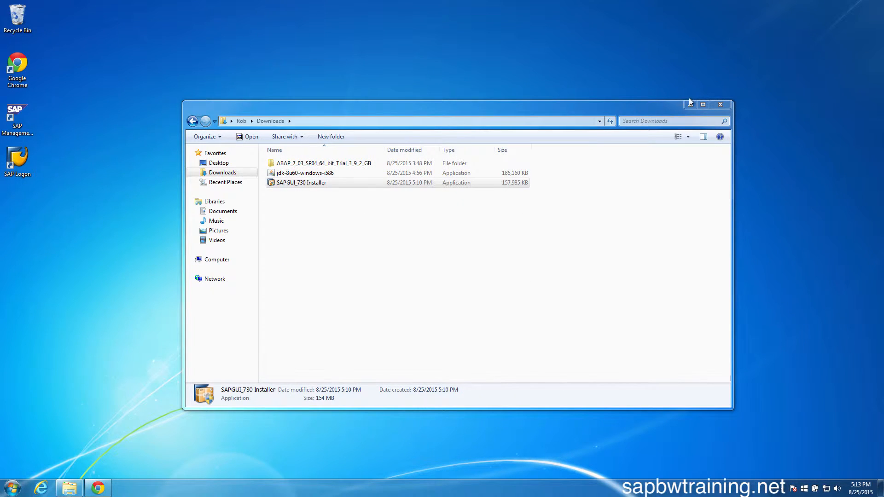
left_click(702, 105)
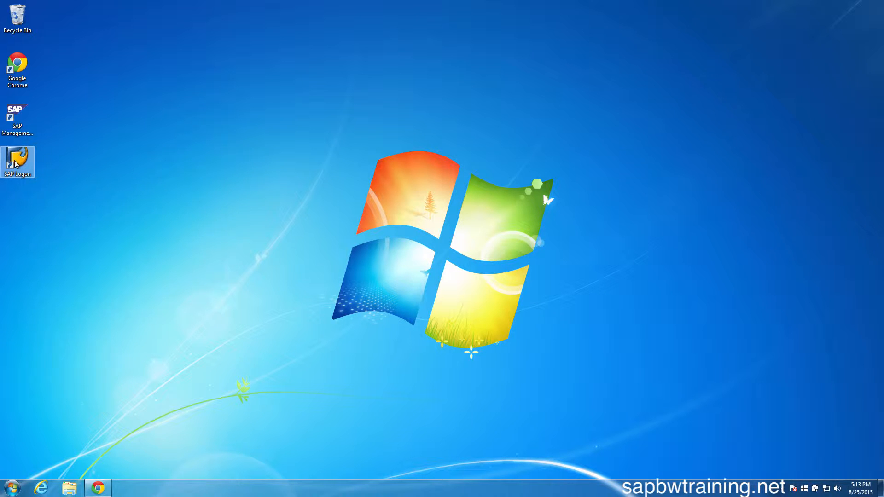
double_click(18, 160)
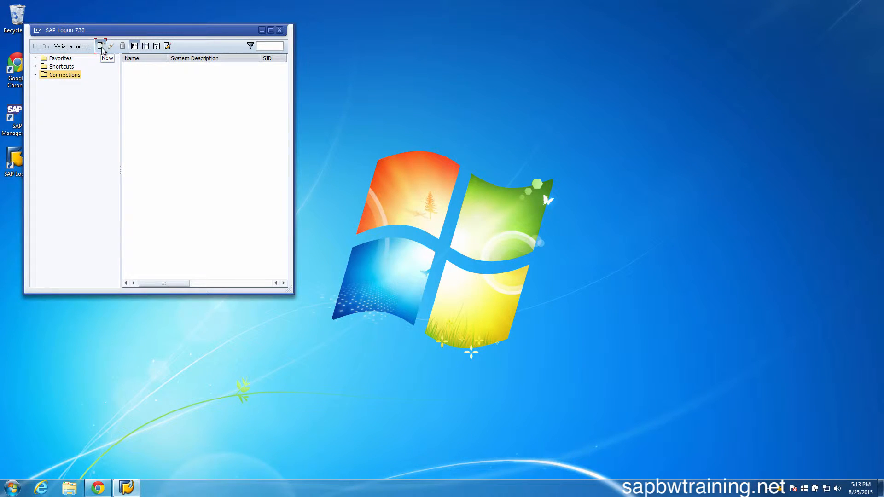
Begin a user-specified system connection with description NSP local and application server localhost
left_click(97, 46)
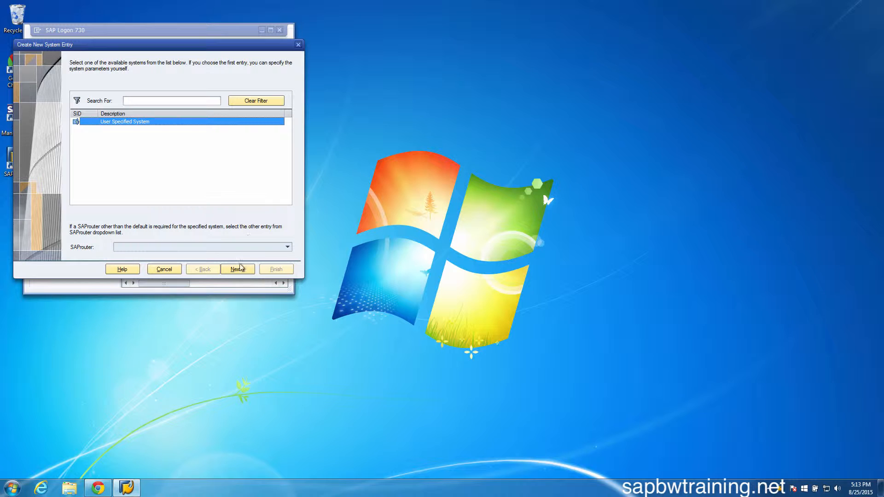
left_click(237, 269)
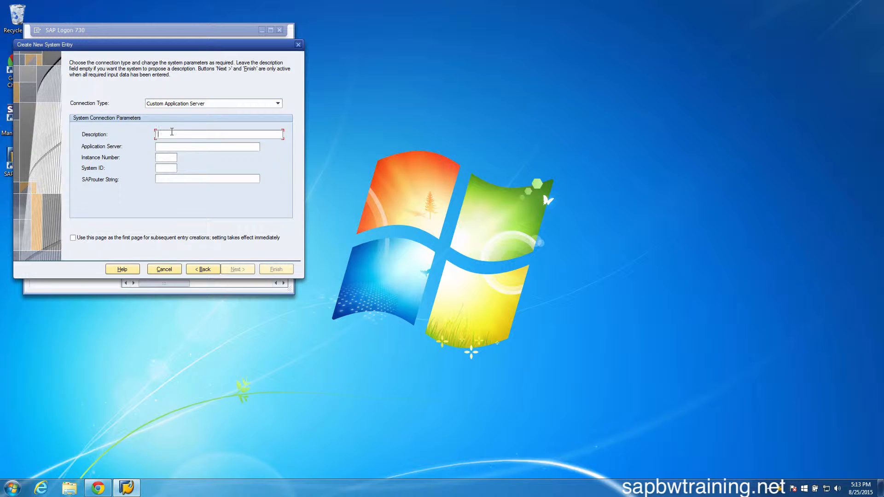
type("NSP local")
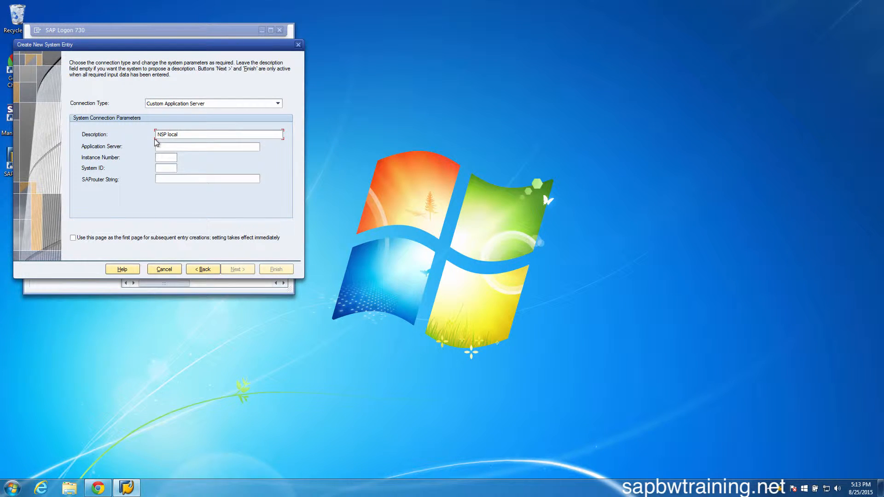
key("Backspace")
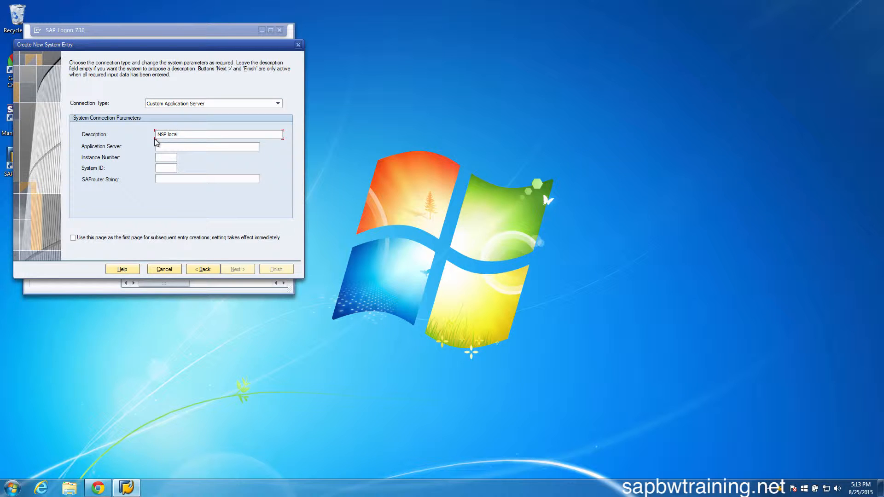
left_click(207, 146)
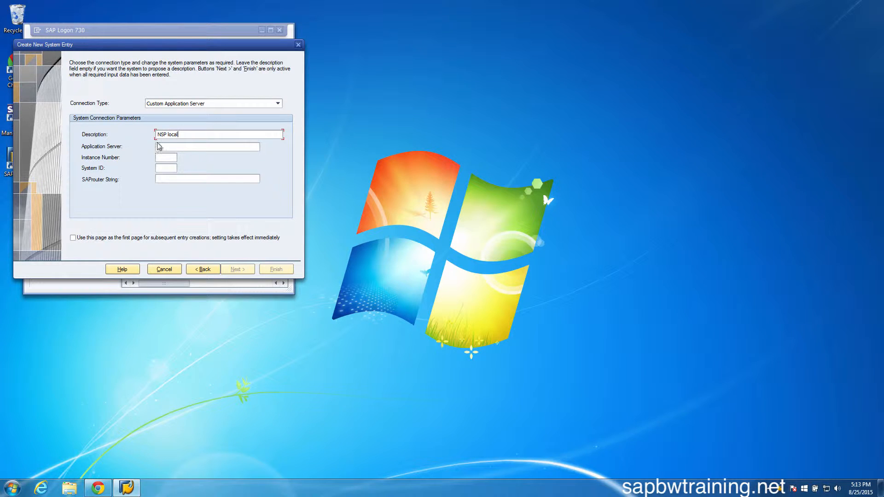
left_click(206, 147)
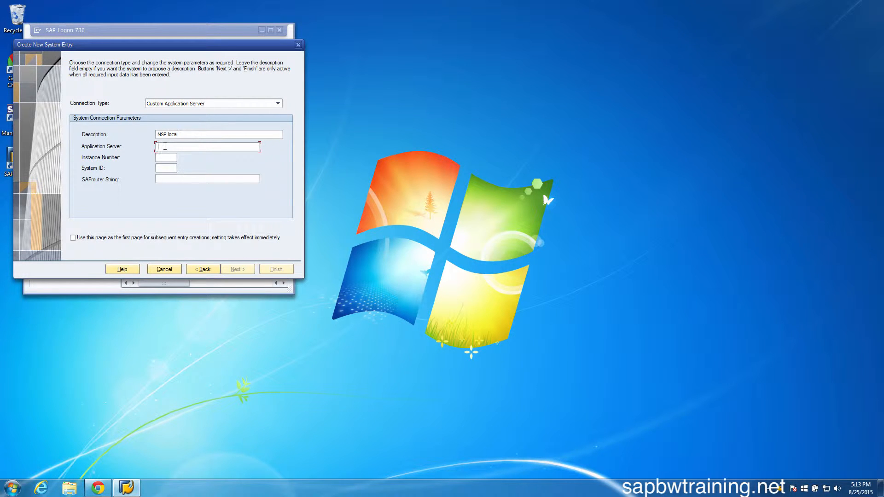
mouse_move(164, 146)
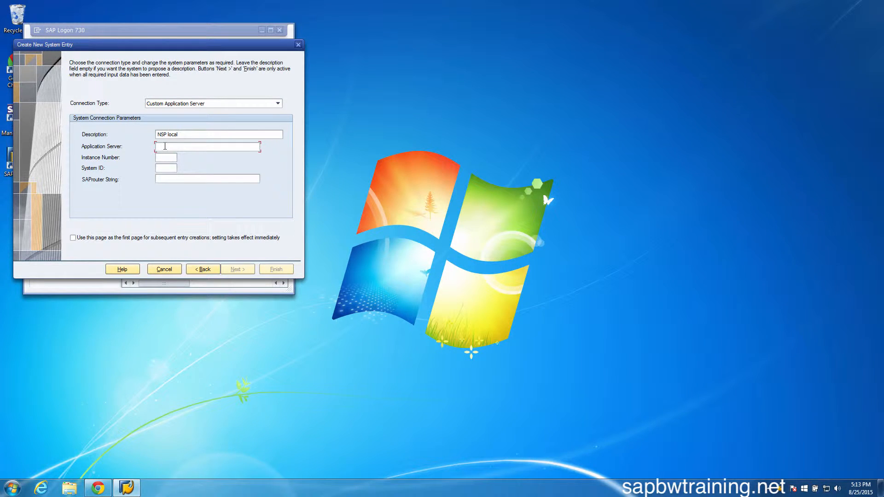
type("localhos")
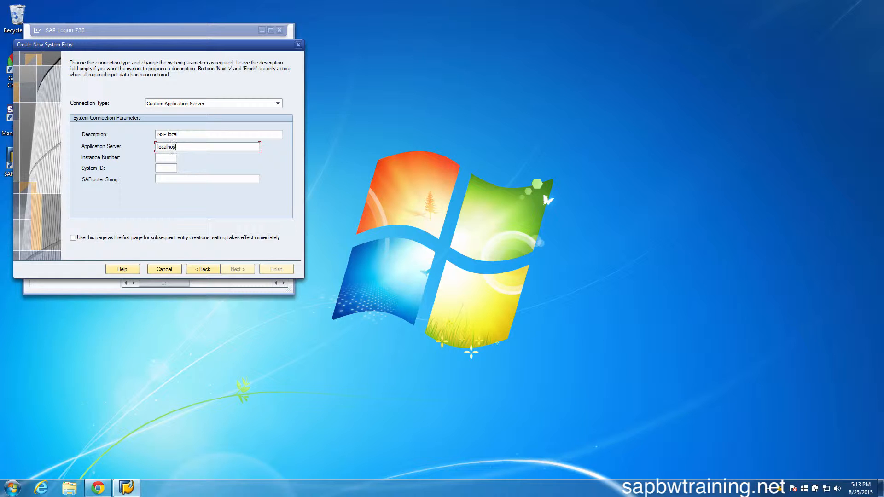
type("t")
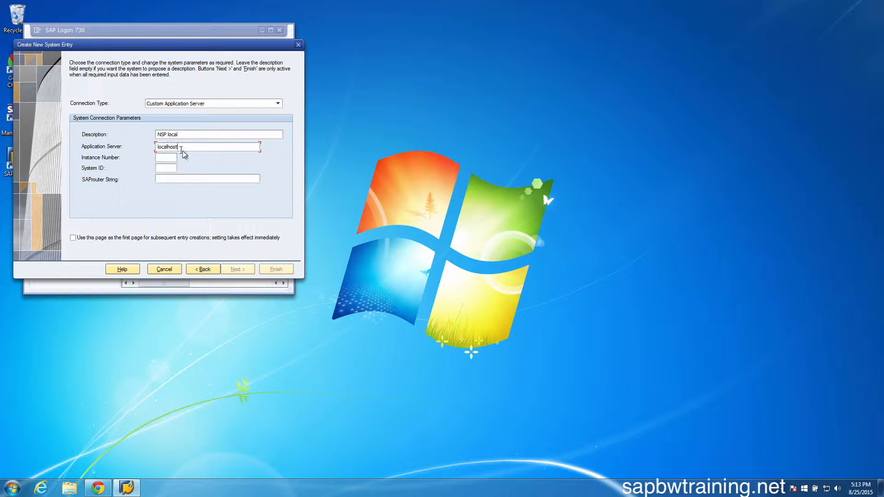
Enter instance number 00 and system ID NSP, and finish creating the NSP local connection
left_click(166, 156)
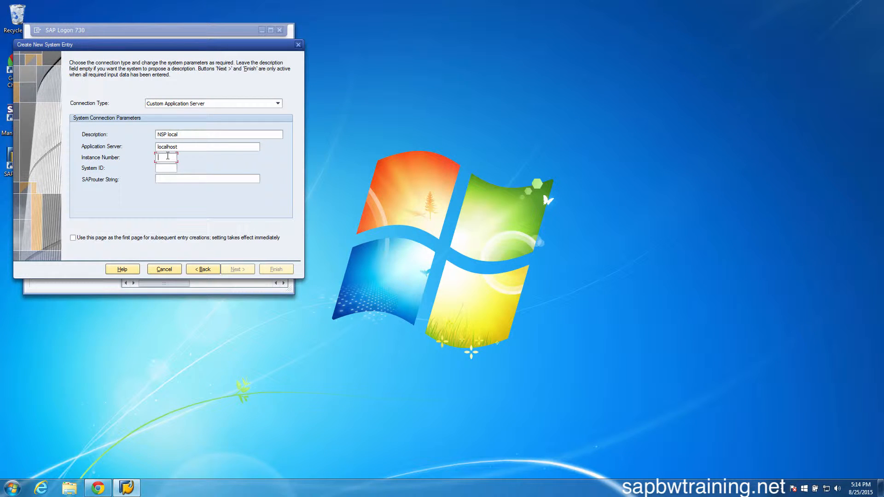
type("00")
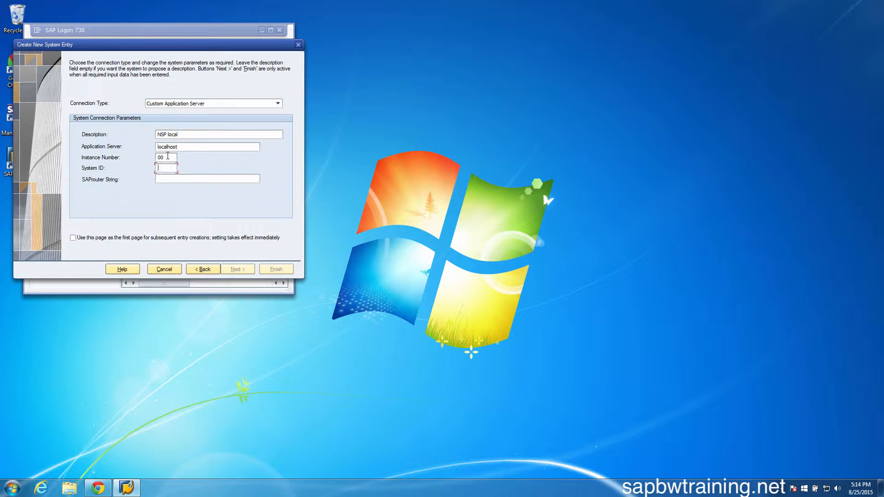
type("NSP")
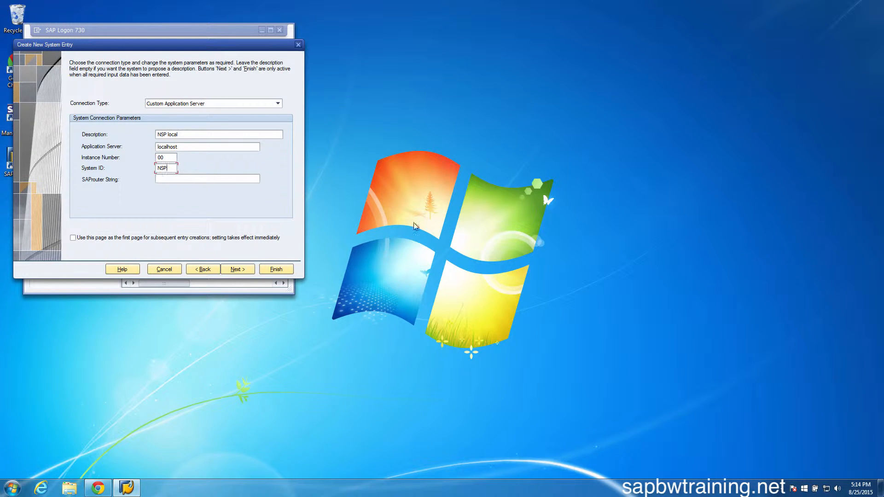
mouse_move(186, 215)
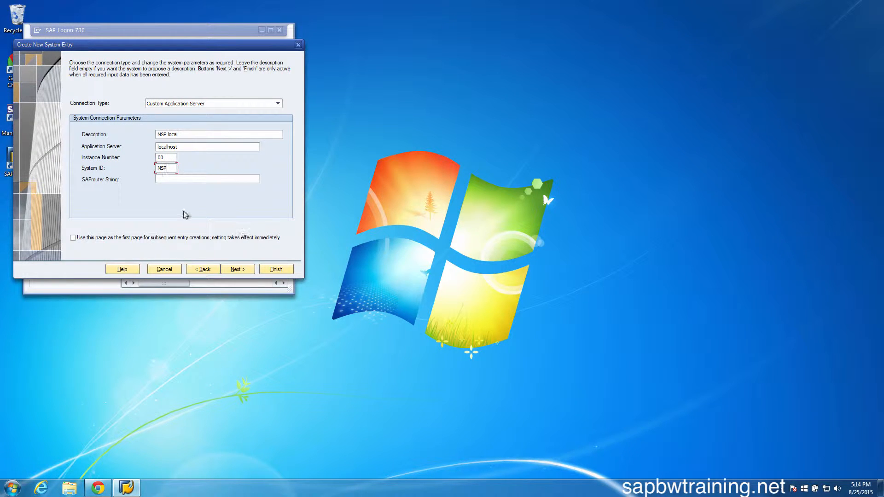
mouse_move(177, 190)
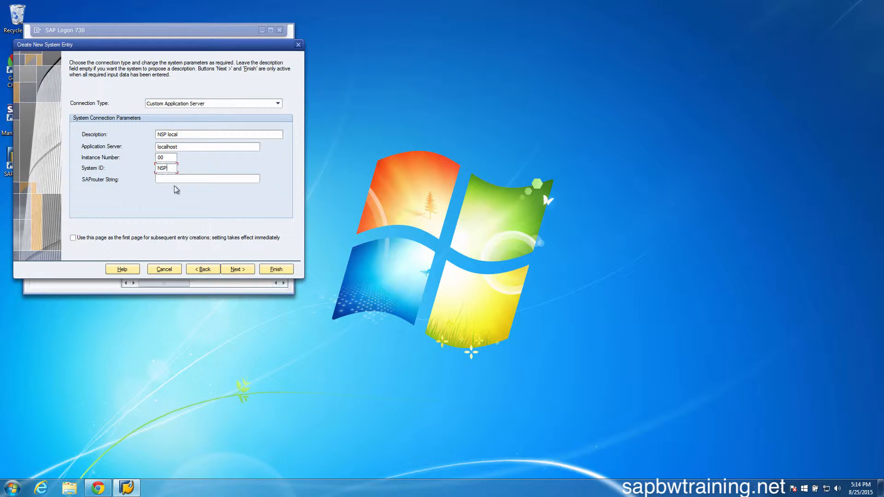
mouse_move(210, 182)
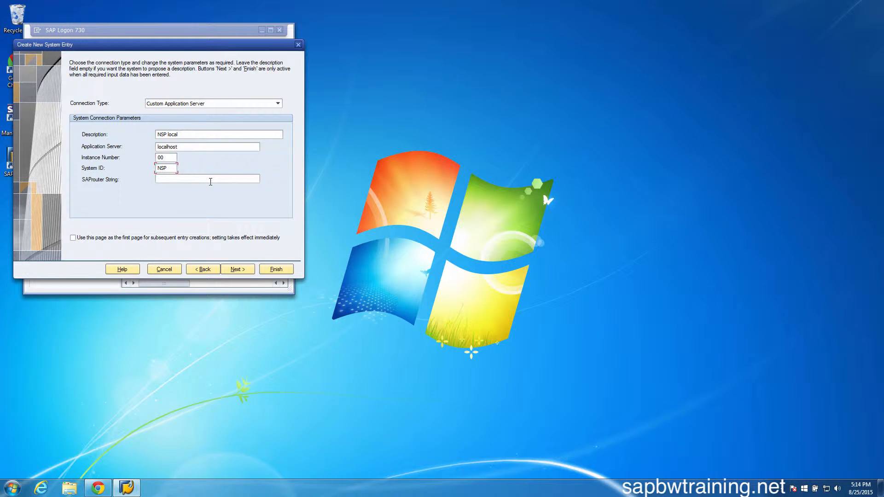
mouse_move(250, 225)
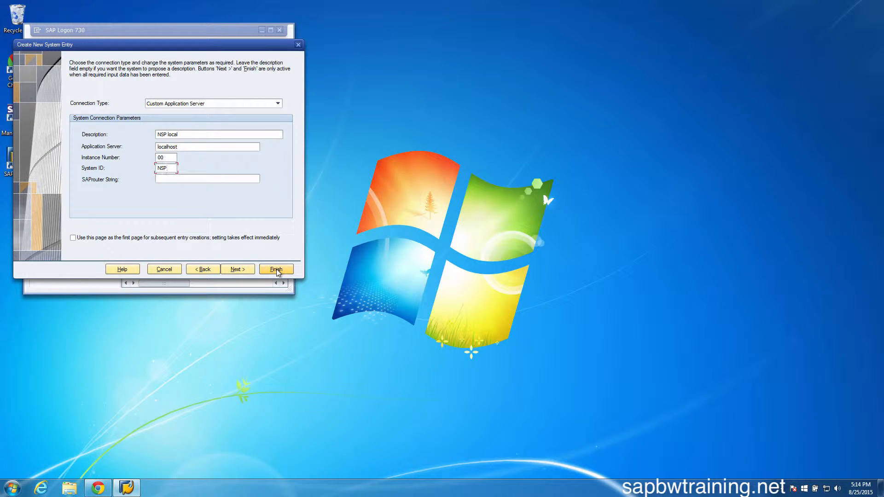
left_click(276, 269)
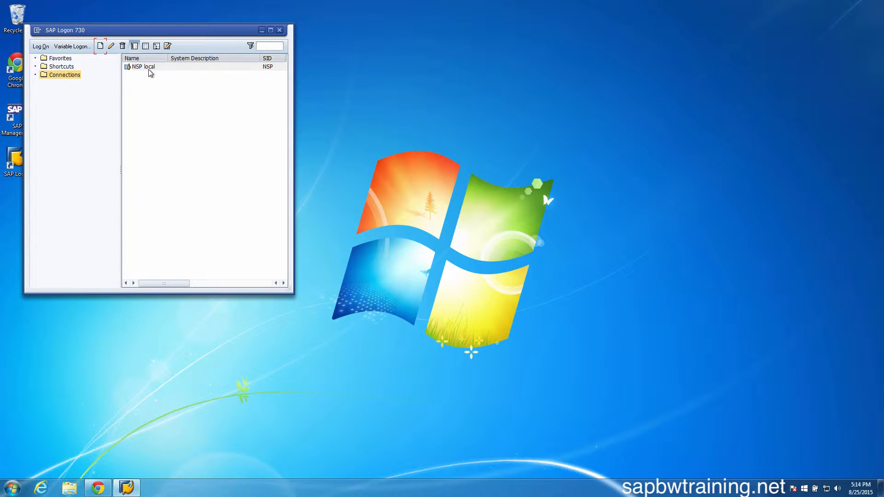
double_click(142, 66)
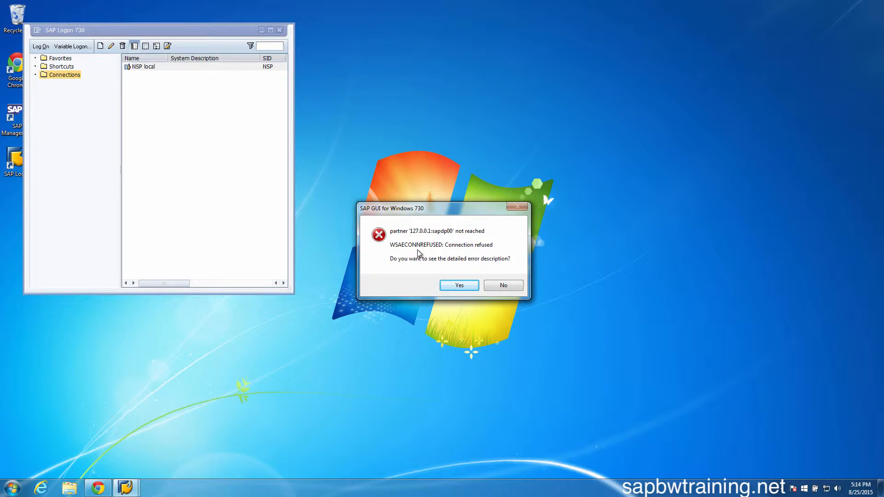
mouse_move(402, 271)
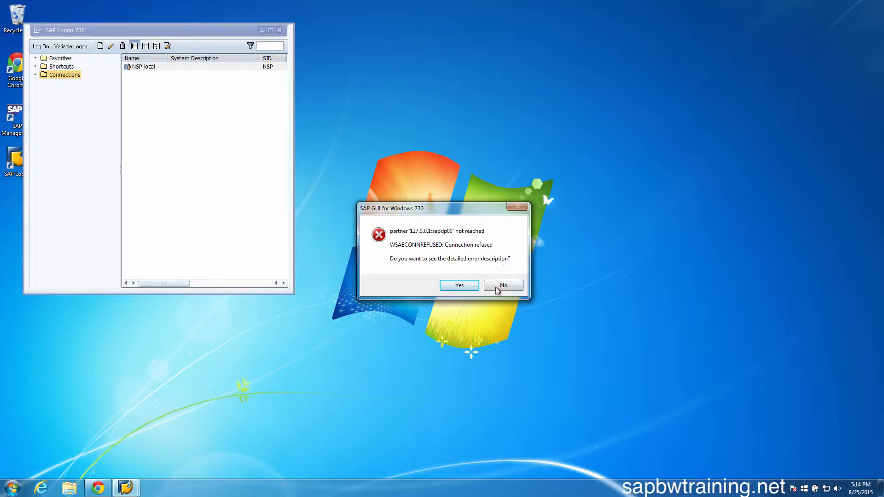
left_click(503, 286)
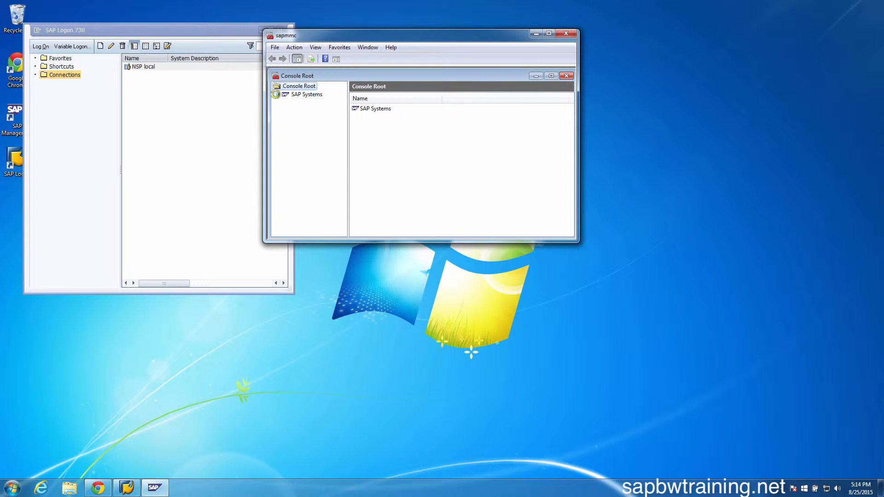
Expand SAP Systems to the NSP WIN7 0 instance and start it with the 300-second timeout and confirmed credentials
left_click(278, 94)
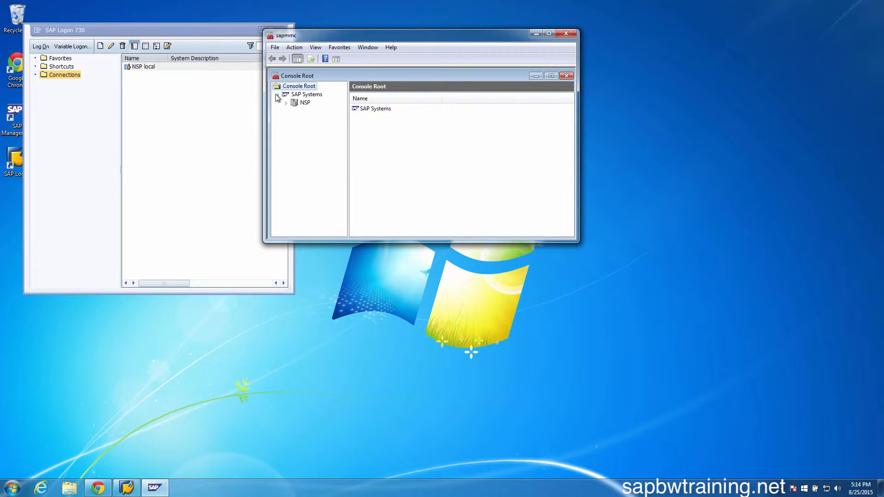
left_click(304, 102)
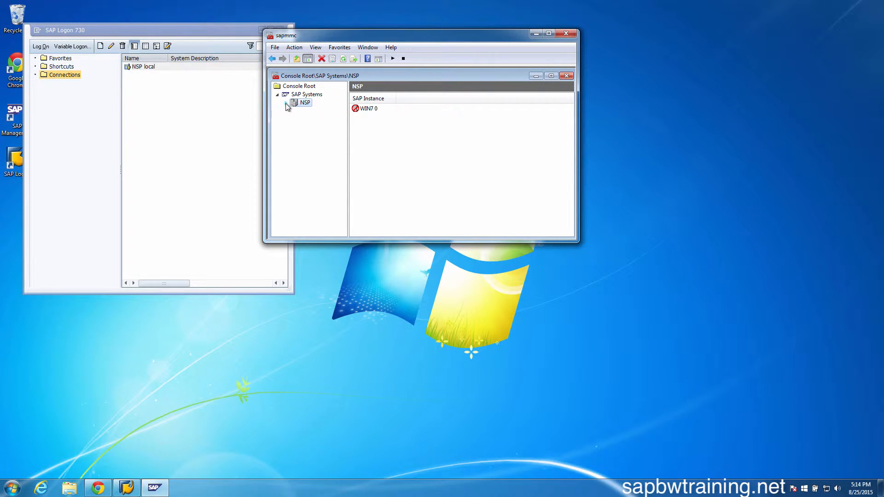
left_click(289, 102)
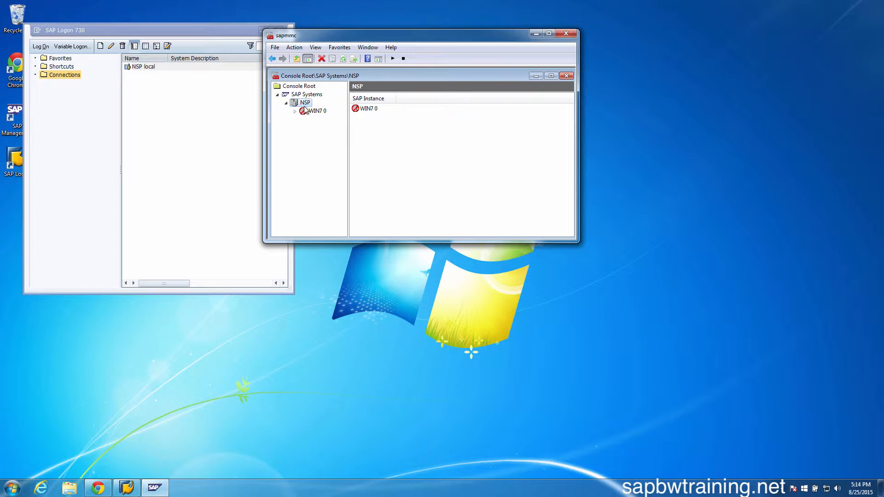
mouse_move(391, 66)
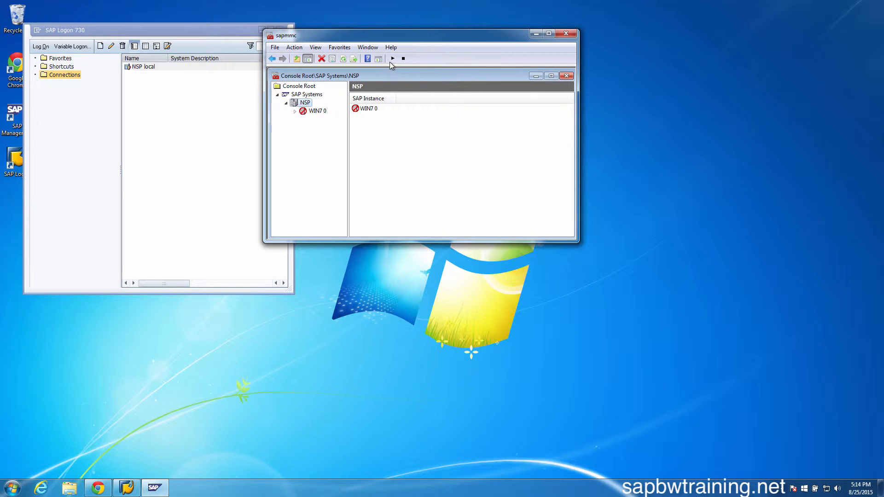
left_click(392, 58)
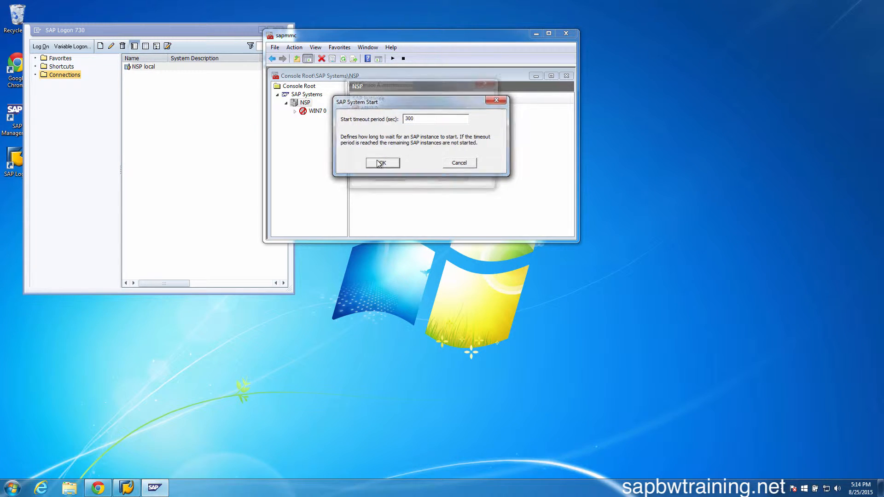
left_click(382, 162)
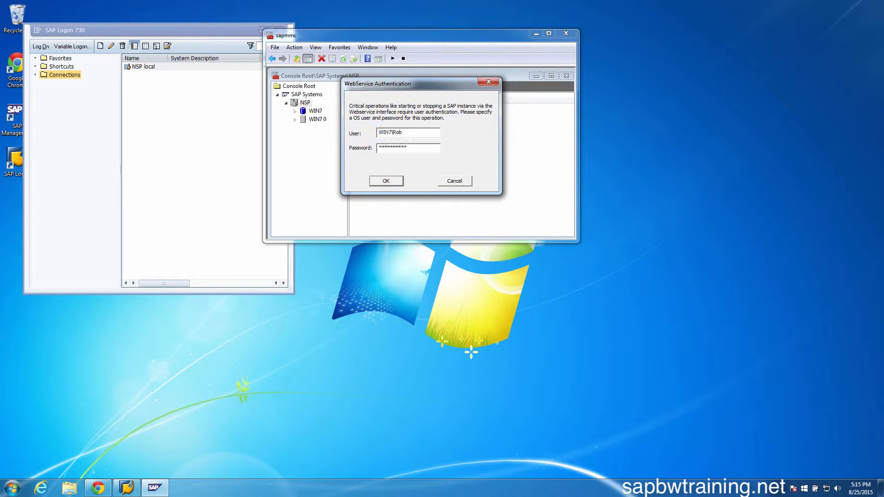
left_click(386, 181)
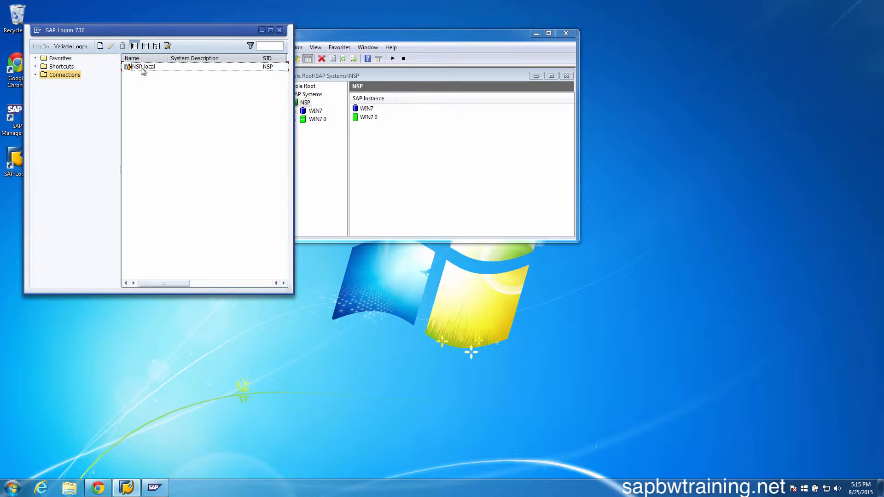
Open the NSP local logon screen maximized and enter user ddic for client 000, moving to the password field
left_click(143, 67)
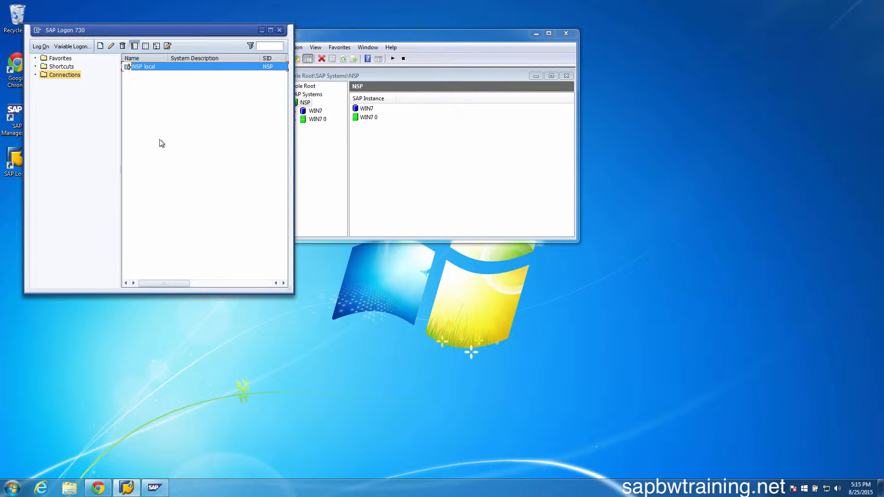
double_click(143, 66)
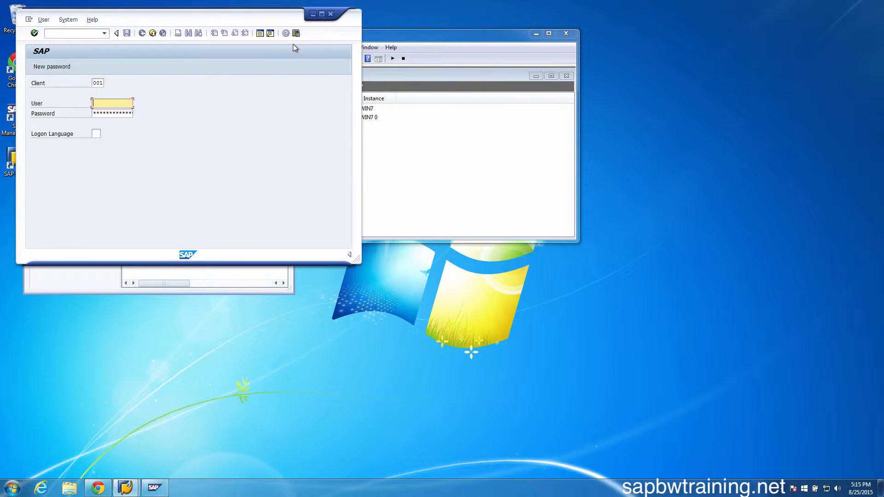
left_click(319, 14)
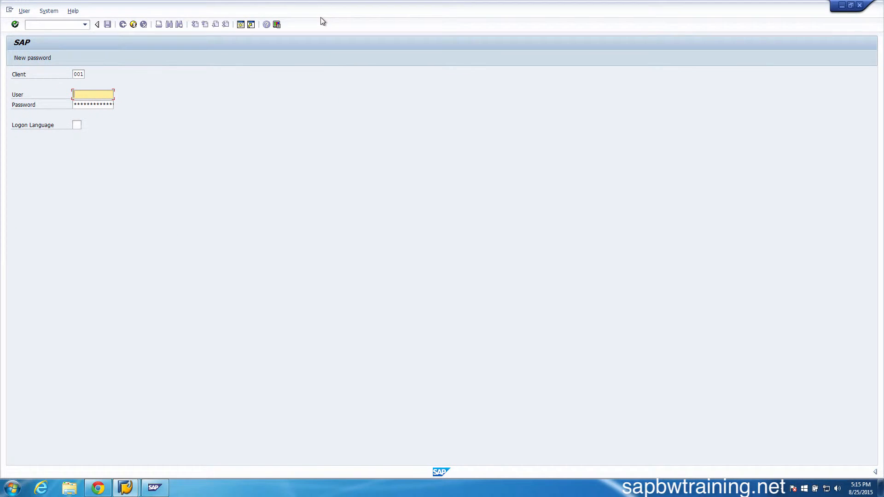
mouse_move(367, 215)
type("000")
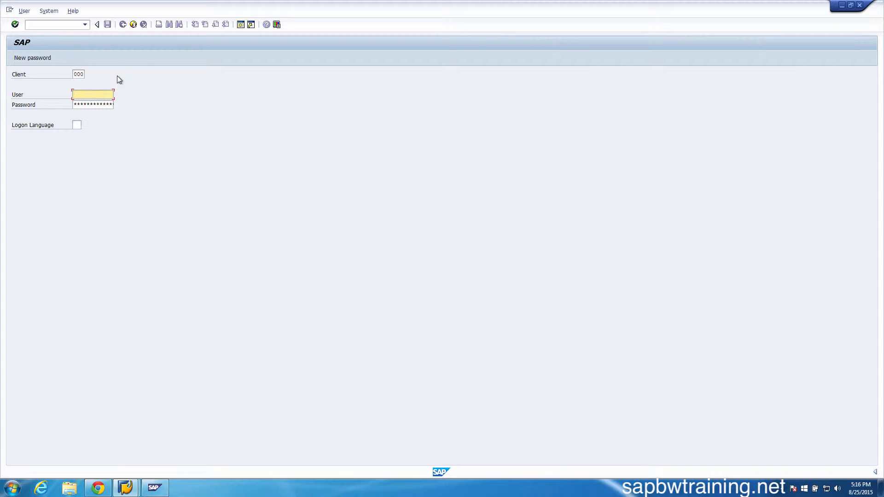
type("ddic")
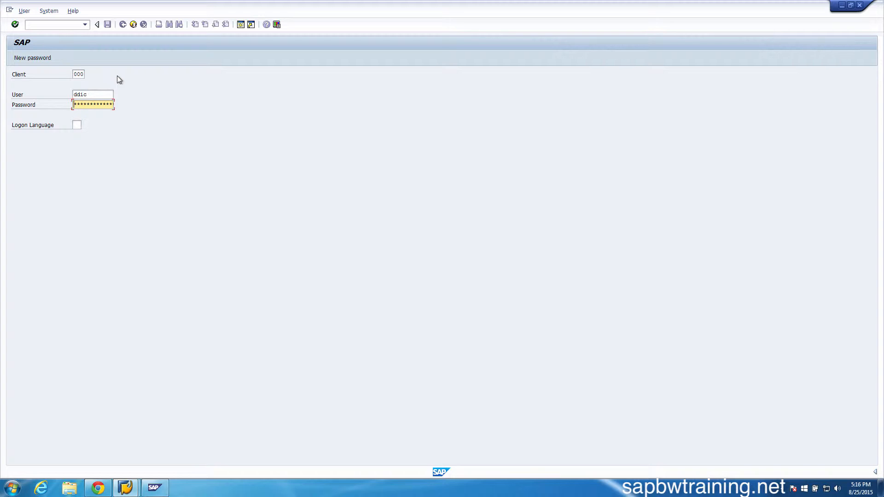
key("Enter")
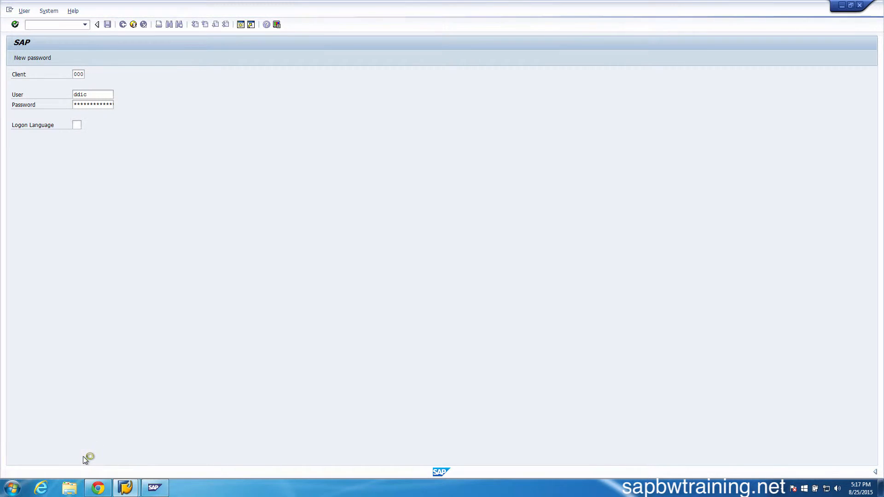
Log on to client 000, then log off the session back to SAP Logon
key("Enter")
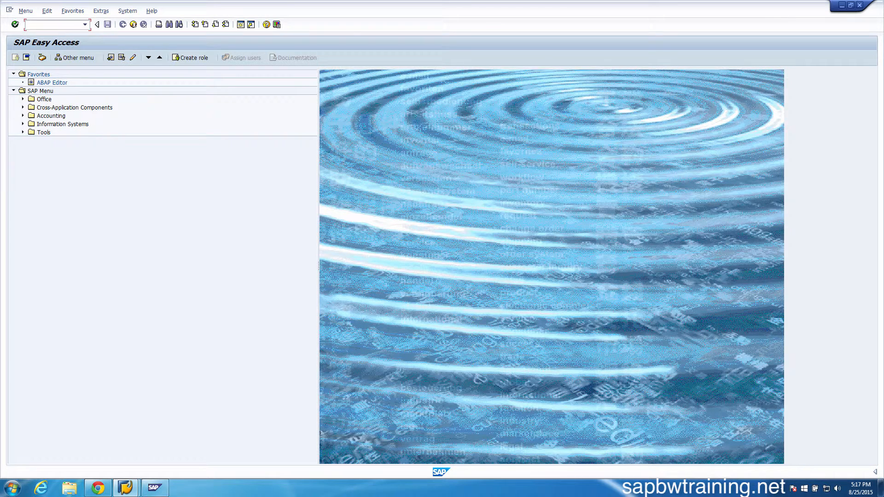
mouse_move(482, 186)
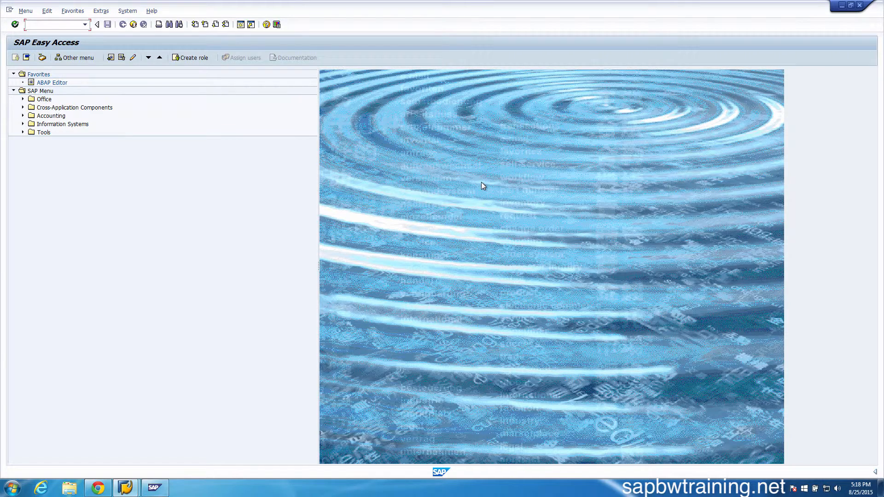
mouse_move(209, 261)
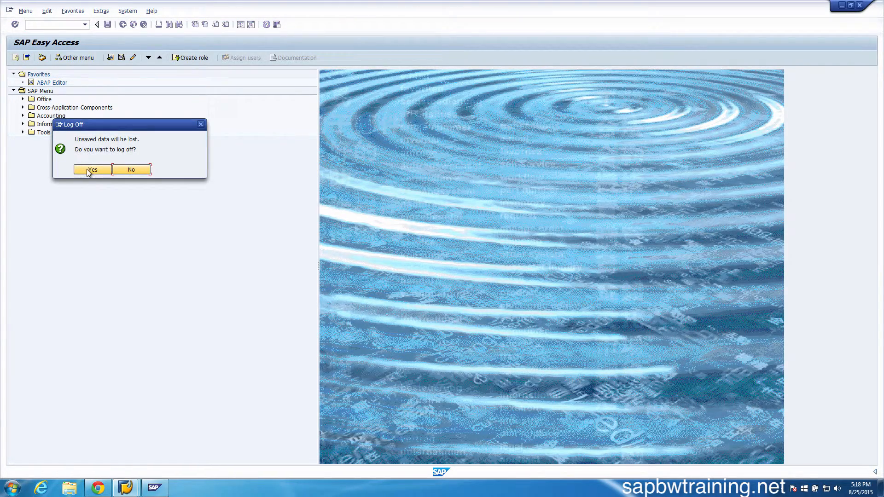
left_click(92, 169)
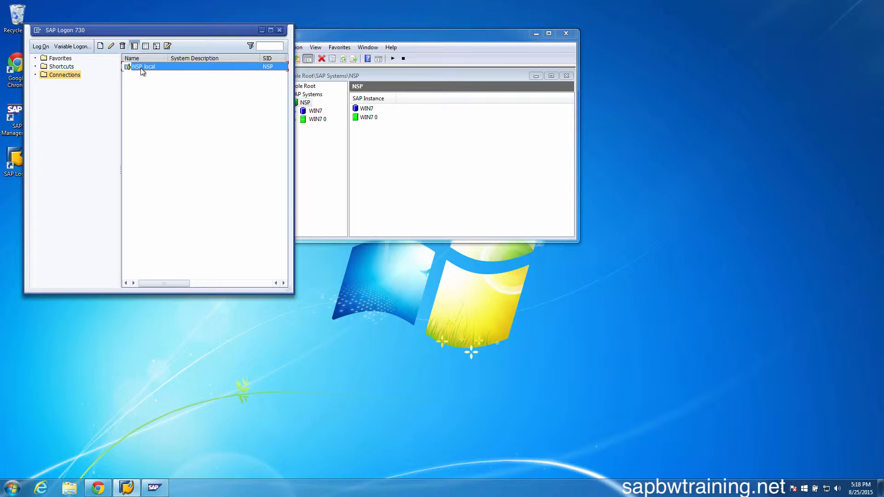
Log on to the NSP system as DDIC in client 001, reaching SAP Easy Access
double_click(143, 66)
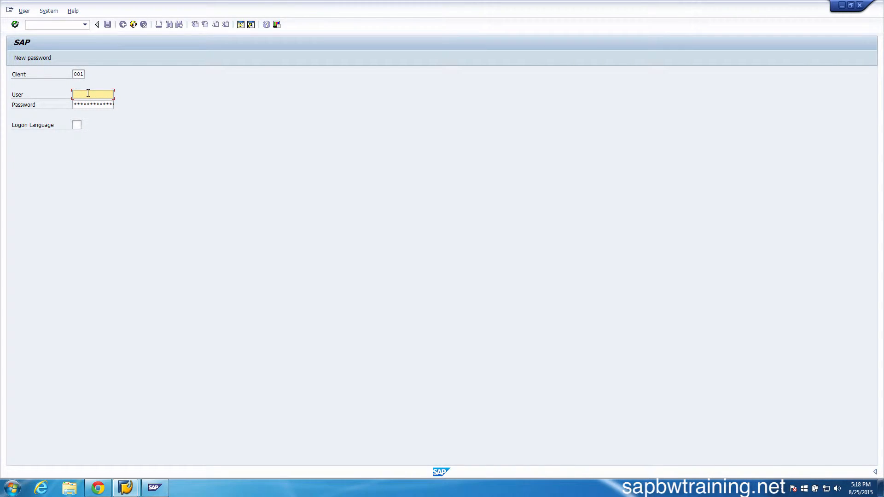
type("ddic")
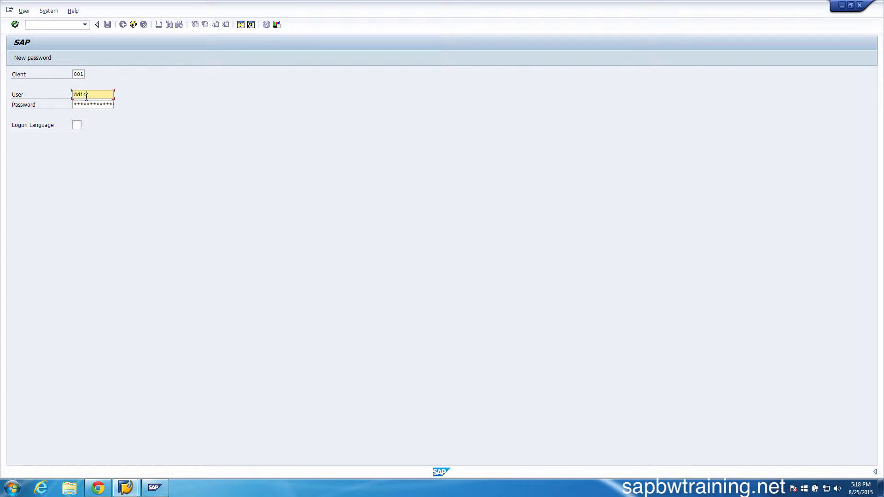
left_click(92, 104)
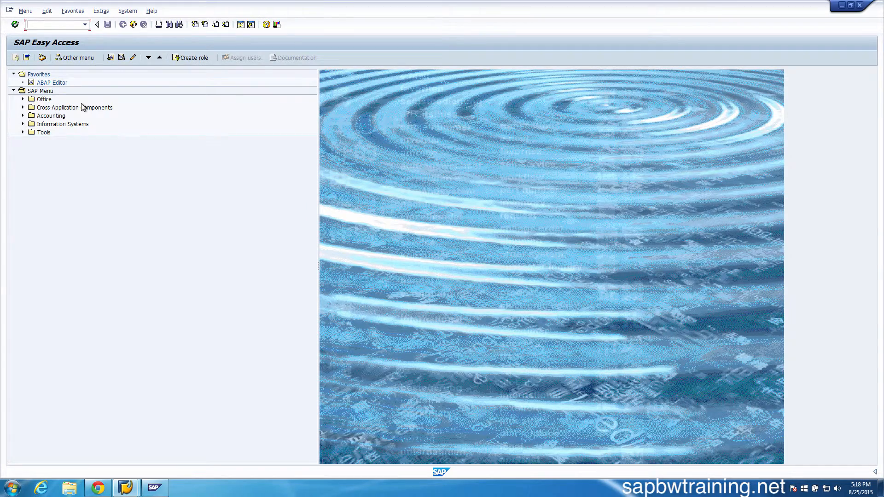
mouse_move(773, 108)
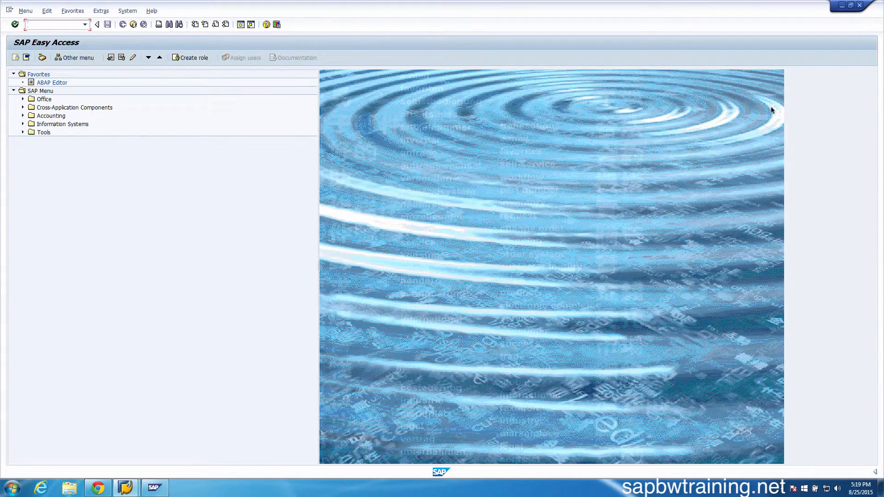
mouse_move(725, 86)
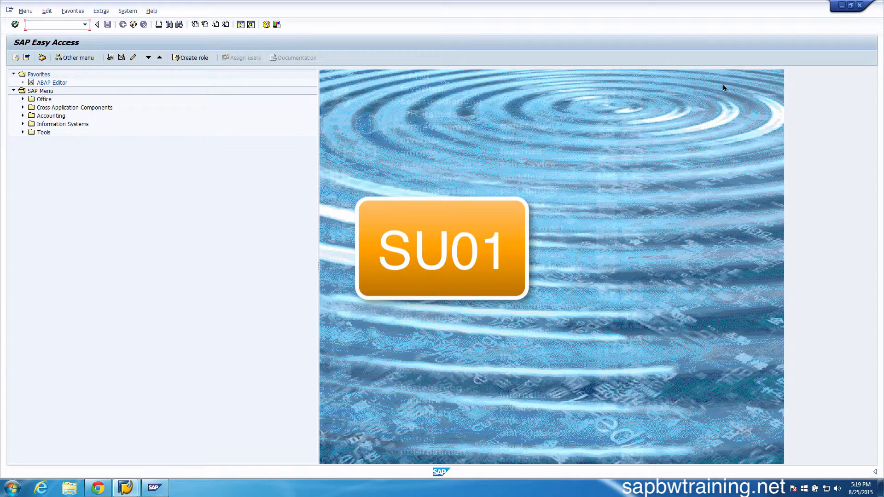
mouse_move(647, 4)
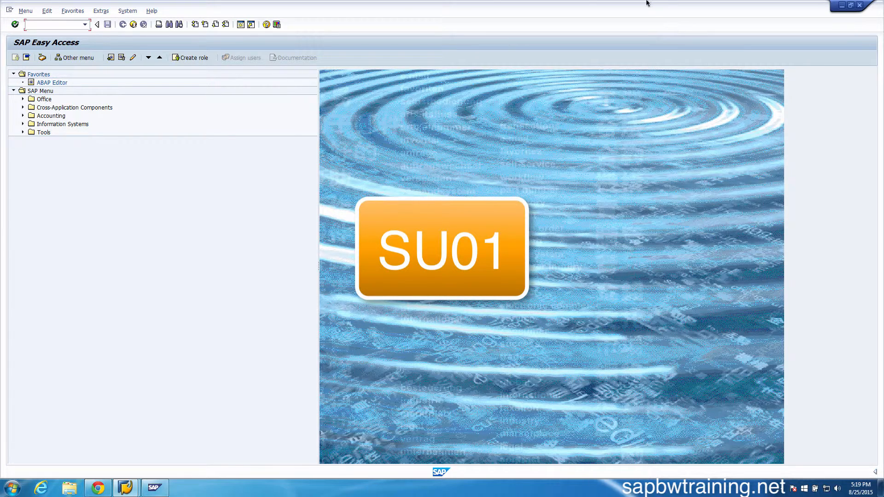
Run transaction SU01 and start creating the new user NWUSER
left_click(55, 24)
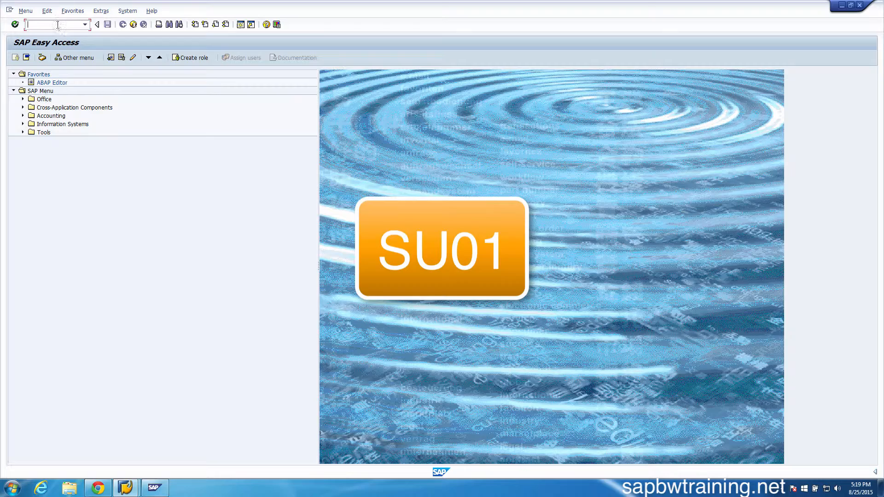
type("su")
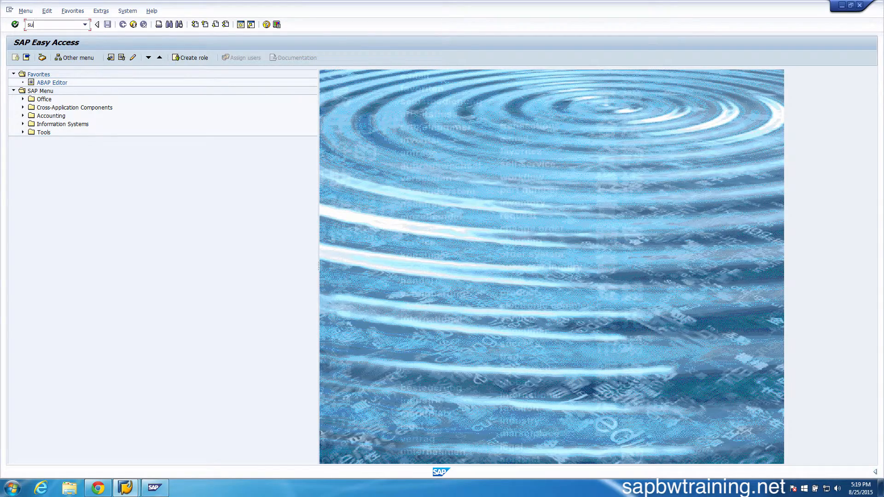
key("Enter")
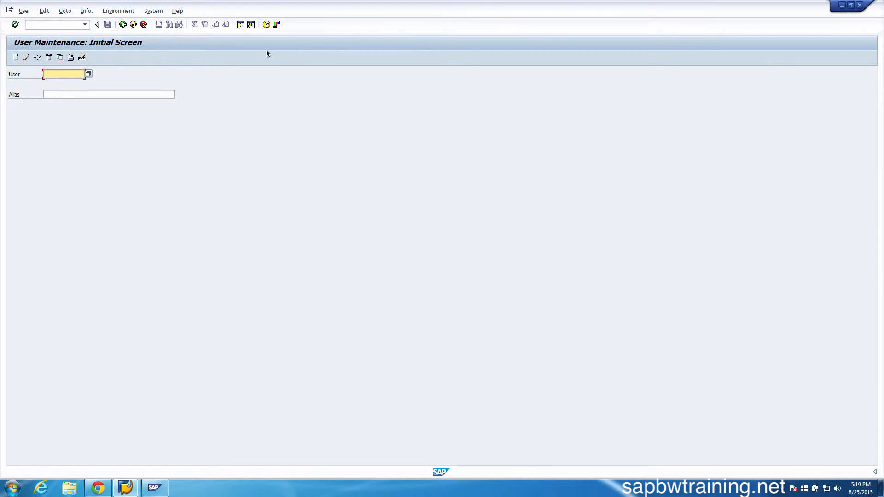
left_click(64, 74)
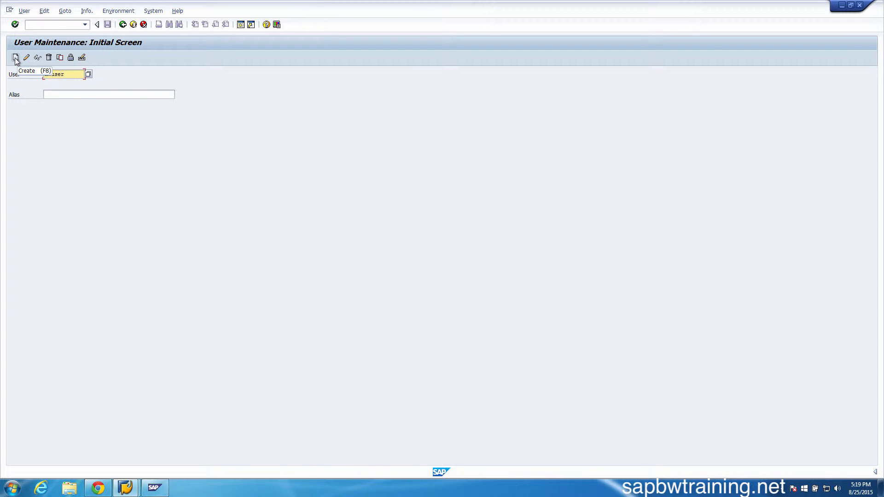
left_click(15, 58)
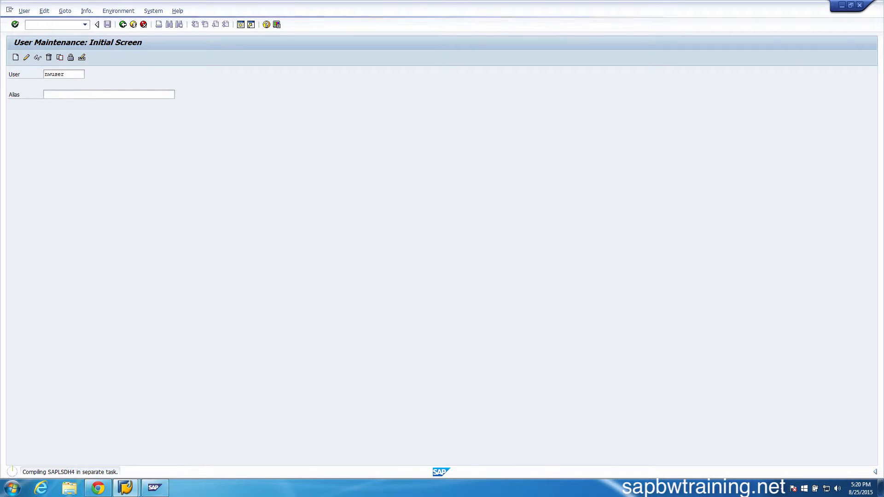
left_click(15, 57)
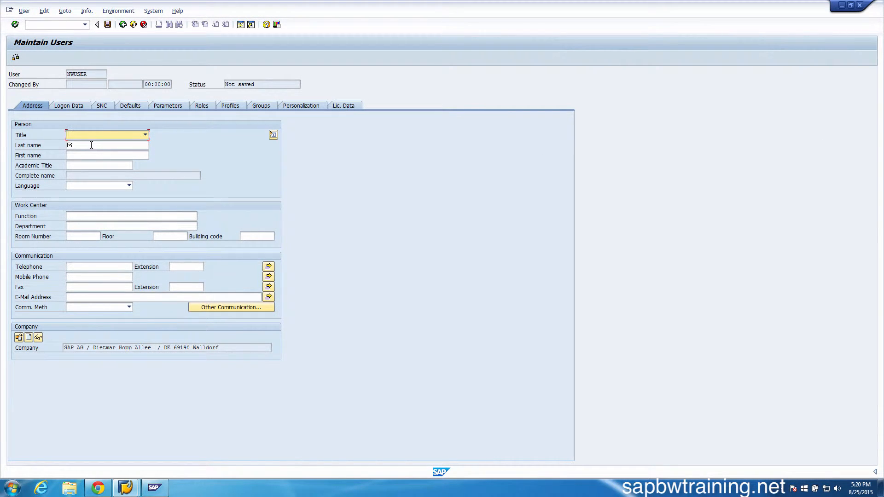
Enter last name Doe and first name John on NWUSER's address details
left_click(107, 146)
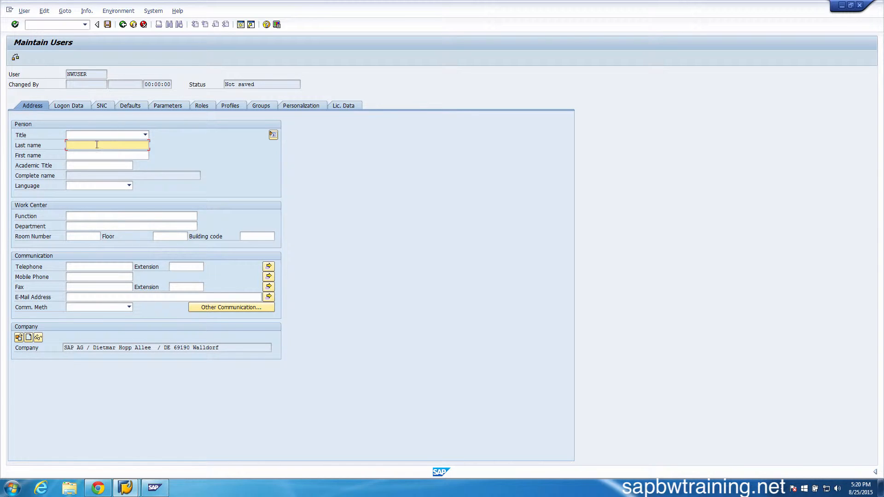
type("D")
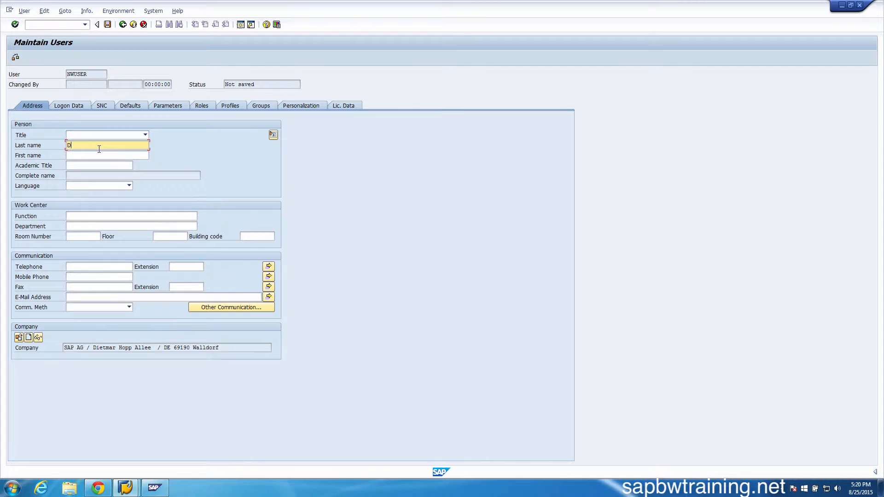
type("John")
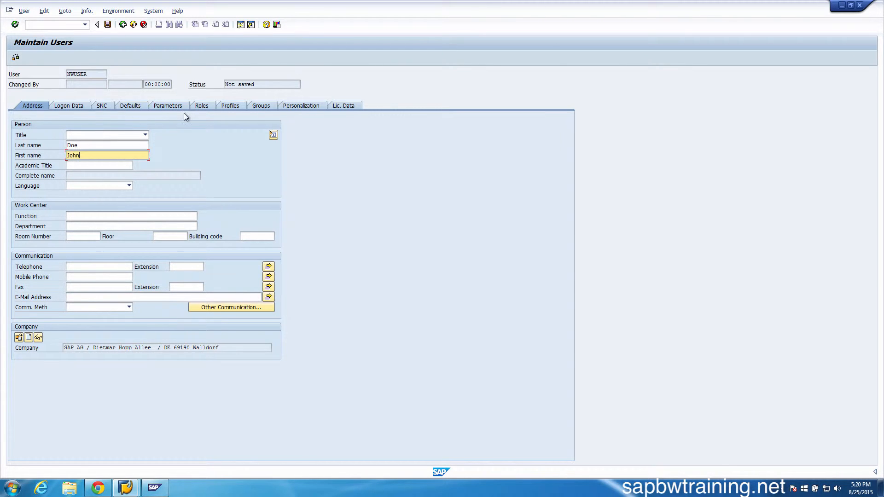
left_click(230, 105)
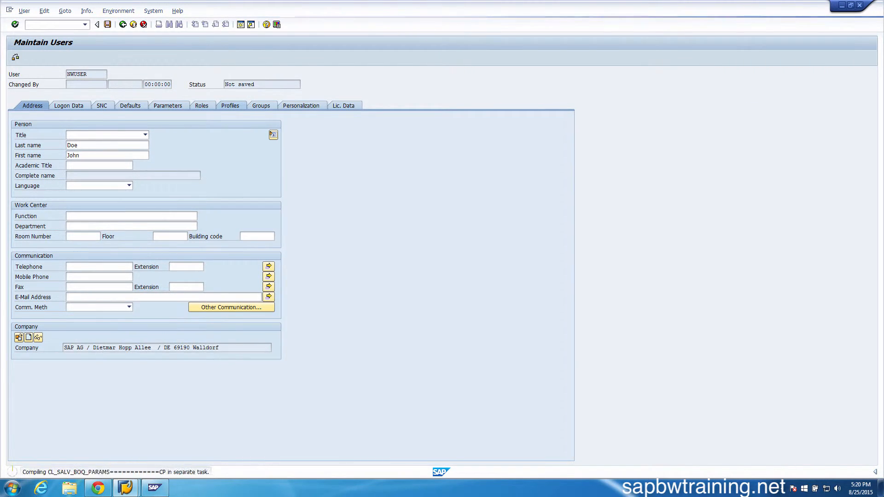
left_click(230, 105)
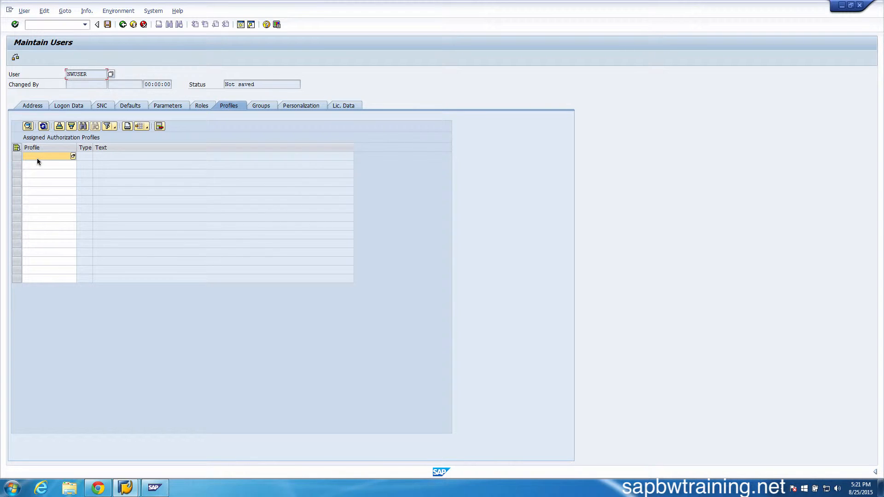
mouse_move(87, 172)
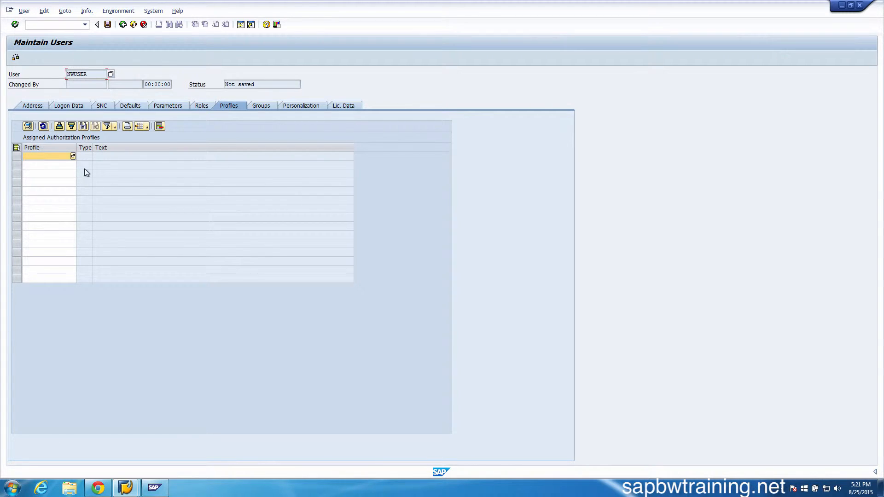
Assign the SAP_ALL authorization profile to NWUSER via the F4 search help
left_click(74, 156)
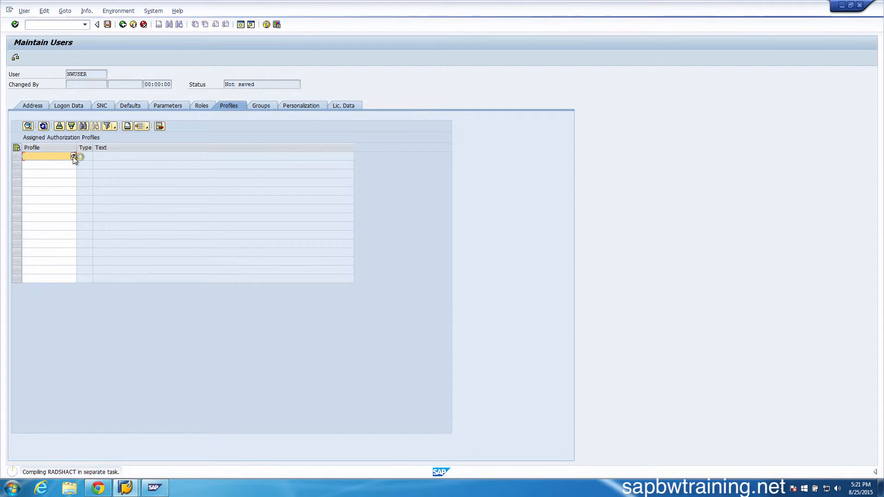
left_click(73, 161)
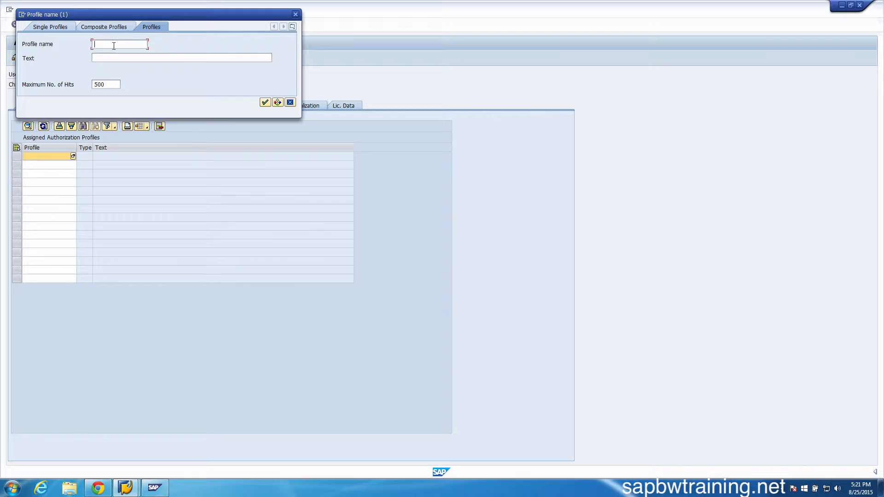
type("sap_all")
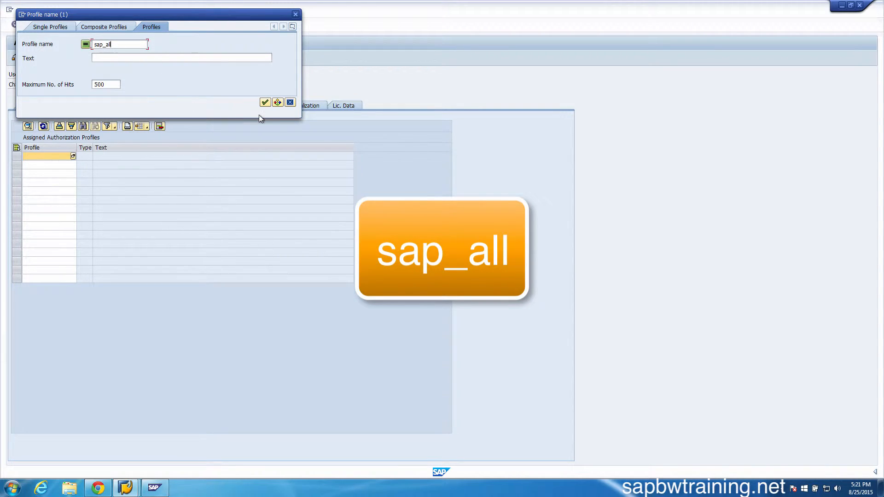
left_click(265, 101)
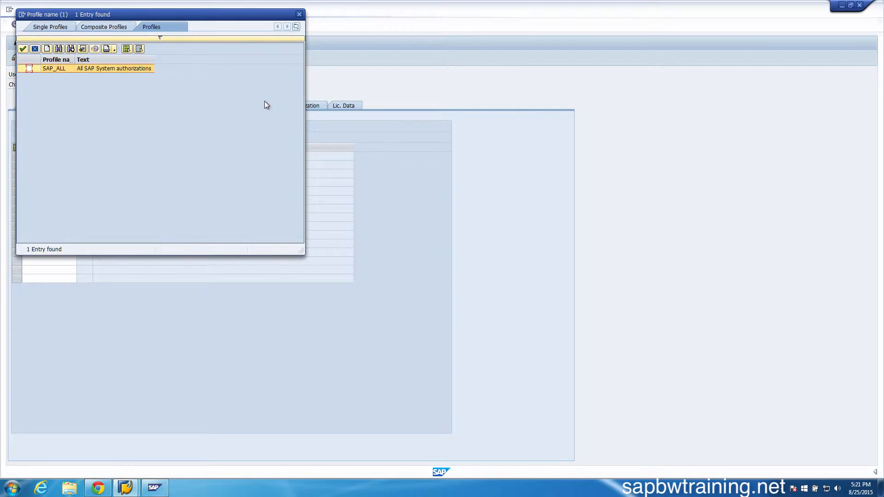
left_click(28, 68)
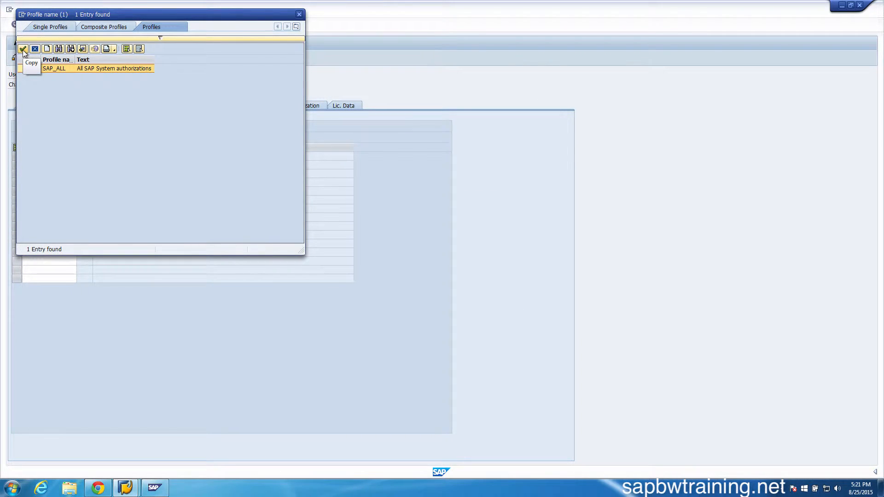
left_click(24, 48)
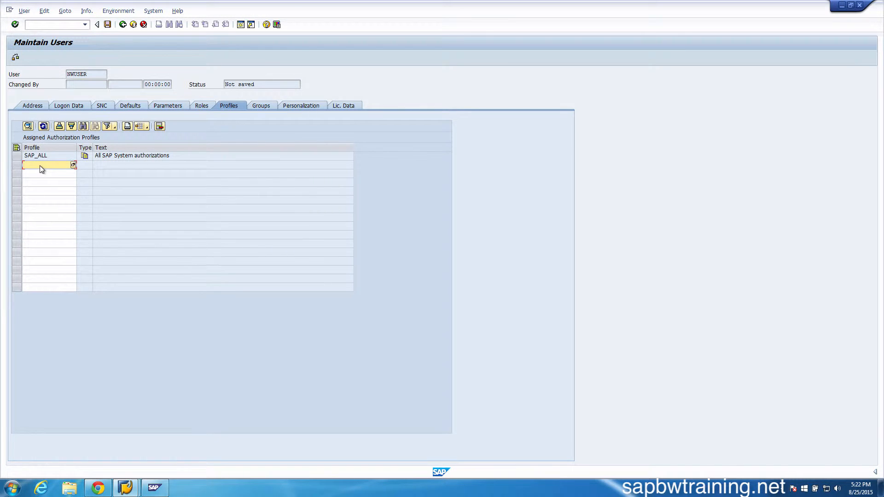
mouse_move(69, 171)
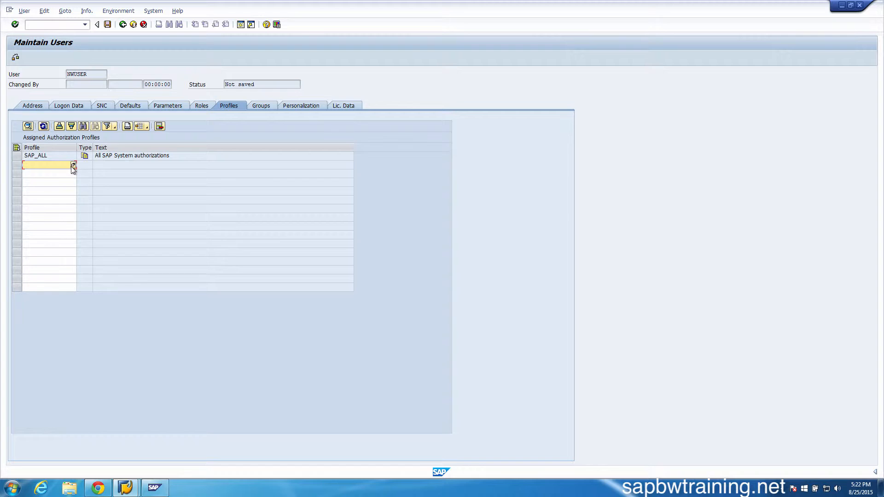
Add the SAP_NEW authorization profile in the next row
left_click(71, 166)
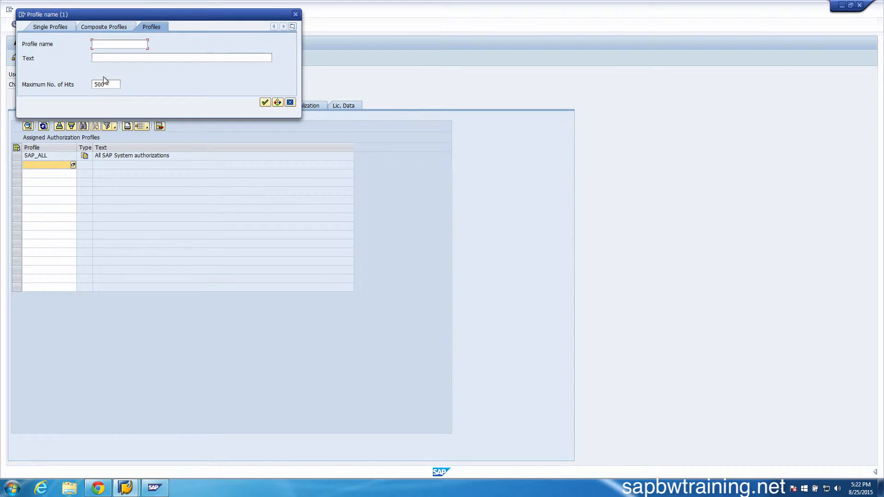
type("sap_")
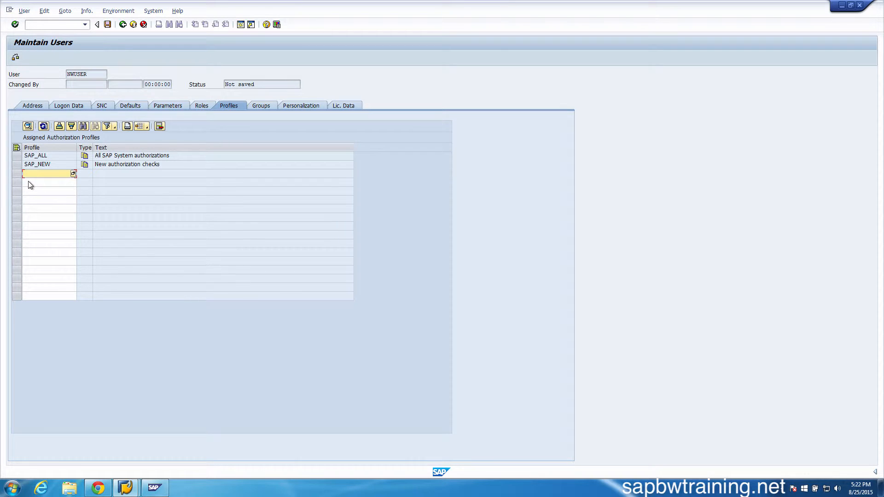
mouse_move(70, 109)
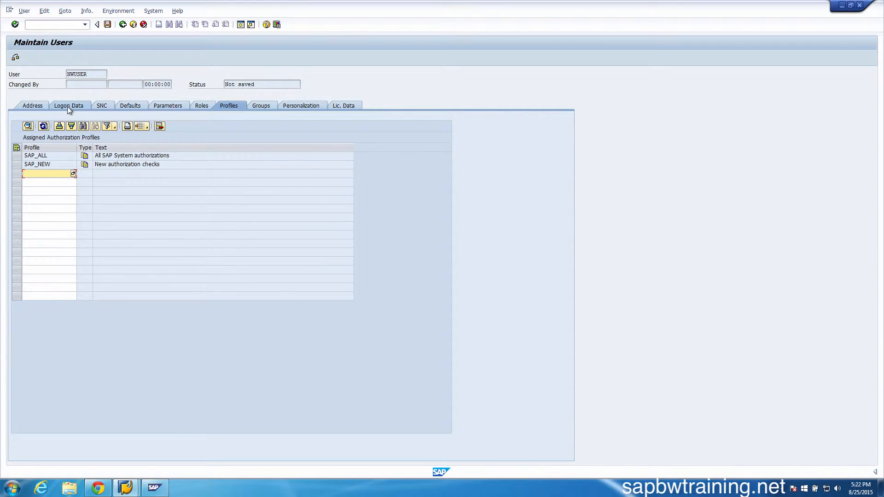
Enter NWUSER's initial password twice and set Valid from to 24.08.2015
left_click(70, 105)
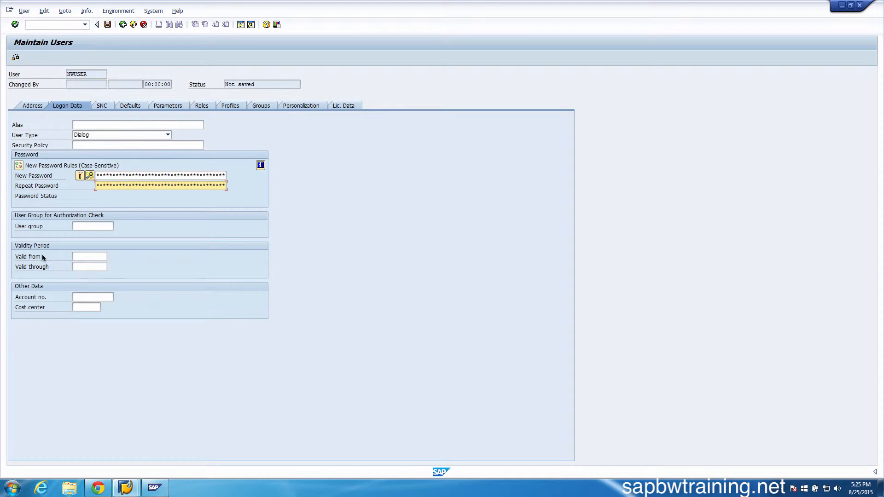
mouse_move(77, 262)
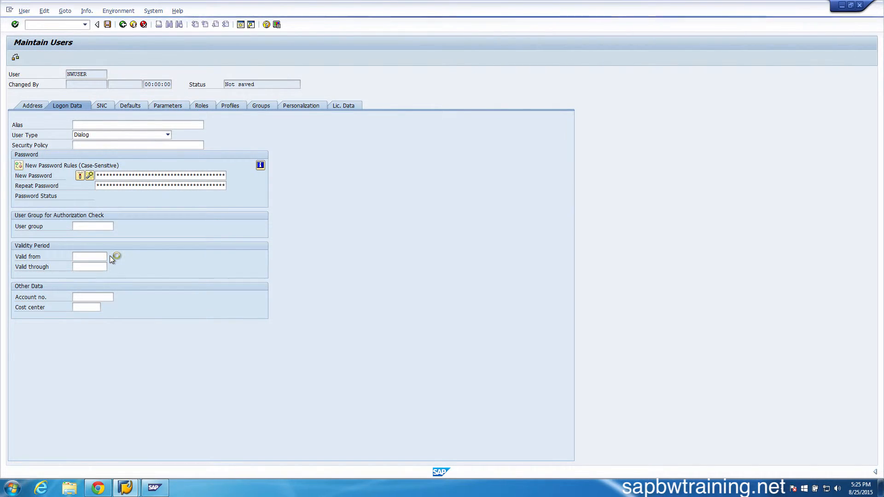
left_click(117, 256)
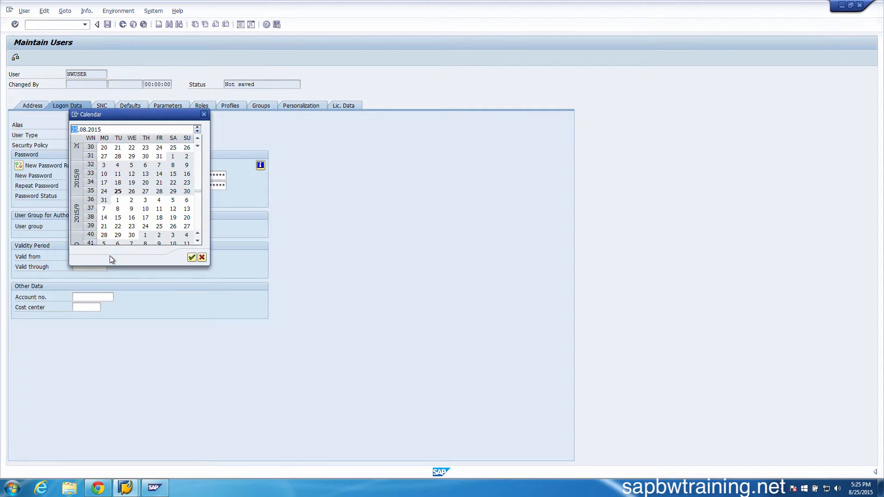
mouse_move(118, 192)
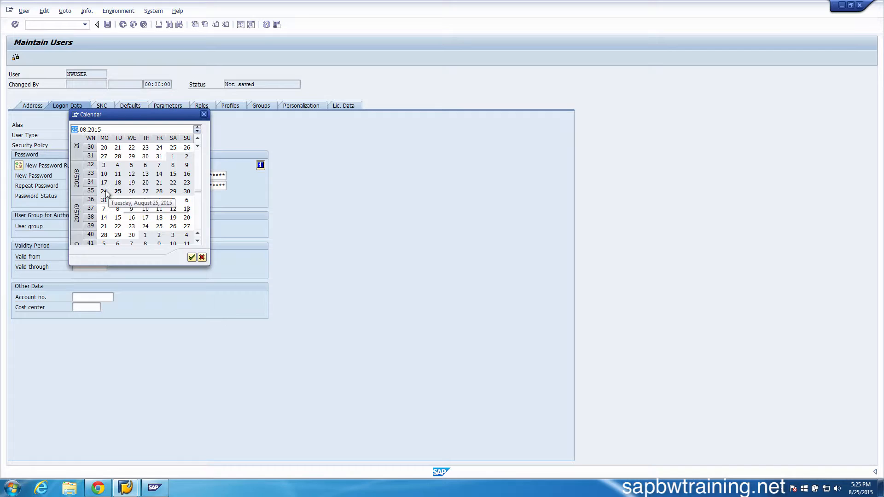
left_click(104, 192)
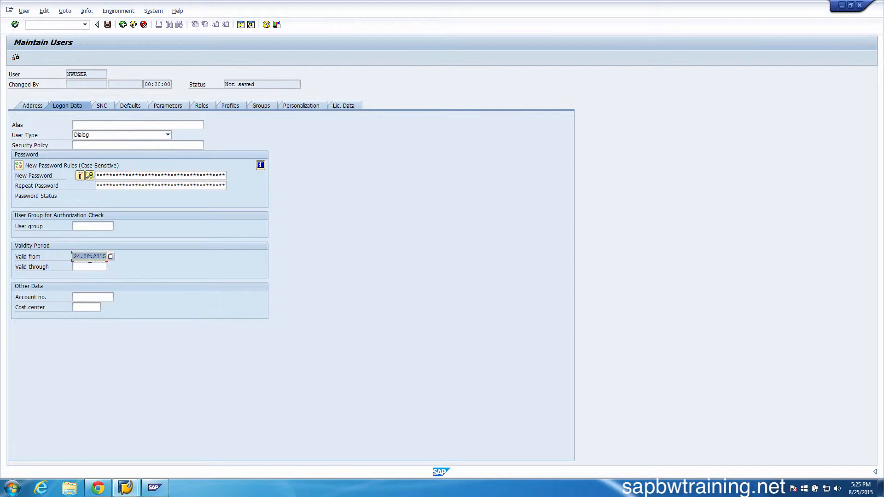
left_click(110, 256)
type("31.03.2016")
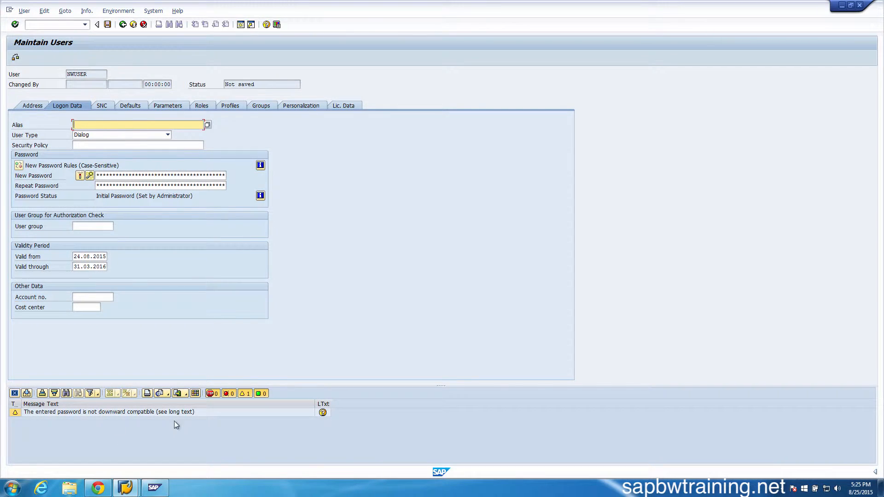
mouse_move(89, 407)
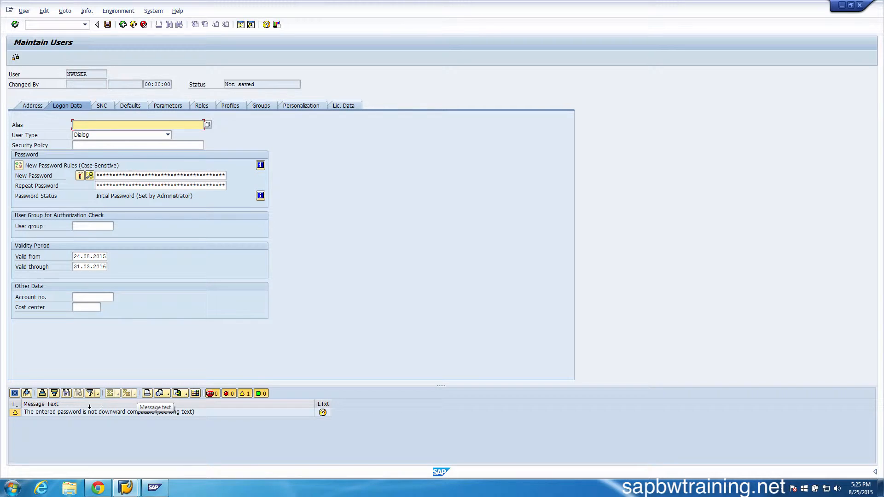
mouse_move(142, 342)
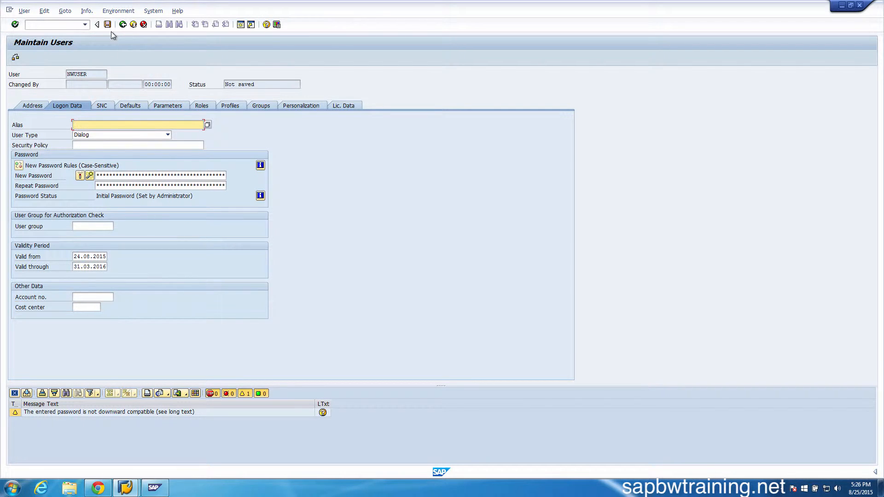
Set Valid through to 31.03.2016 and save to create user NWUSER
left_click(109, 24)
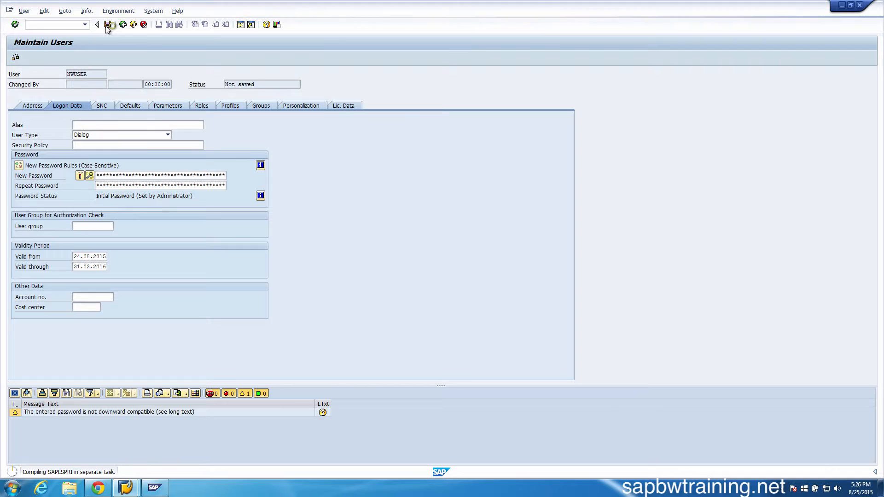
left_click(106, 25)
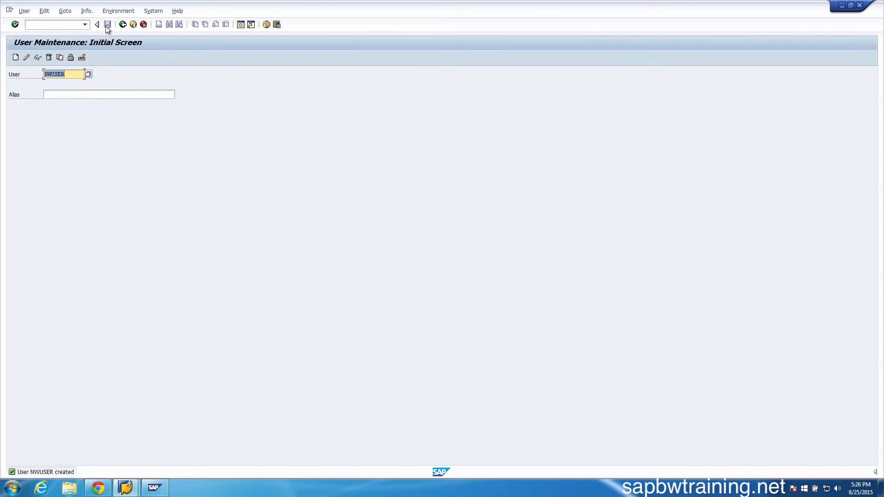
mouse_move(38, 383)
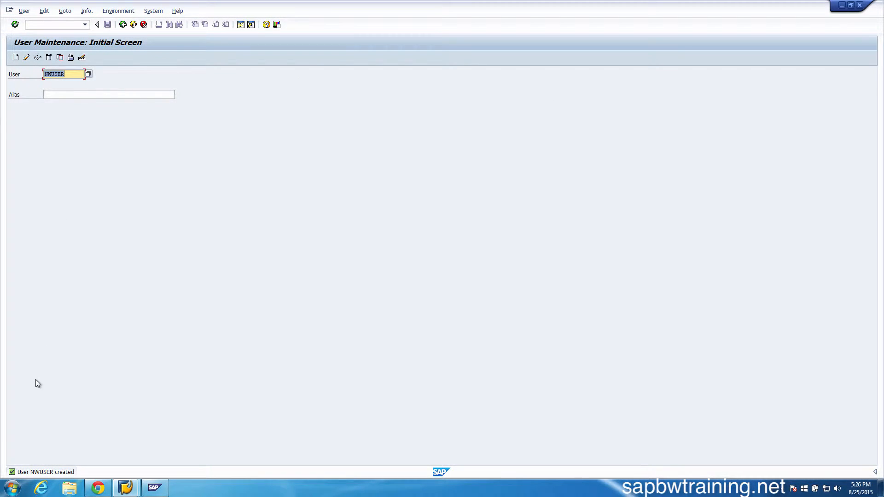
mouse_move(97, 175)
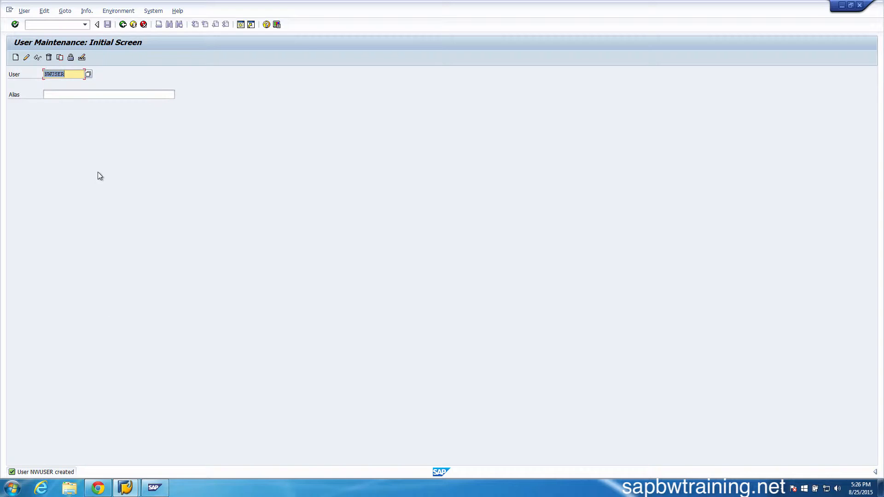
mouse_move(870, 112)
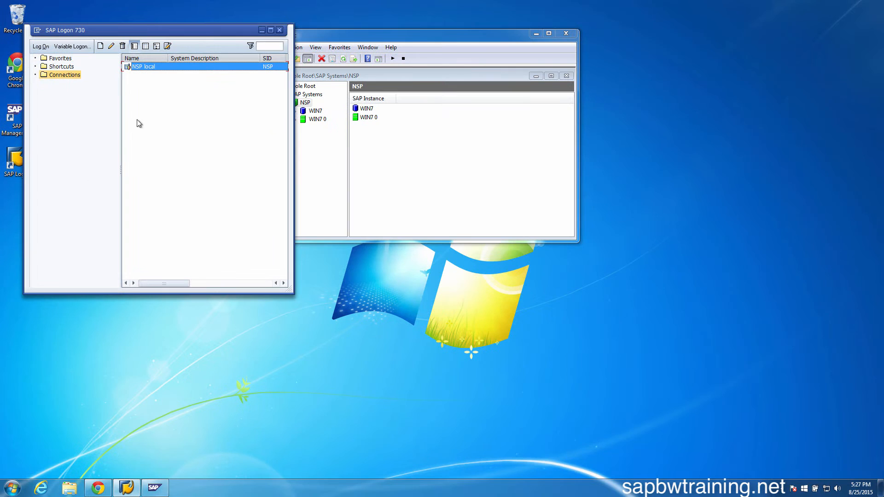
Log on to NSP as NWUSER, set a new password, and dismiss the copyright notice
double_click(143, 66)
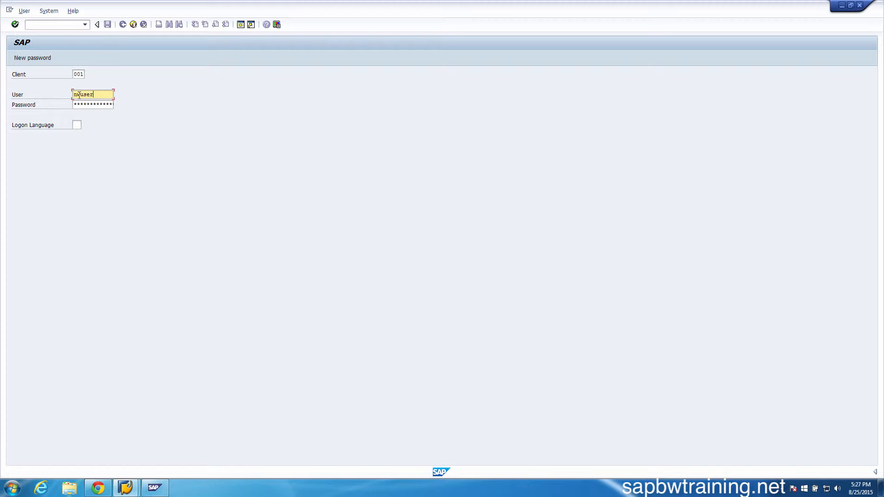
left_click(92, 104)
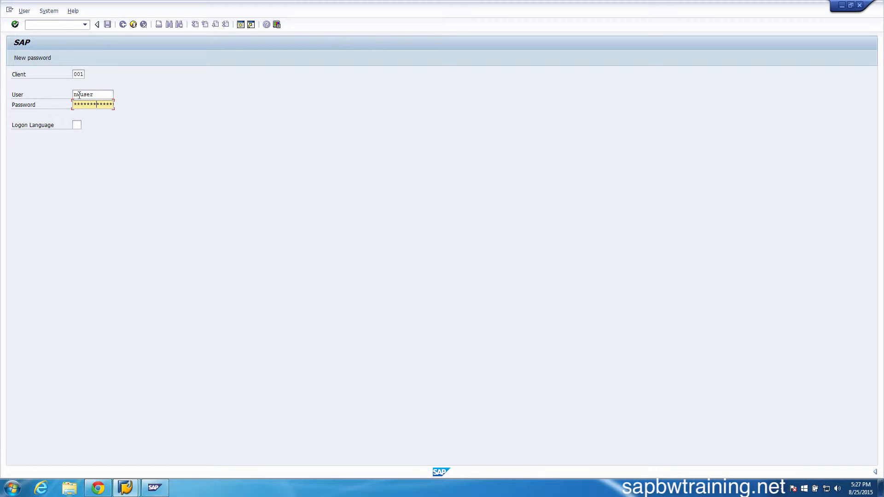
type("**")
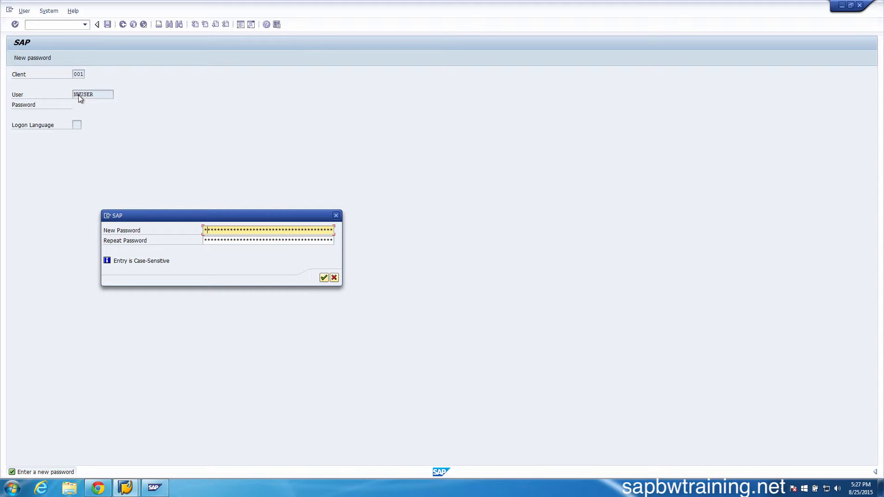
left_click(325, 277)
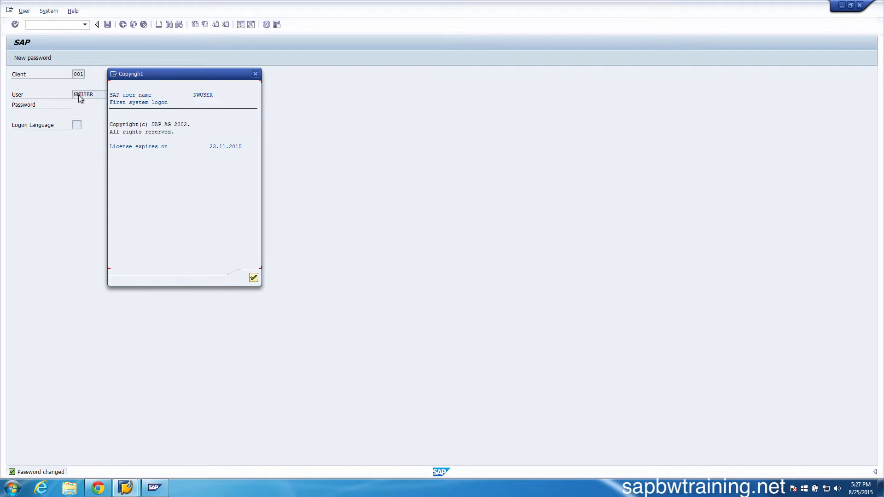
mouse_move(208, 165)
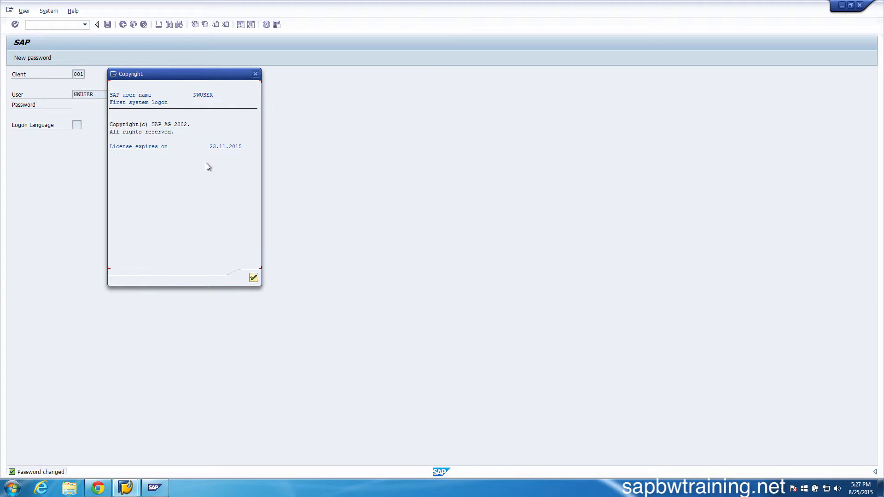
mouse_move(211, 160)
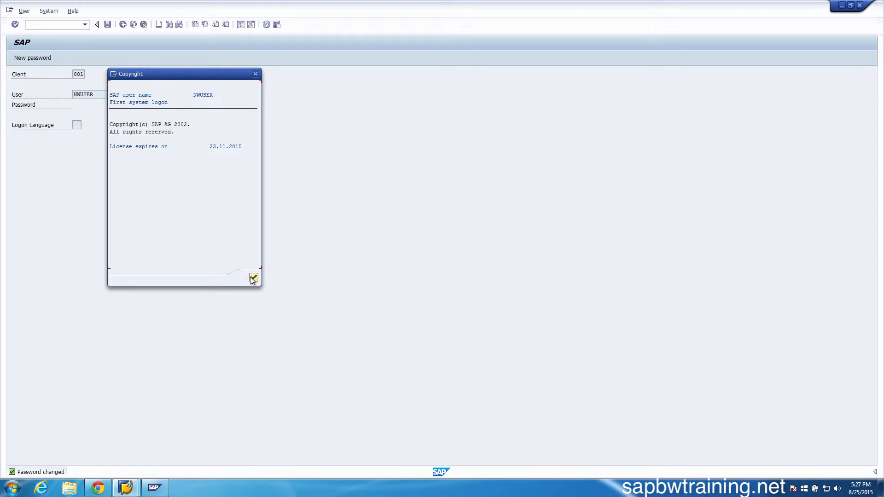
left_click(253, 278)
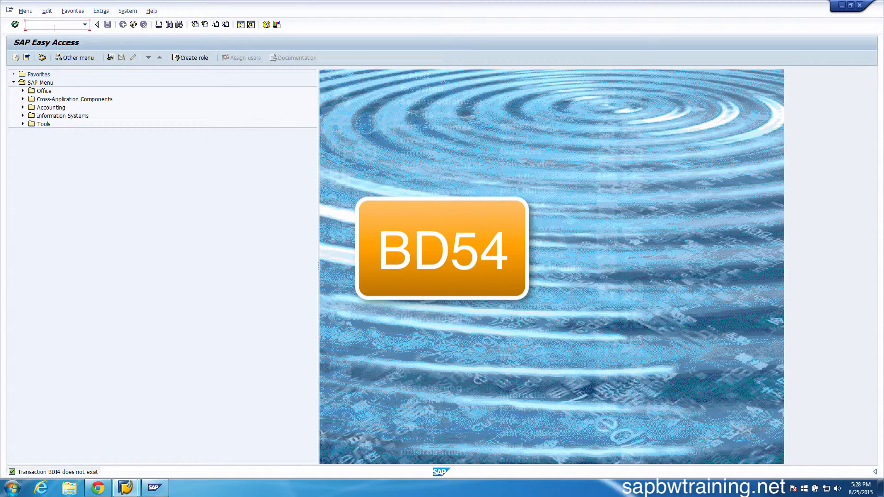
Run transaction BD54 and acknowledge the cross-client table warnings
type("bd54")
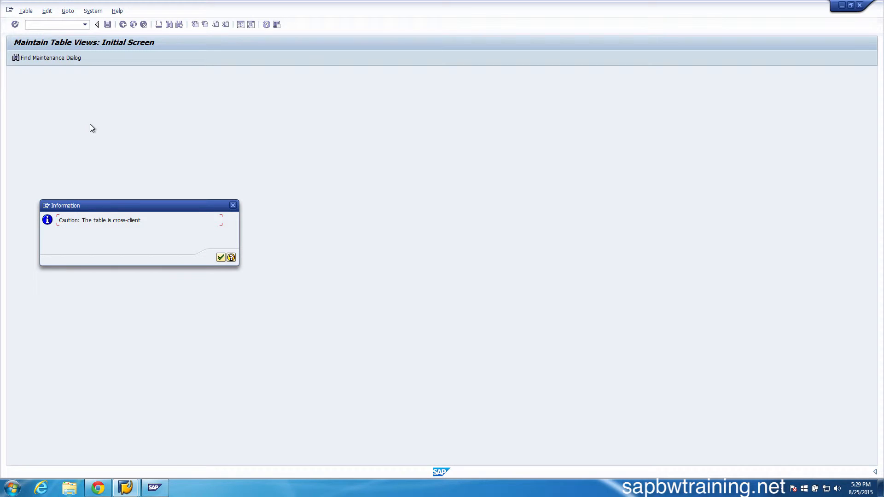
mouse_move(221, 258)
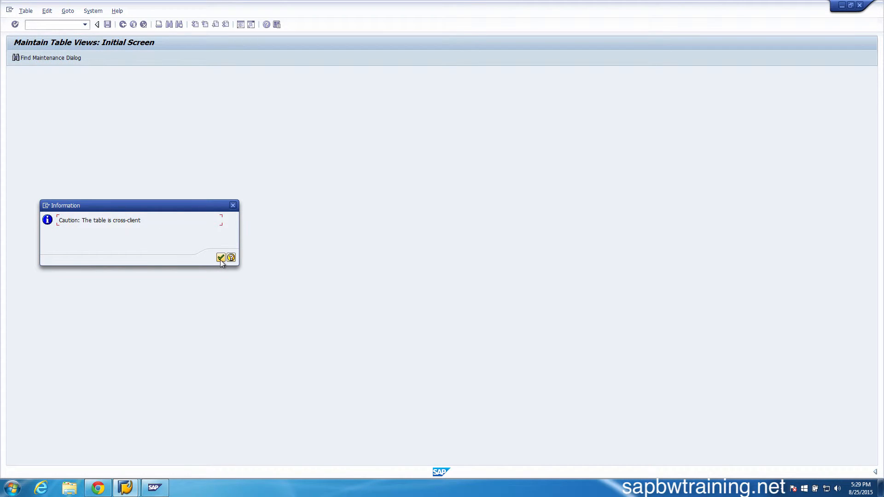
left_click(221, 258)
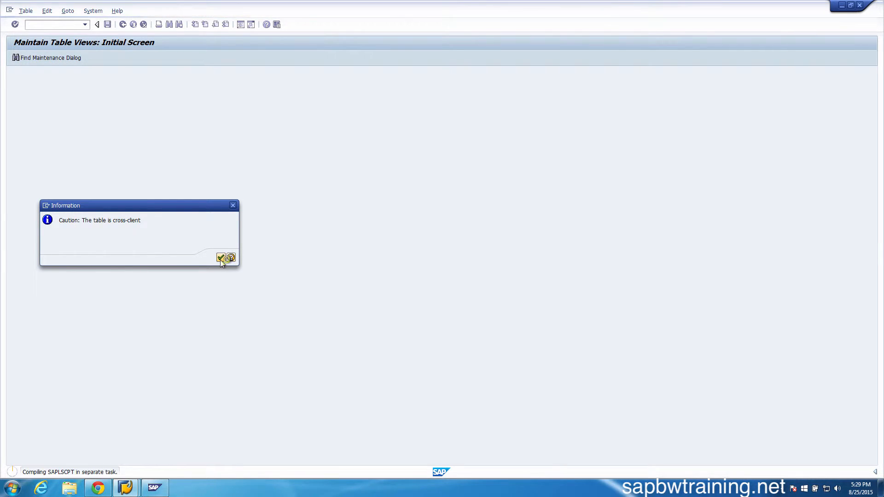
left_click(222, 258)
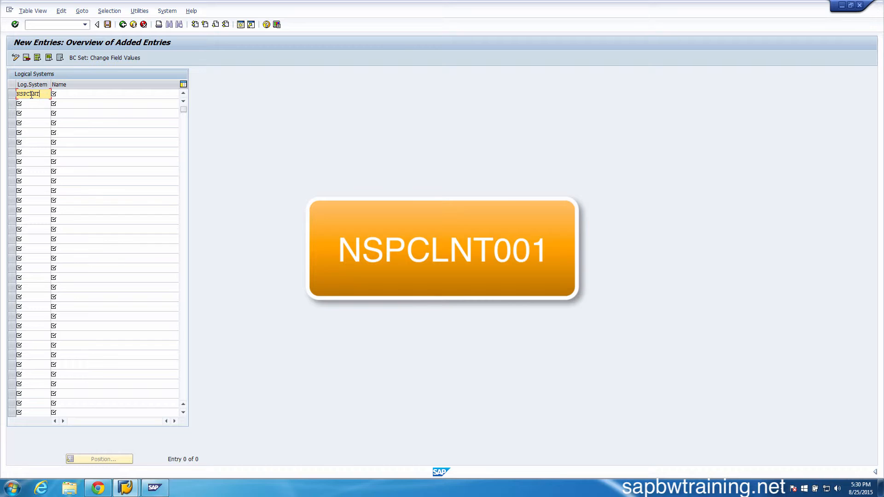
Enter logical system NSPCLNT001 named My BI System and save it
type("001")
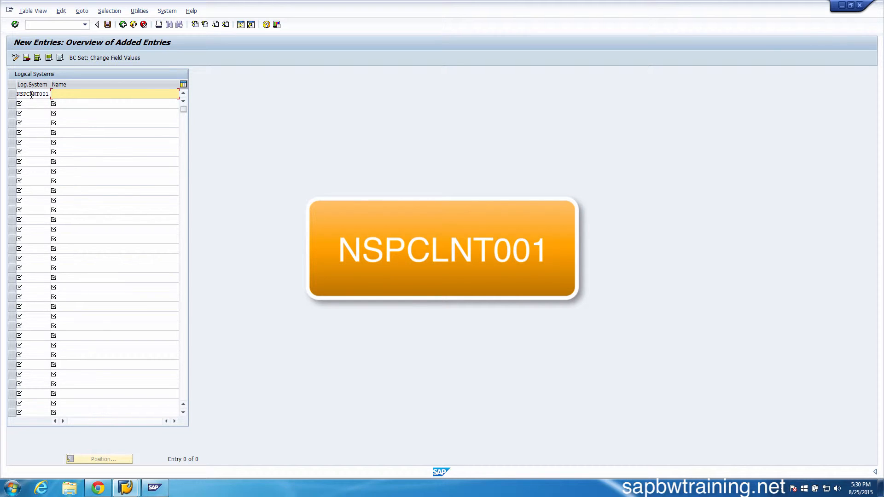
type("MY")
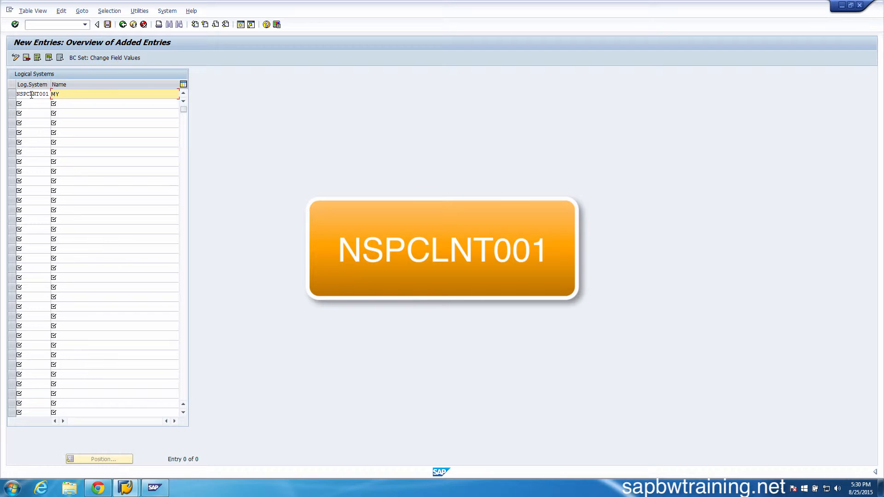
type("y BI System")
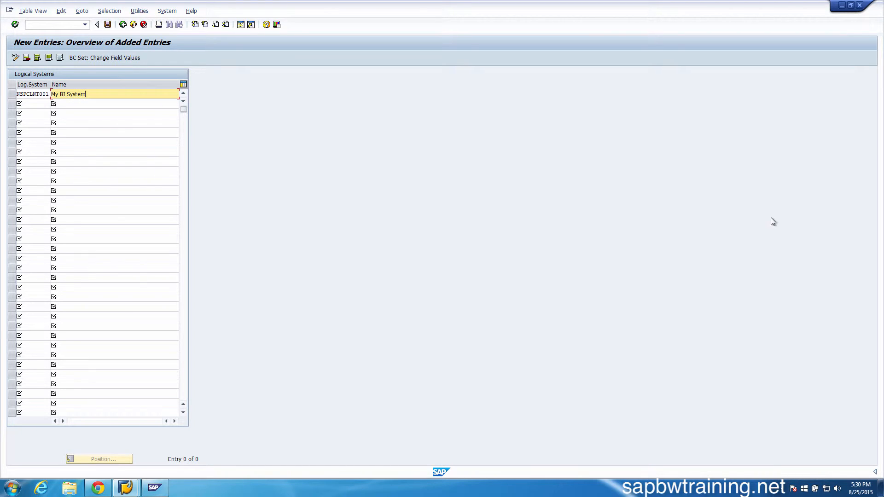
mouse_move(130, 54)
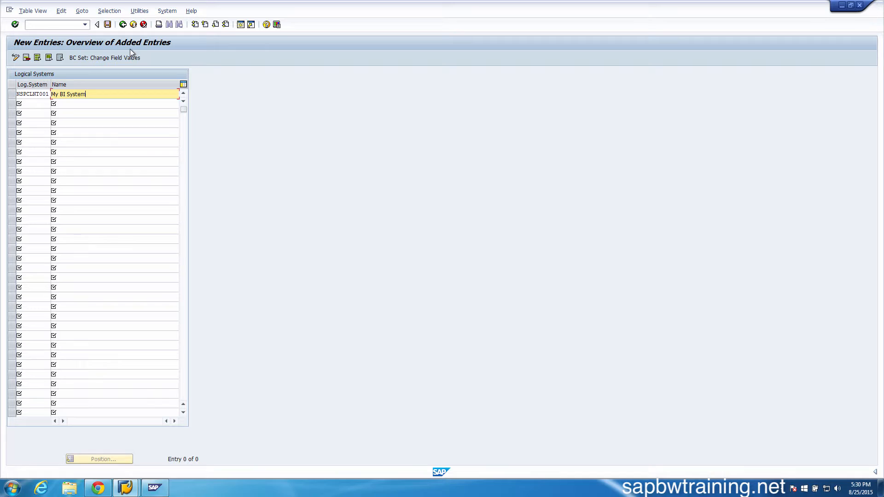
left_click(110, 25)
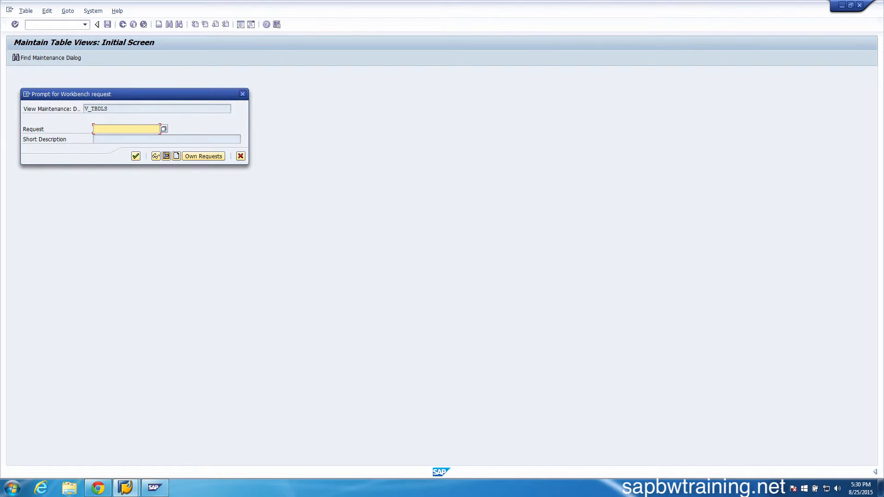
mouse_move(735, 121)
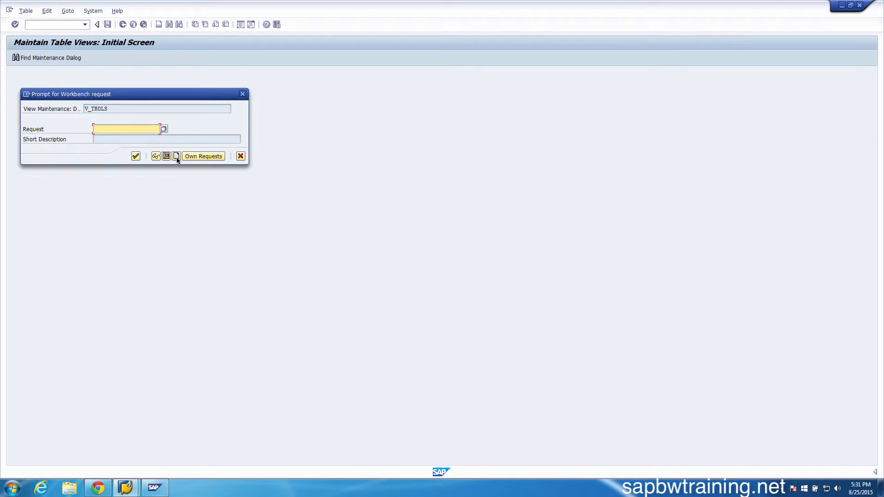
mouse_move(176, 156)
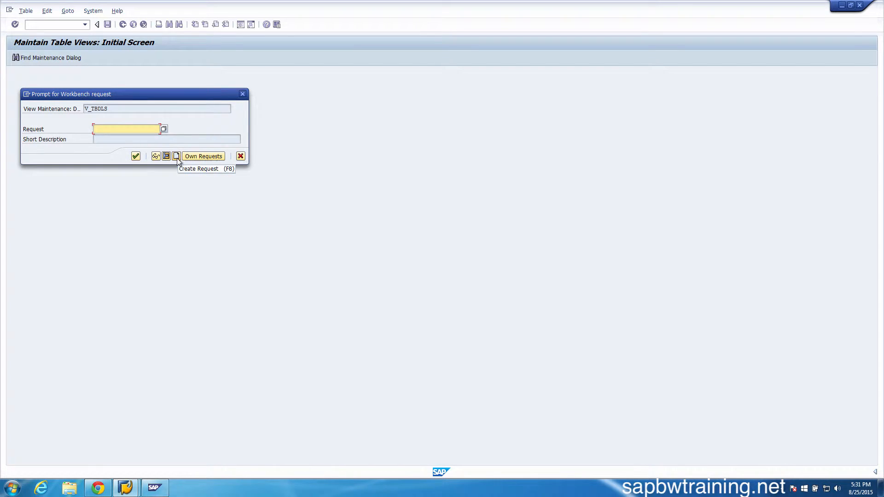
Create workbench request My BI Connection (NSPK900002) and record the logical system change in it
left_click(177, 155)
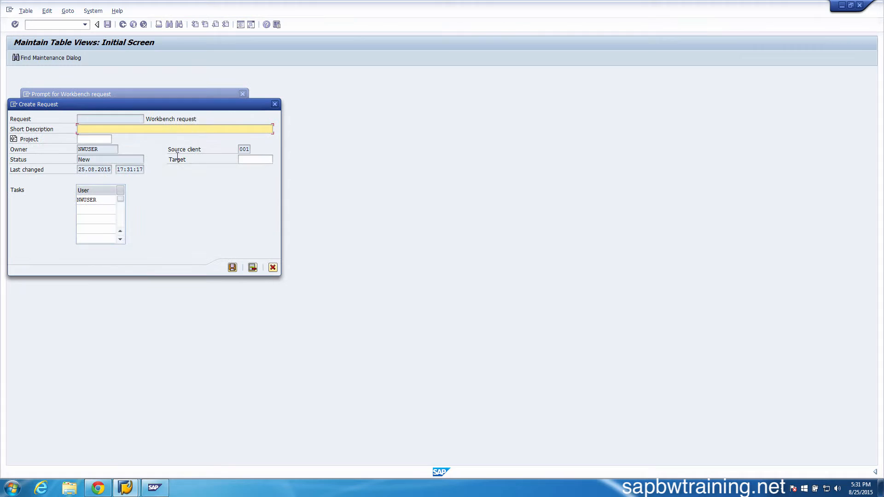
type("M")
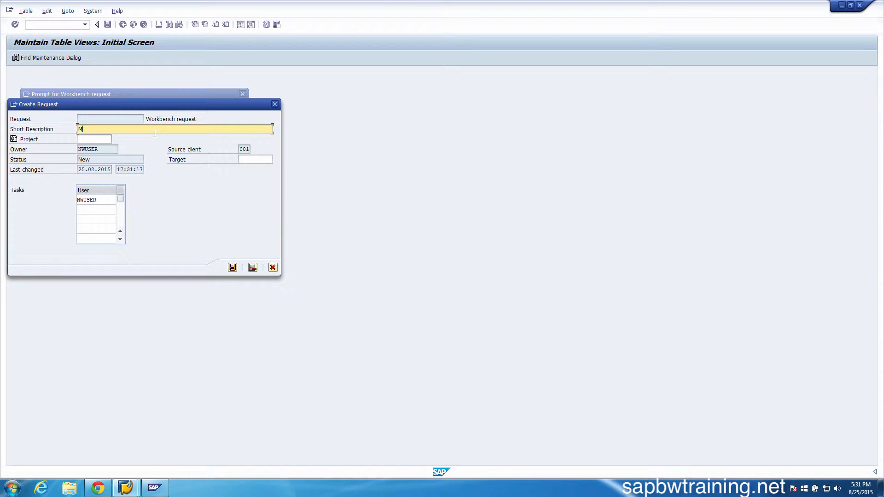
type("y BI Connection")
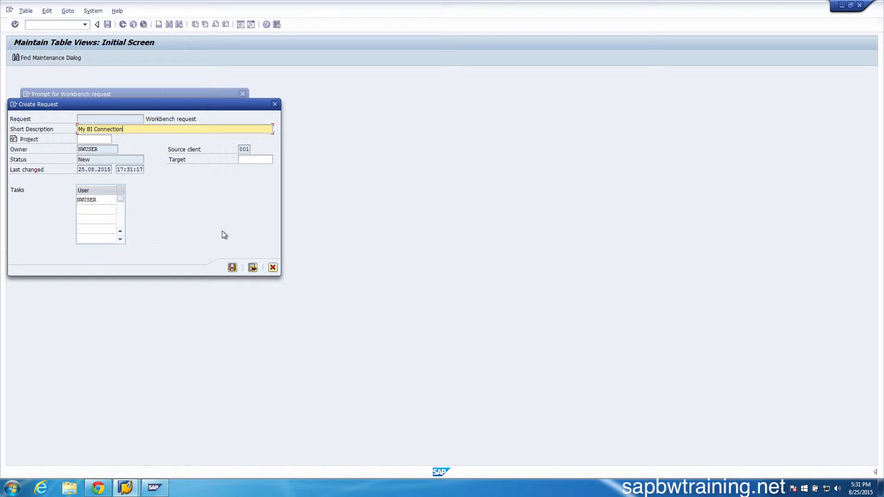
left_click(232, 267)
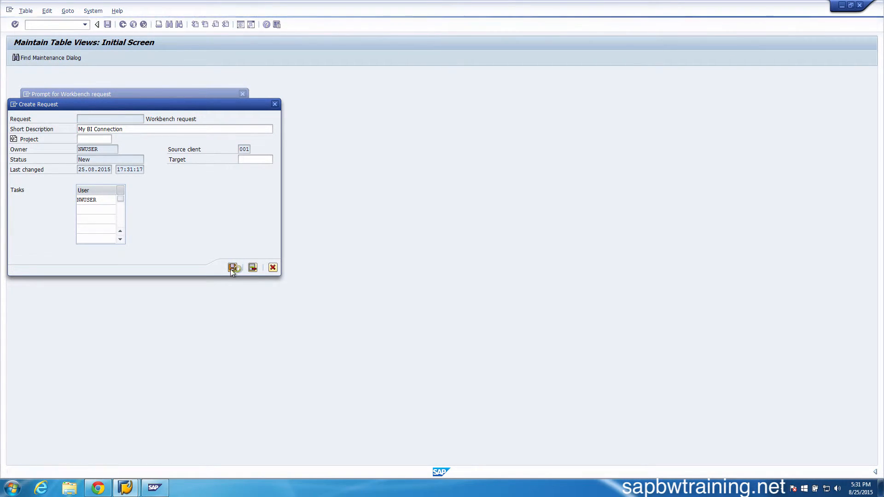
left_click(233, 267)
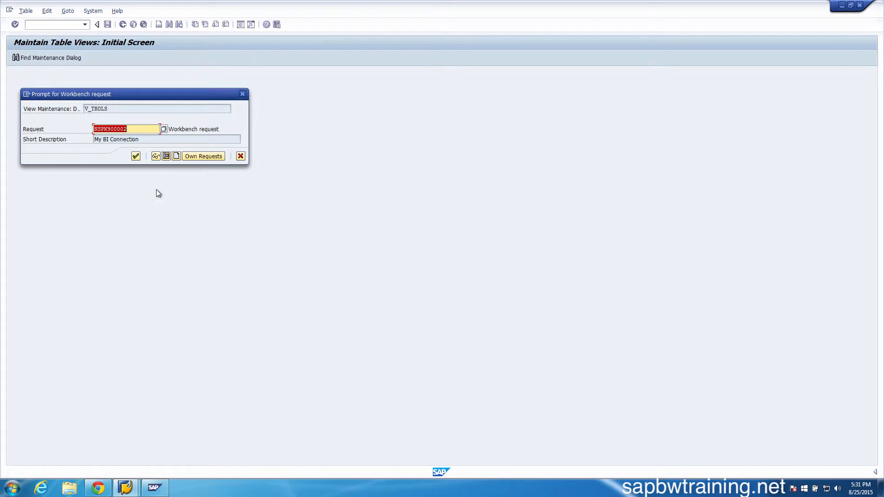
left_click(135, 156)
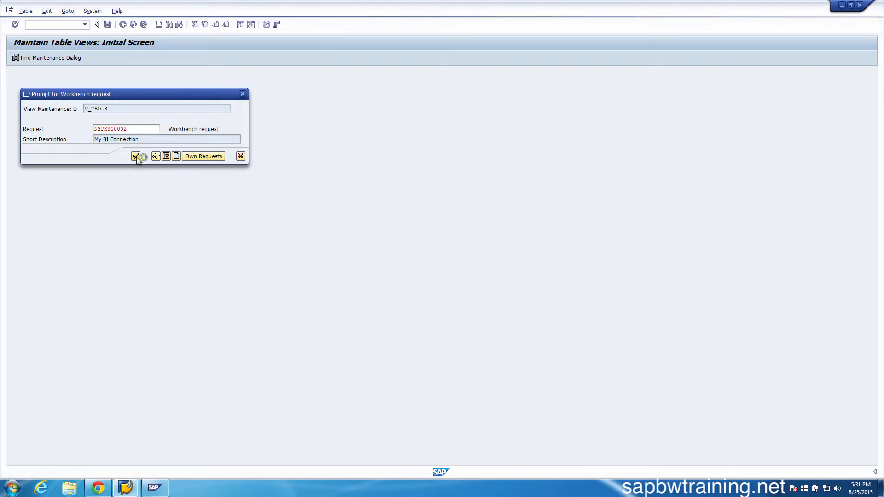
left_click(137, 156)
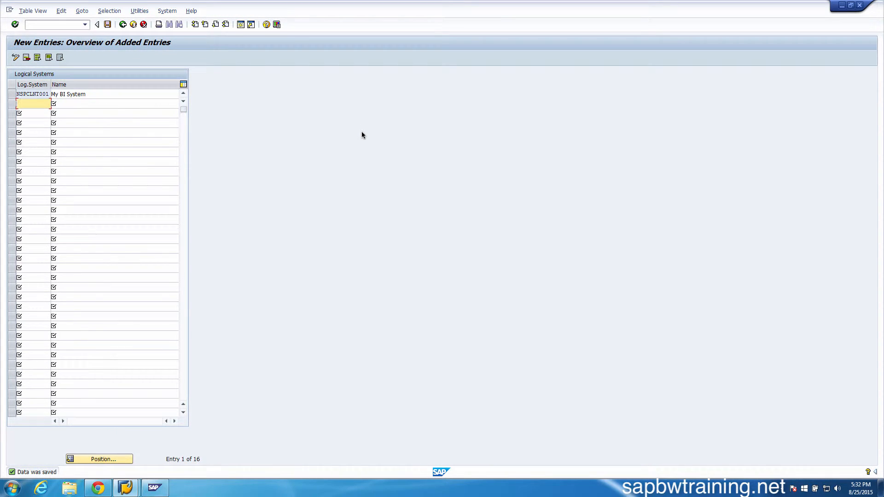
Run /nSCC4 and switch the Clients overview into change mode, confirming the caution
type("/nsc")
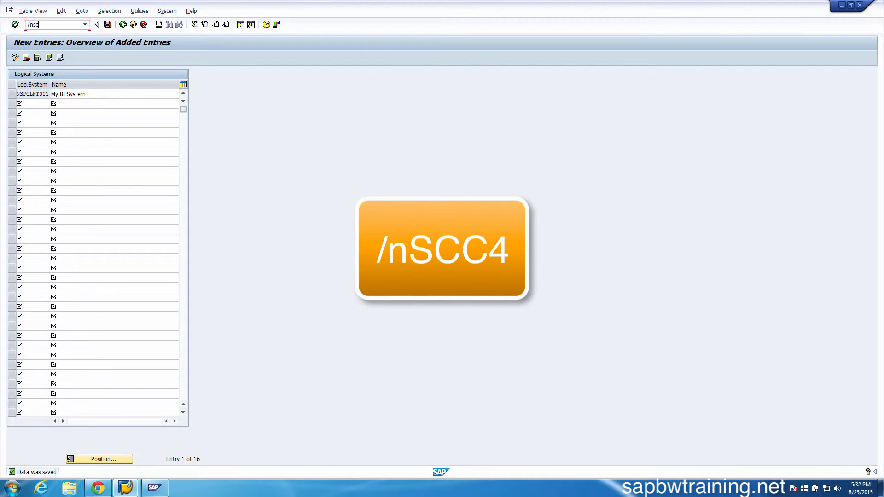
type("/nscc4")
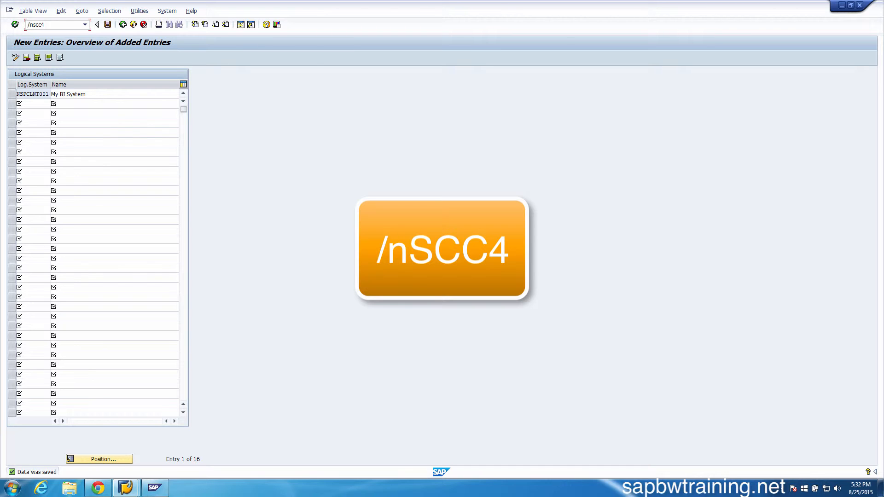
key("Enter")
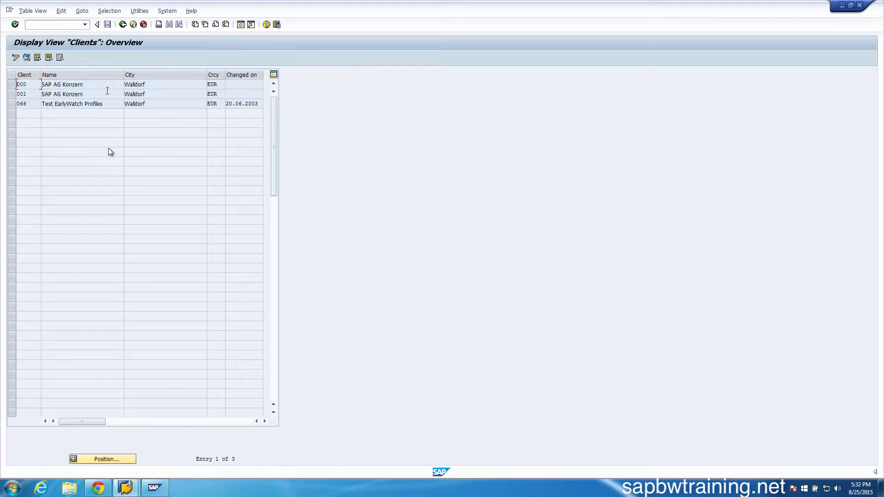
mouse_move(68, 91)
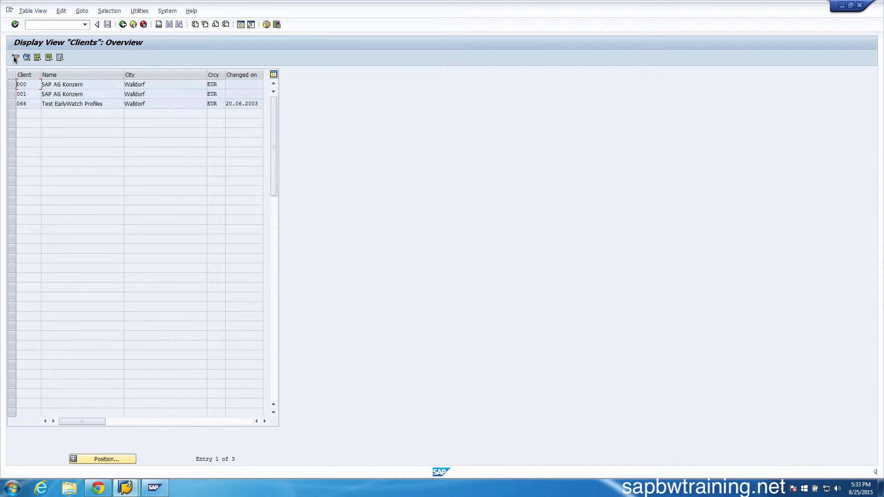
mouse_move(15, 70)
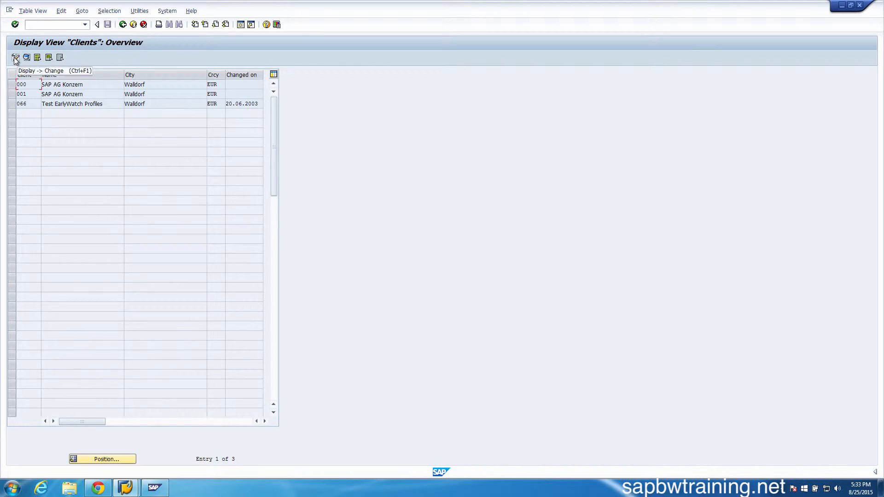
left_click(15, 57)
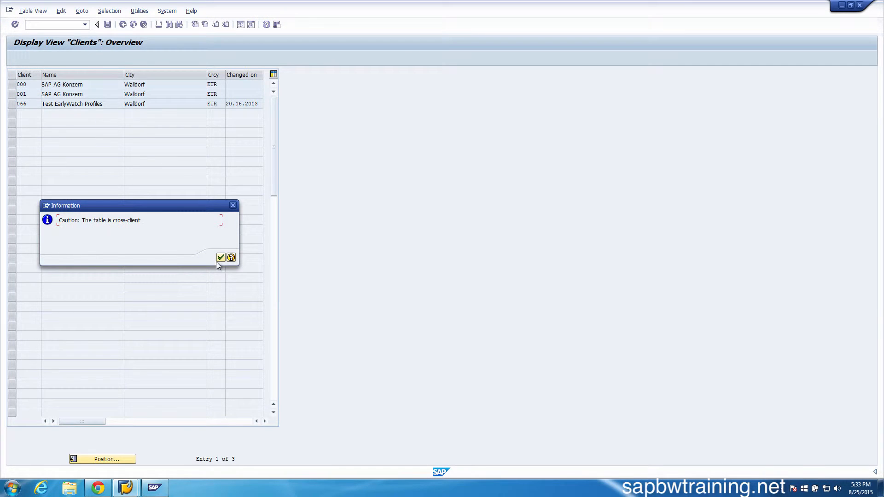
left_click(221, 258)
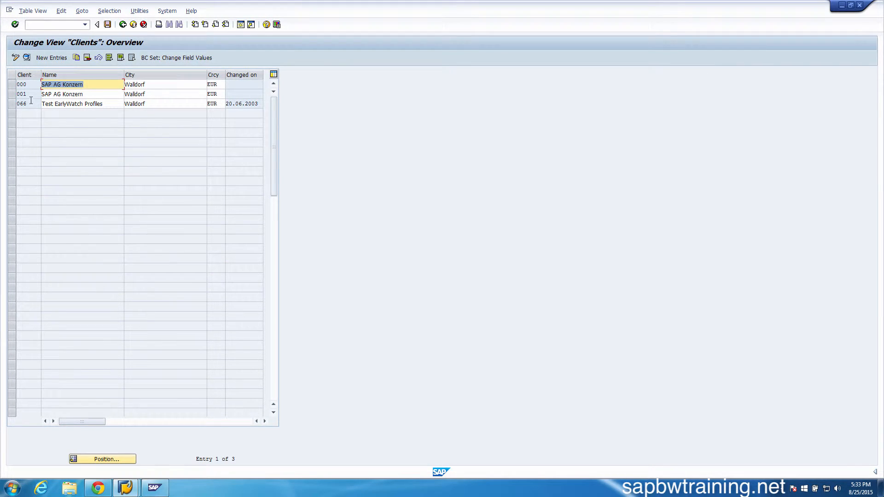
Select client 001 and open its details
left_click(10, 94)
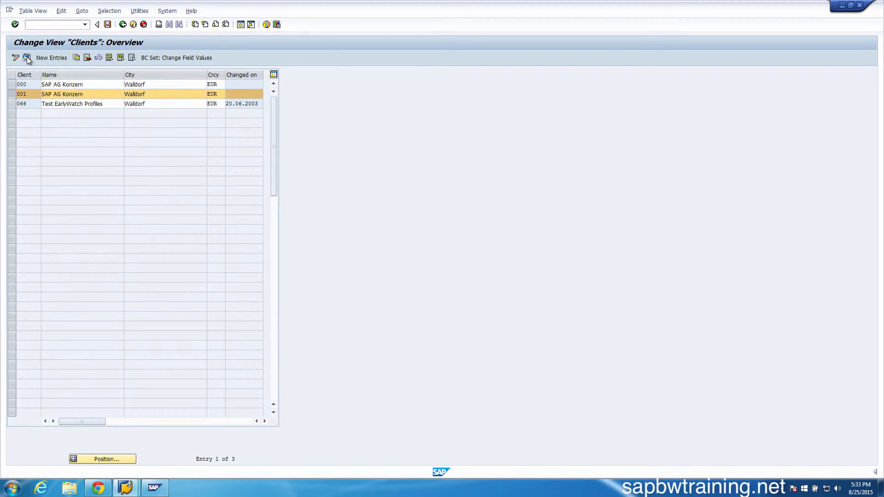
left_click(26, 57)
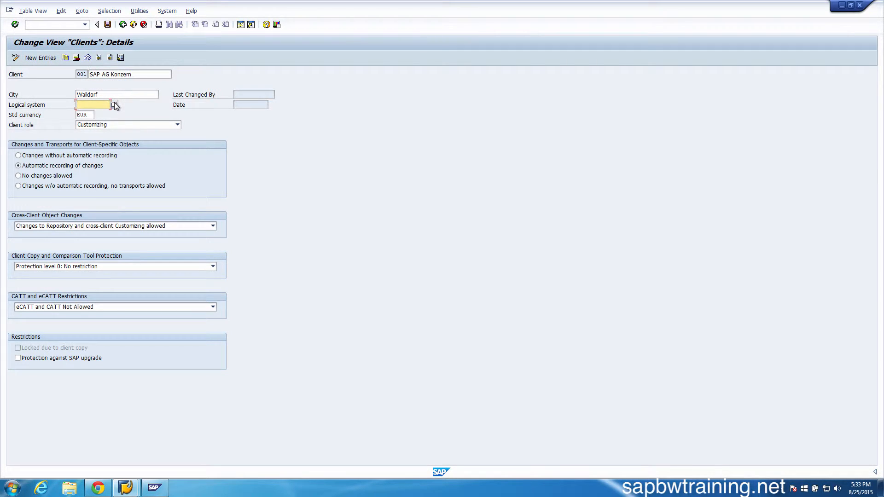
Set client 001's logical system to NSPCLNT001 and standard currency to USD
left_click(114, 104)
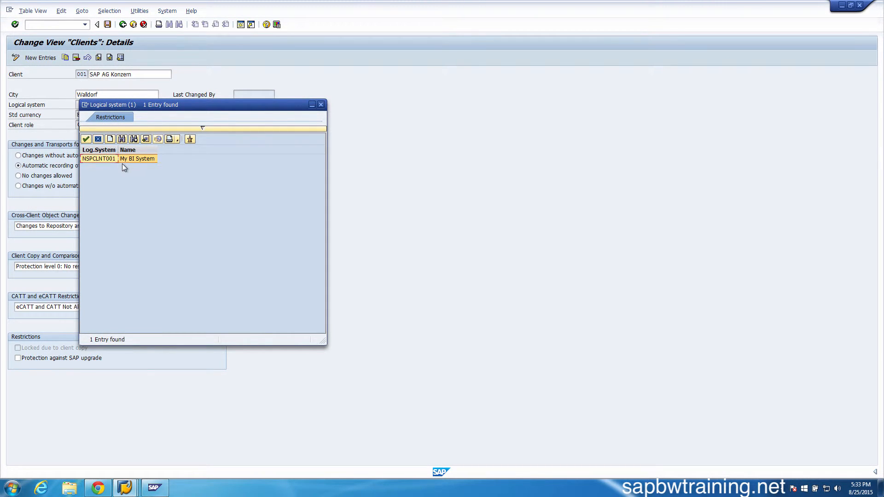
mouse_move(127, 159)
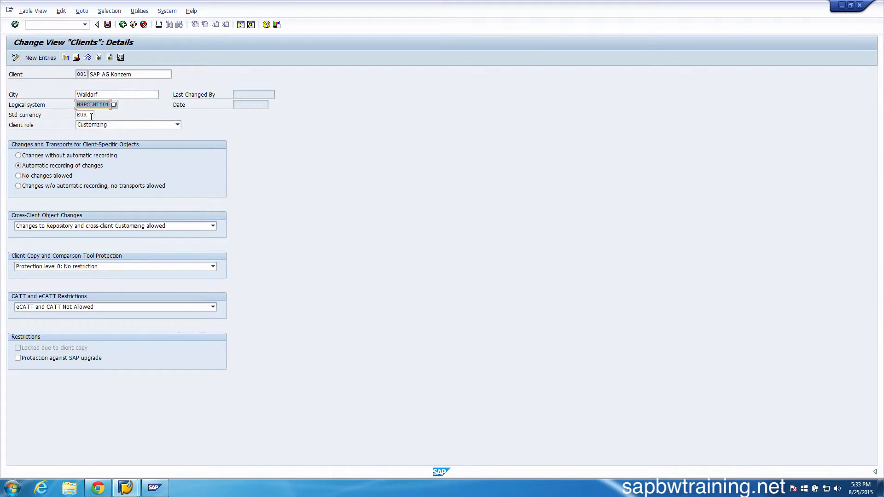
left_click(84, 114)
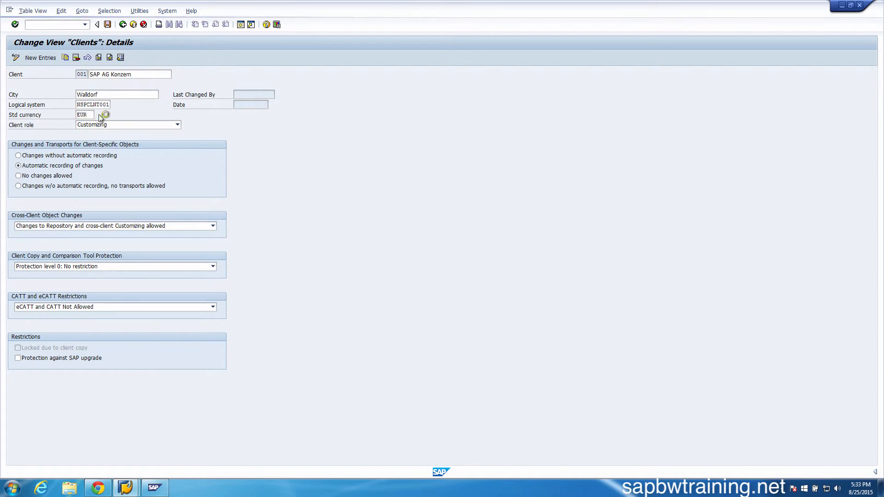
left_click(105, 116)
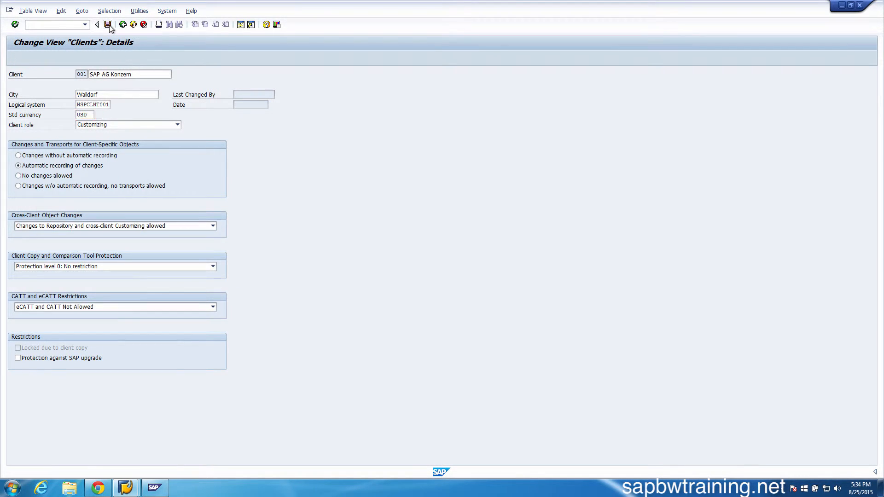
Save client 001 and confirm the logical system and currency change warnings
left_click(110, 25)
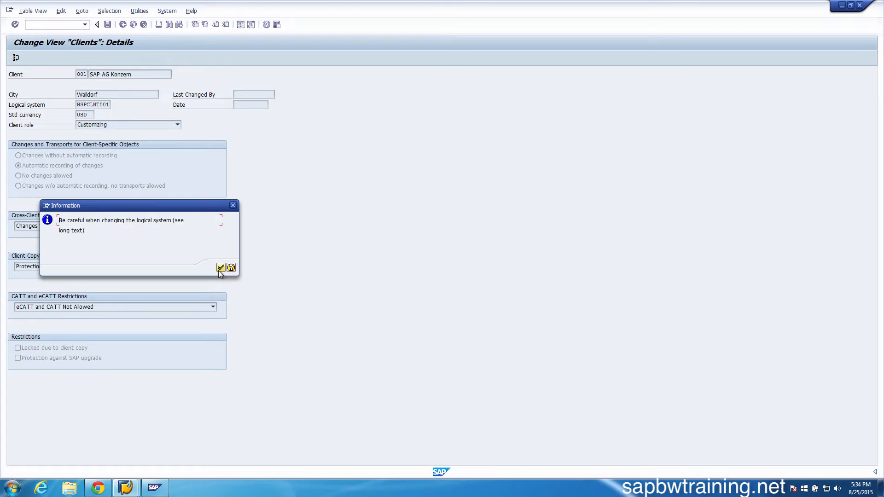
left_click(221, 268)
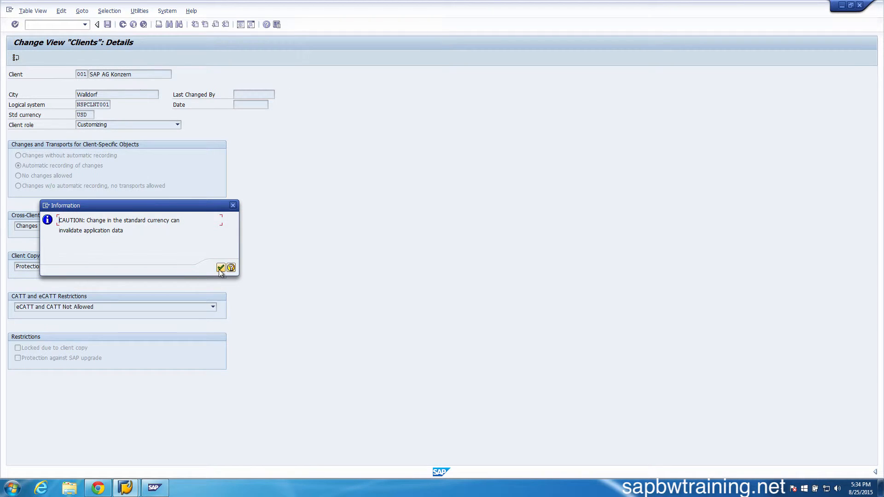
left_click(221, 268)
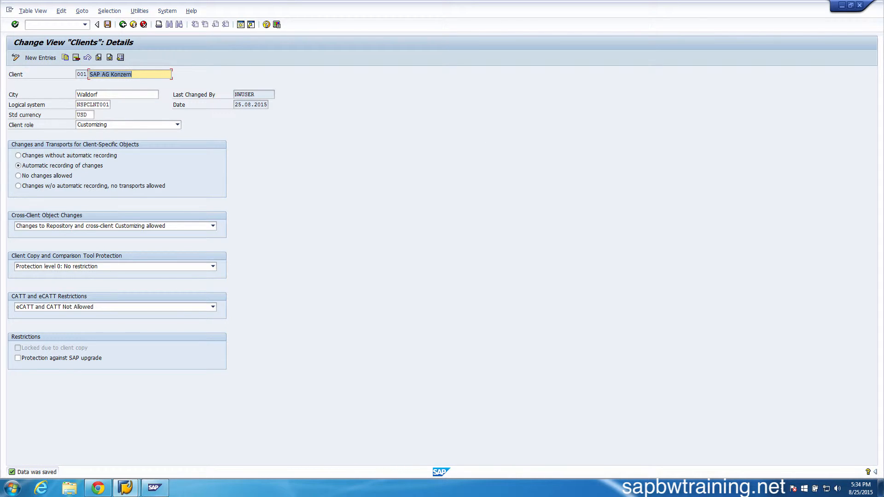
mouse_move(407, 20)
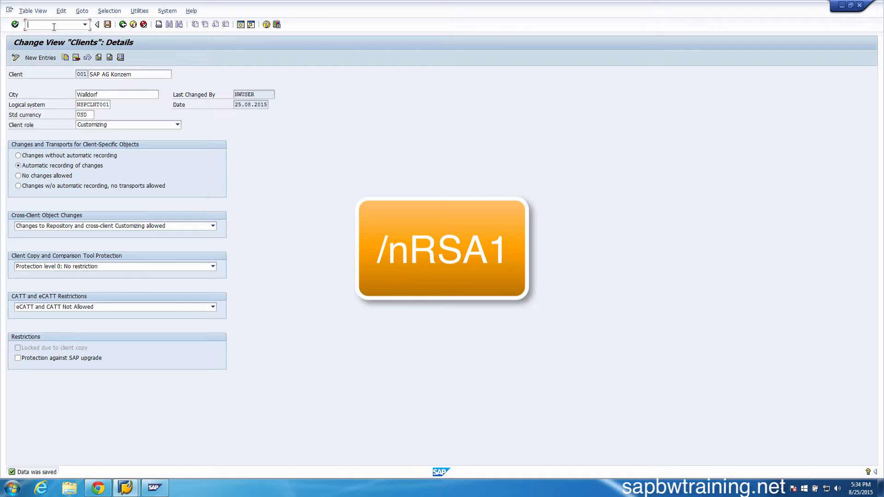
Start transaction RSA1 via /nrsa1, ending in a COMMUNICATION_FAILURE RFC error
type("/")
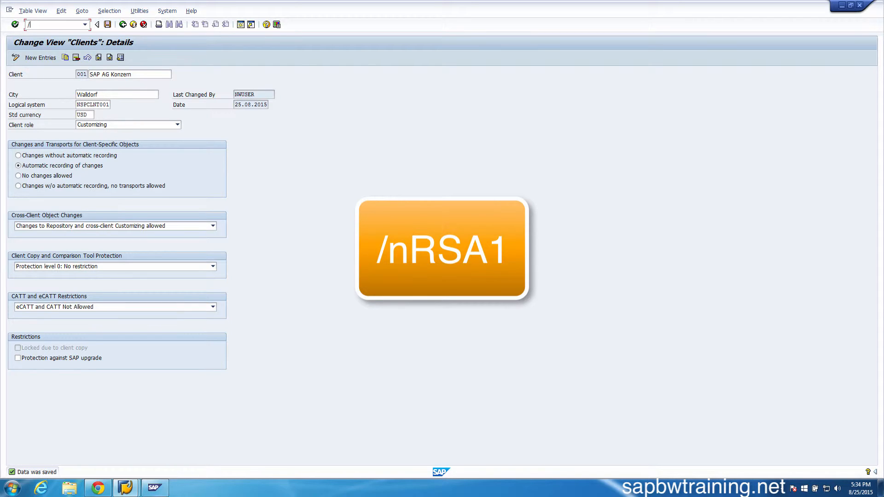
type("nrsa1")
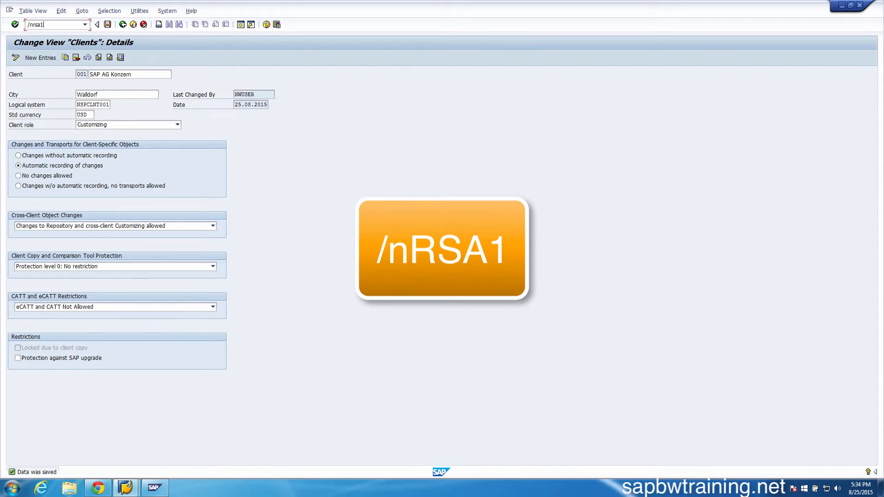
key("Enter")
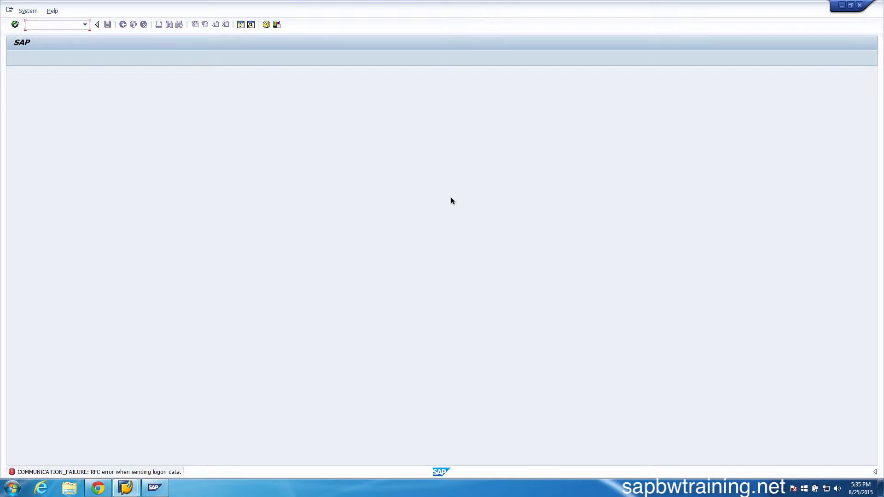
mouse_move(39, 444)
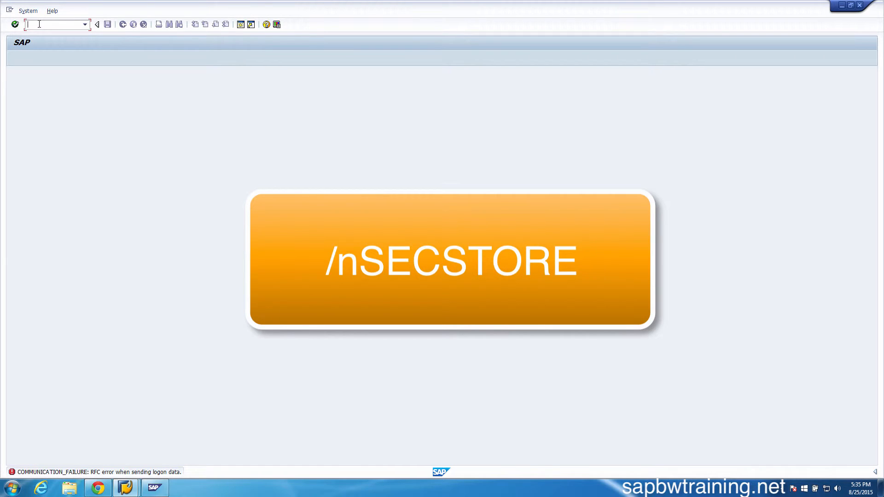
Run SECSTORE and execute the secure storage check for All Applications
type("/nsecstor")
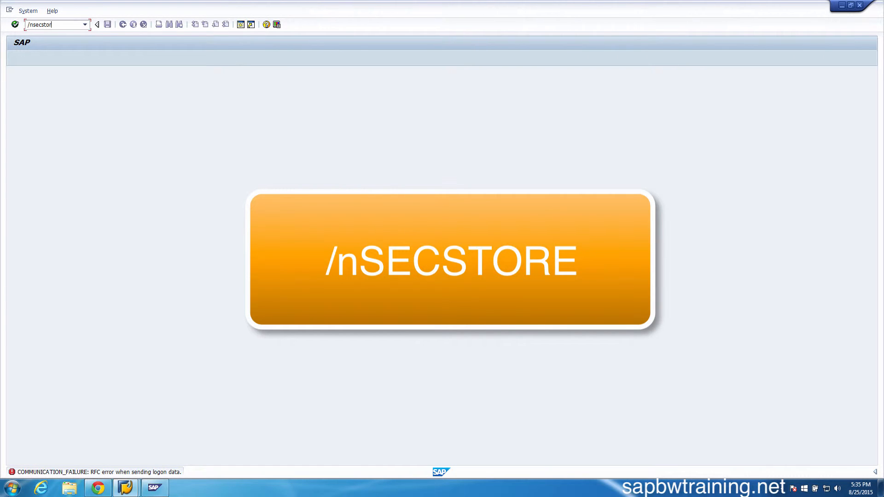
key("Enter")
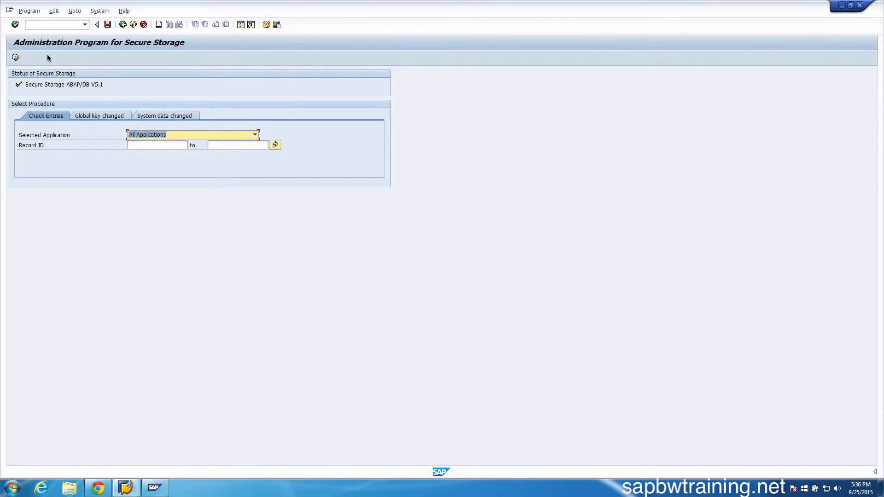
mouse_move(15, 72)
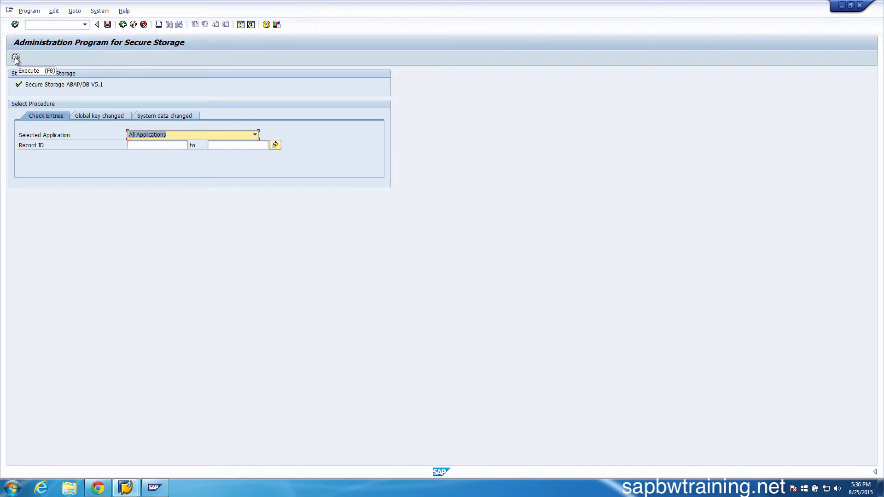
left_click(15, 60)
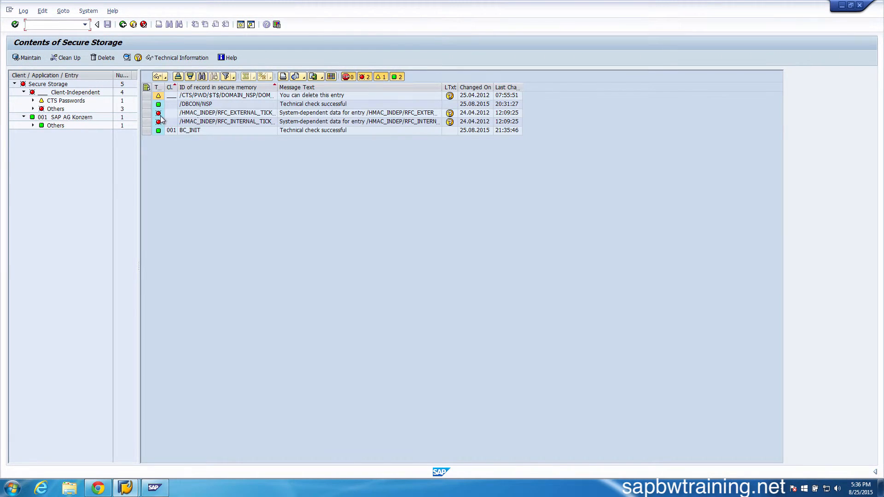
mouse_move(158, 112)
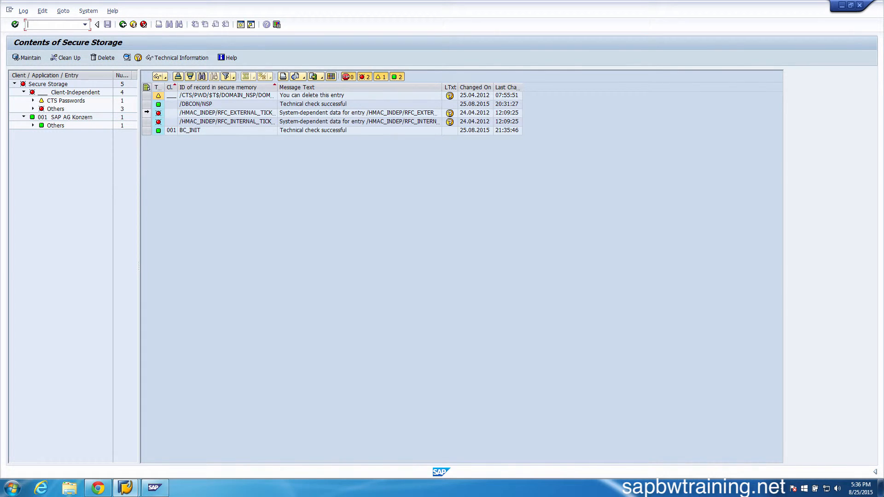
Delete both red HMAC_INDEP RFC ticket entries from secure storage, confirming with All
left_click(147, 122)
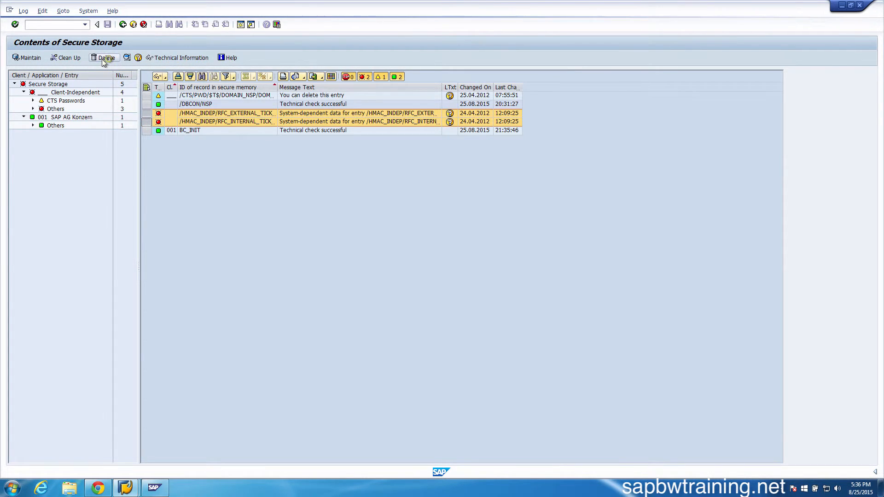
left_click(105, 57)
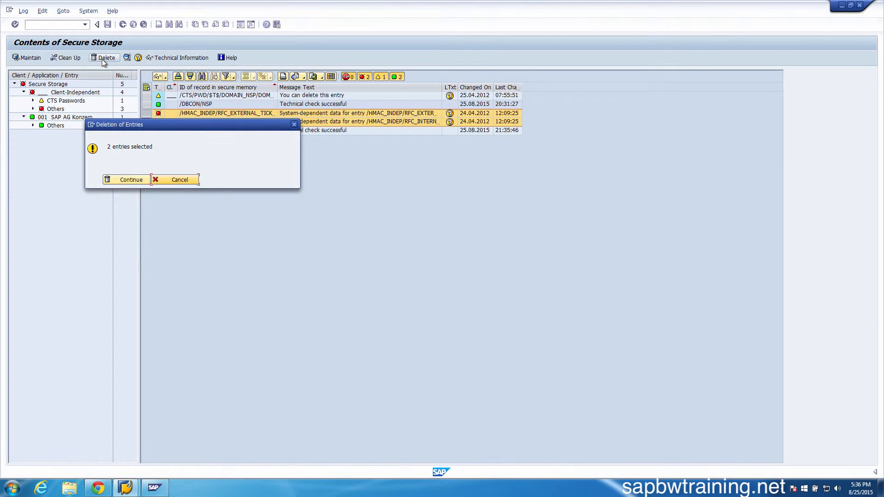
left_click(131, 179)
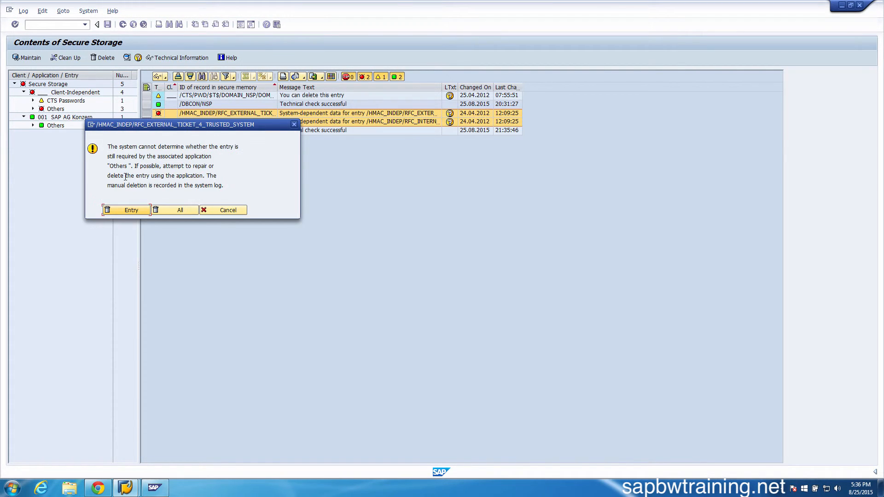
mouse_move(175, 210)
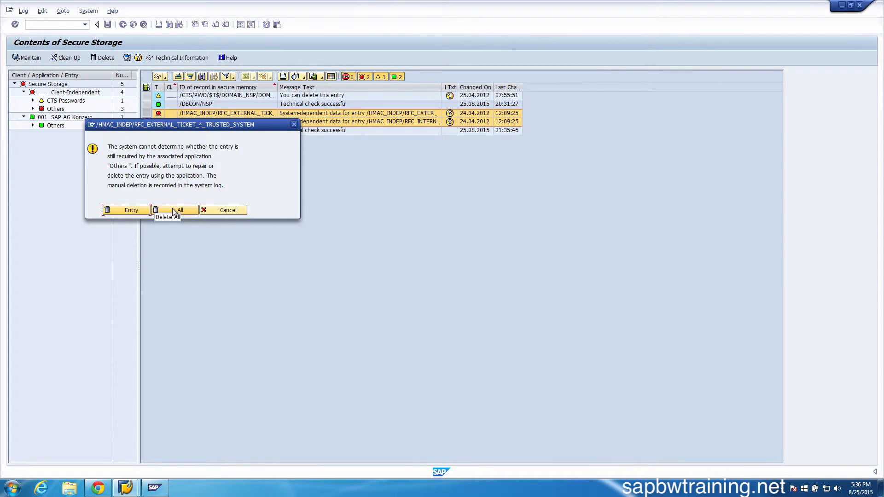
left_click(179, 210)
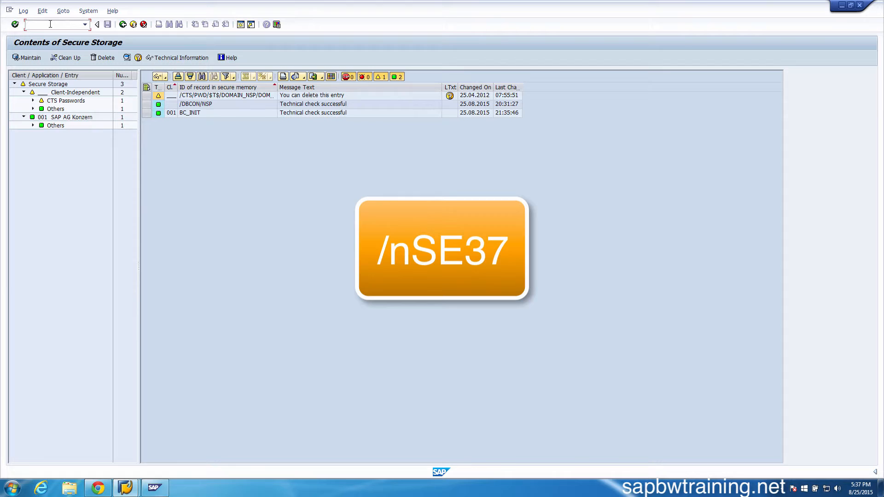
In SE37, test function module RFC_PING with RFC target sys NONE
type("/nse37")
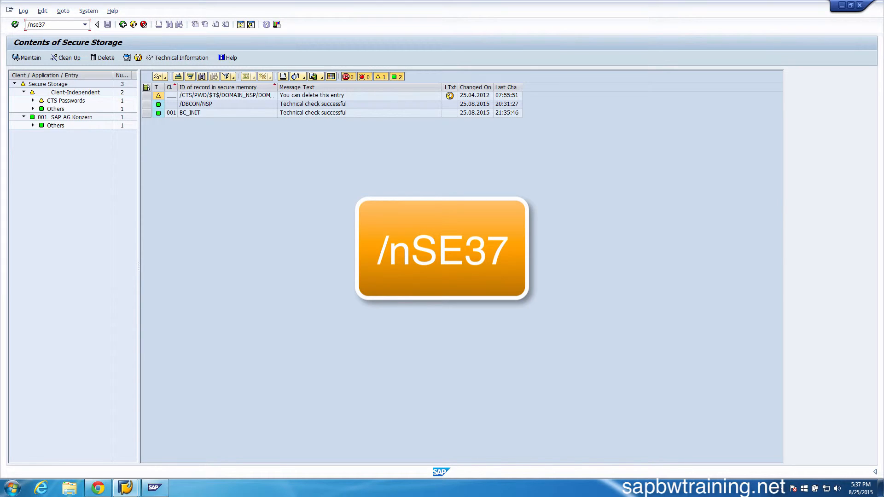
key("Enter")
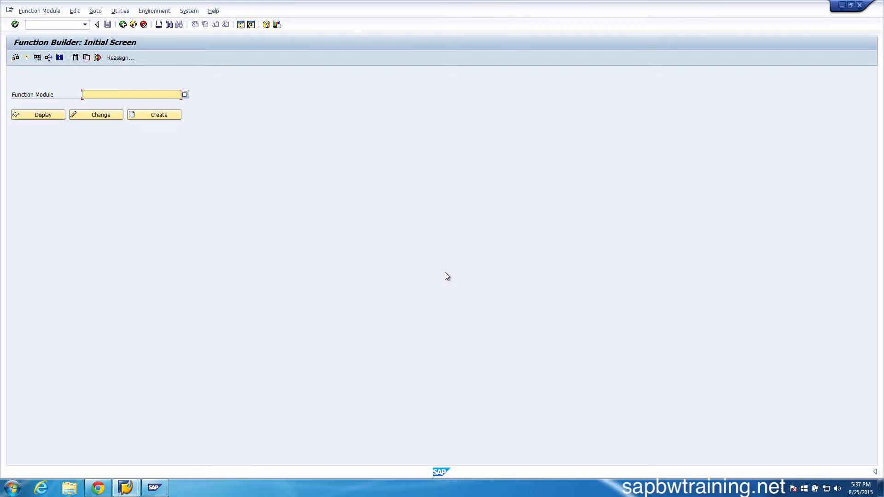
mouse_move(216, 192)
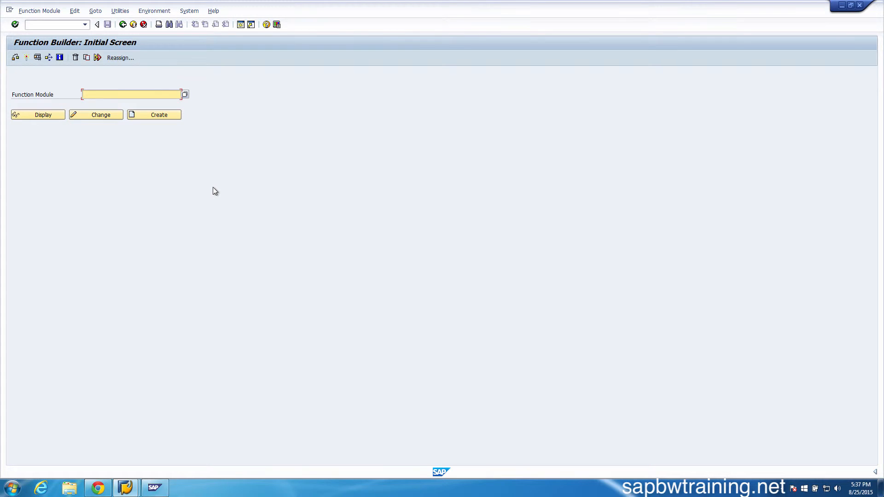
type("rfc")
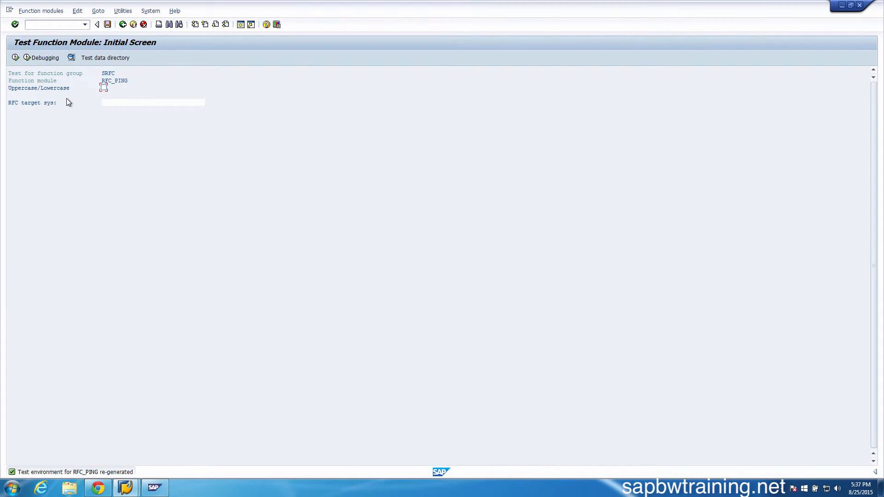
mouse_move(103, 109)
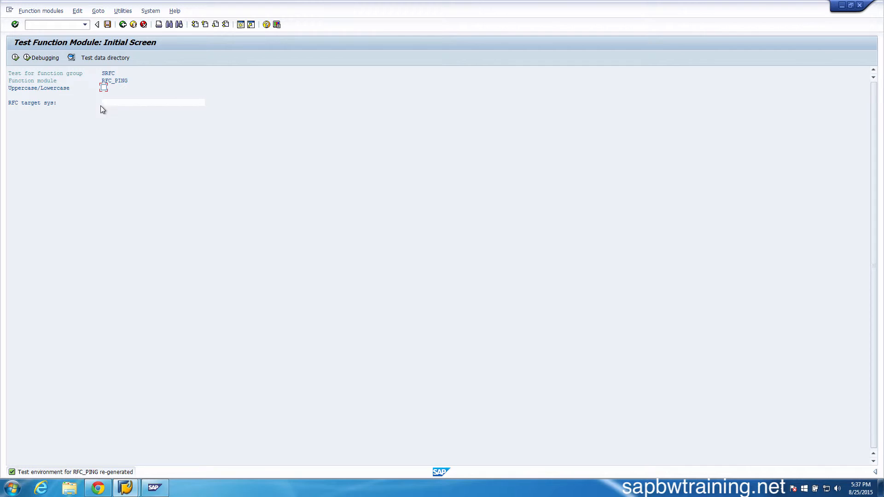
left_click(106, 102)
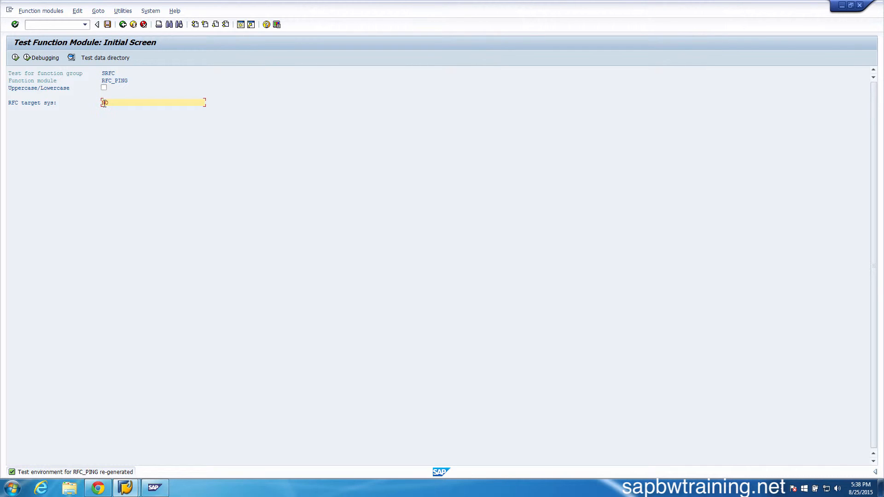
type("NONE")
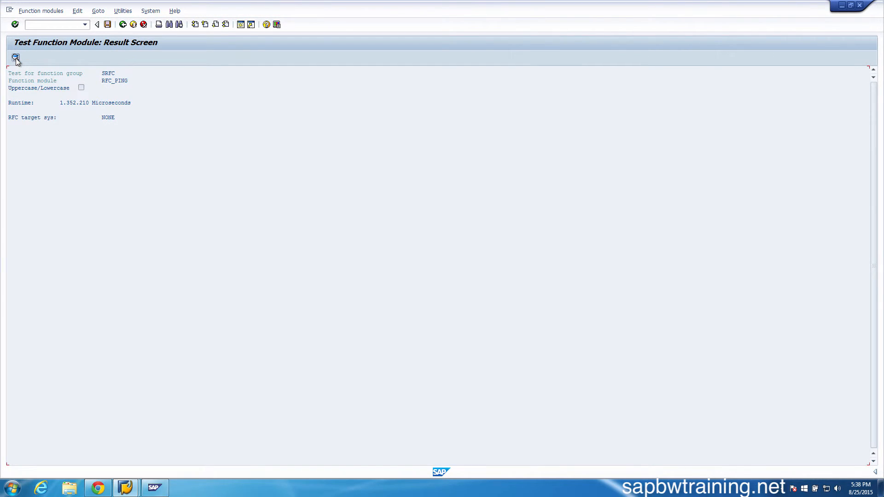
mouse_move(26, 125)
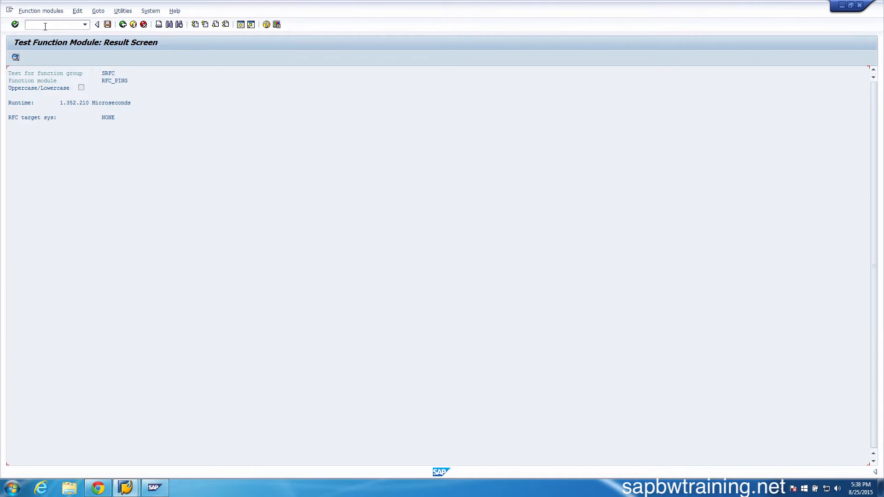
In SE38, execute program rs_tt_cleanup_secstore
type("/nSE38")
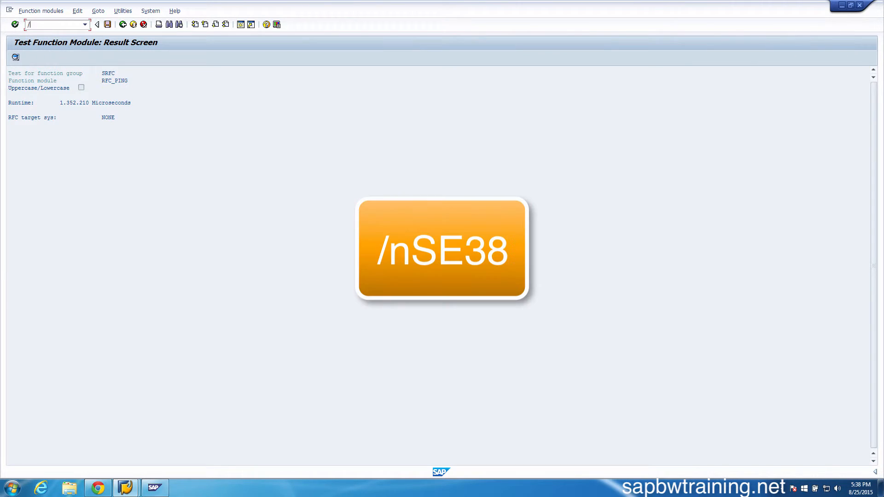
type("nse3")
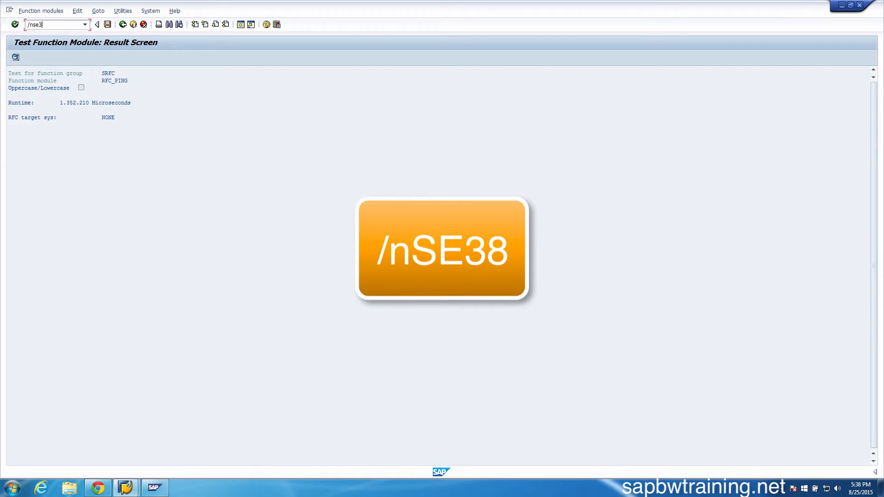
key("Enter")
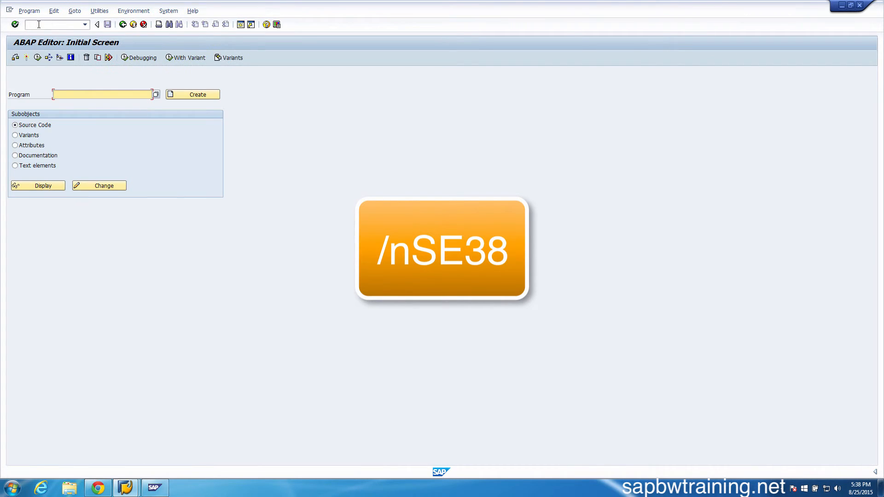
type("rs_tt_cleanu")
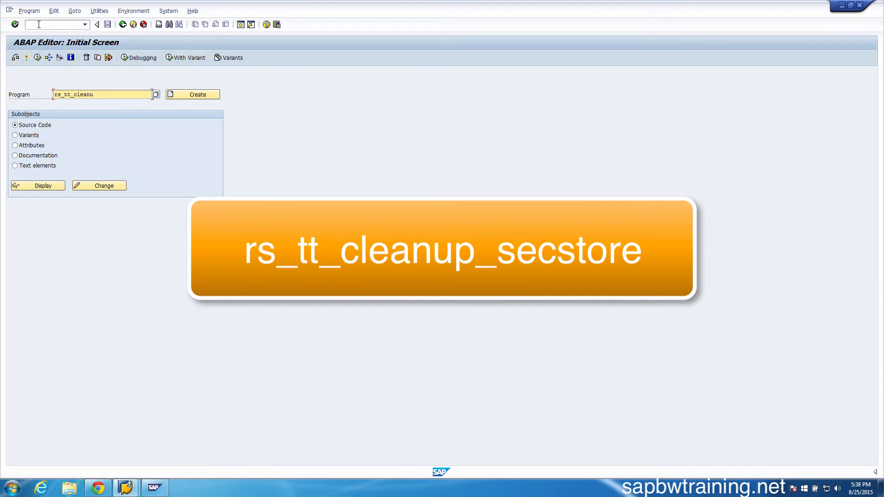
type("p")
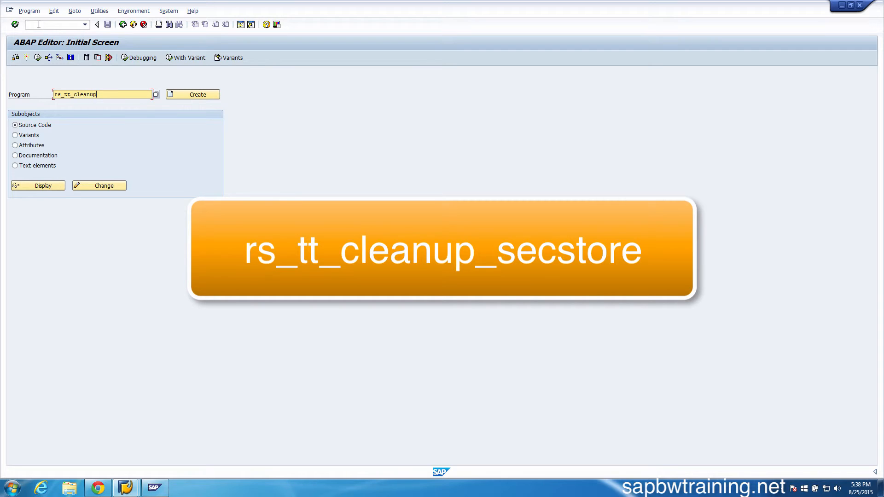
type("_s")
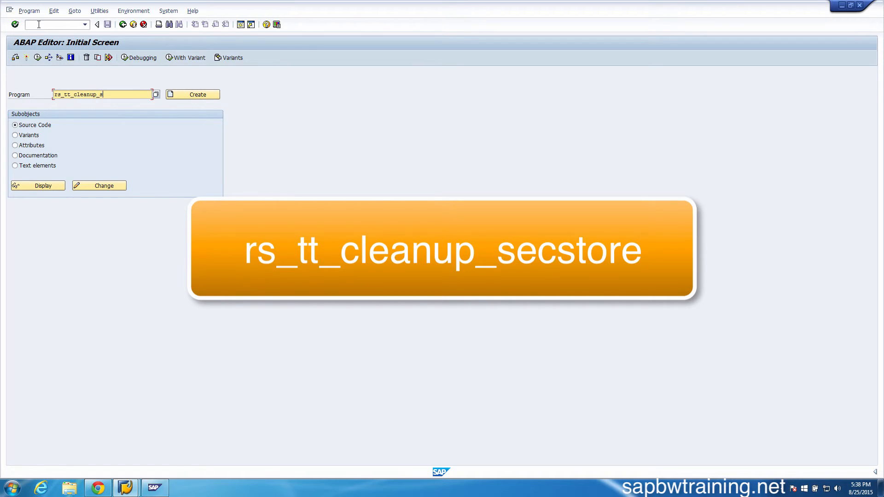
type("ecstore")
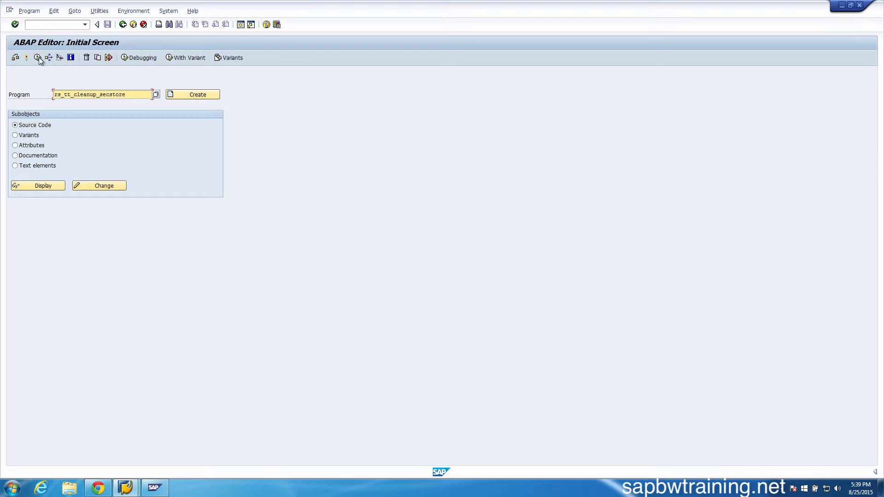
left_click(35, 57)
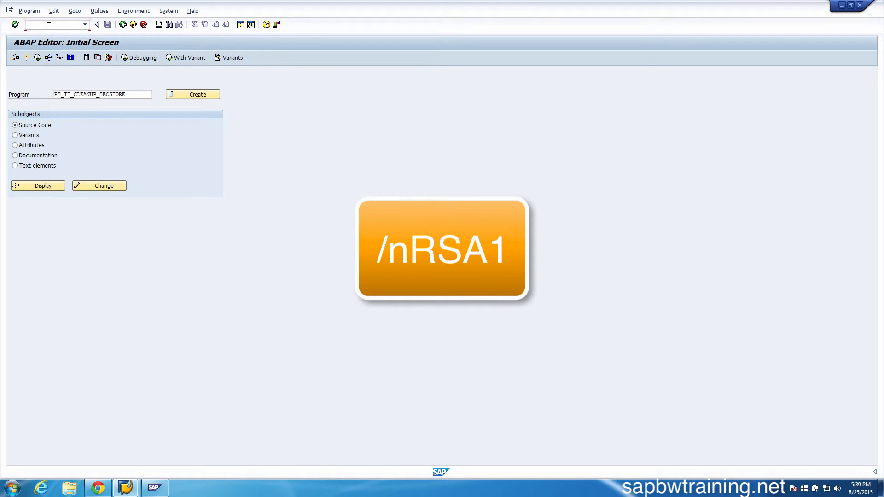
Call RSA1 again until the 'Please choose one or more source systems' message appears
type("/n")
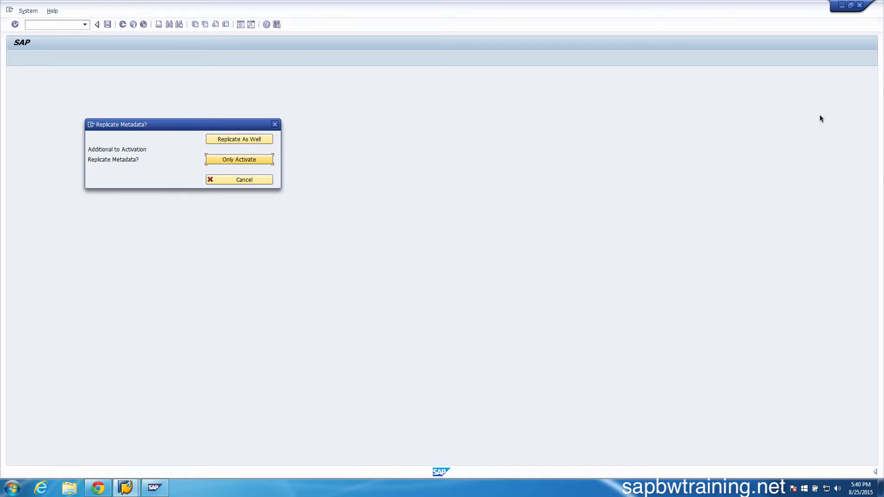
mouse_move(462, 172)
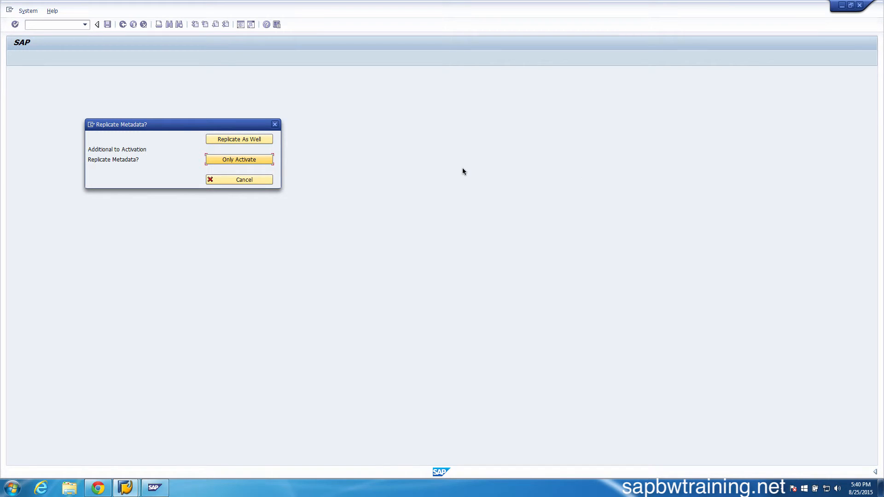
mouse_move(404, 165)
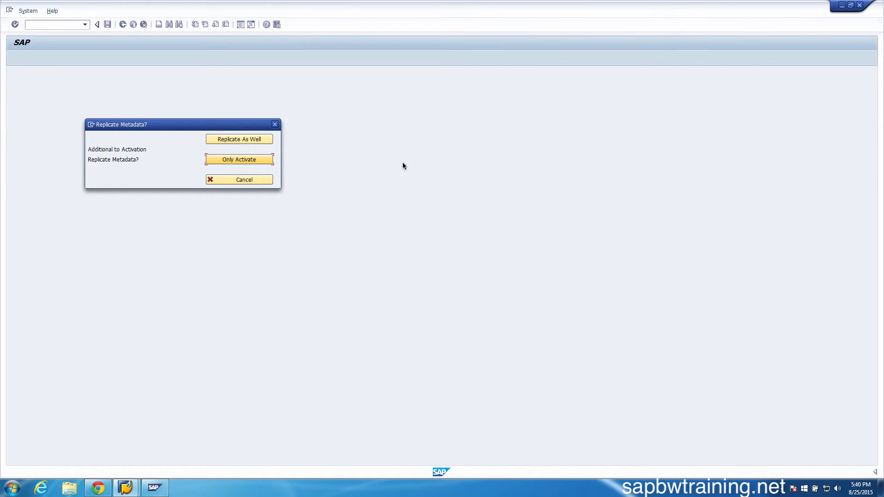
mouse_move(146, 127)
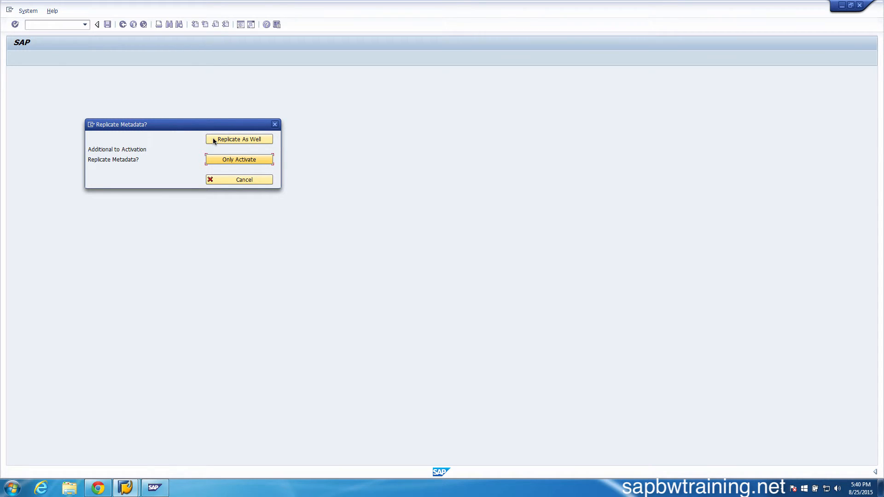
mouse_move(246, 144)
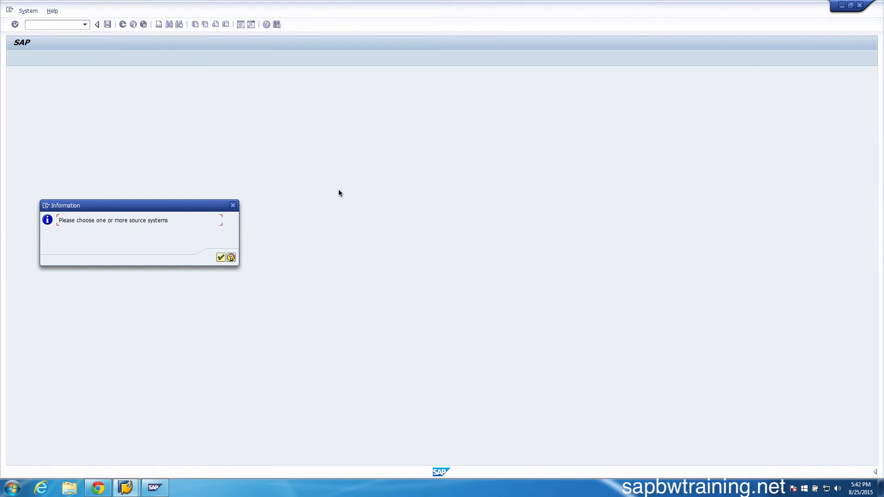
mouse_move(65, 230)
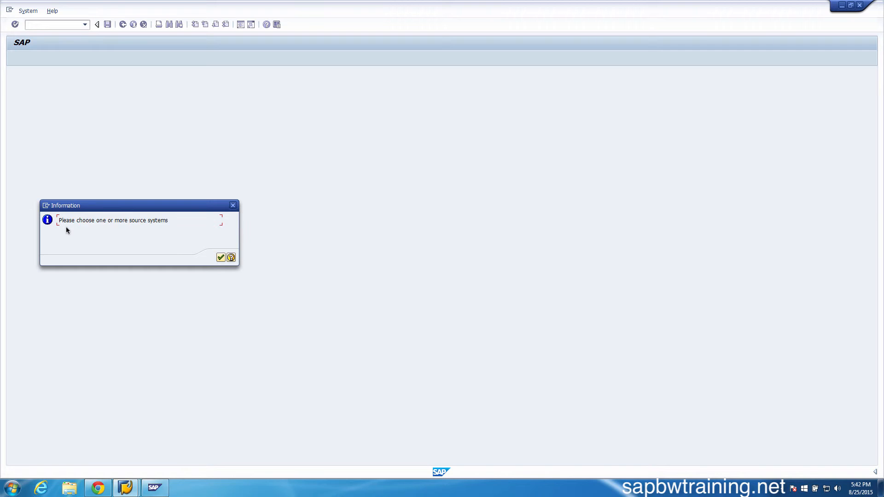
Choose My BI System as source system and acknowledge scheduling of job BI_TCO_ACTIVATION
left_click(221, 258)
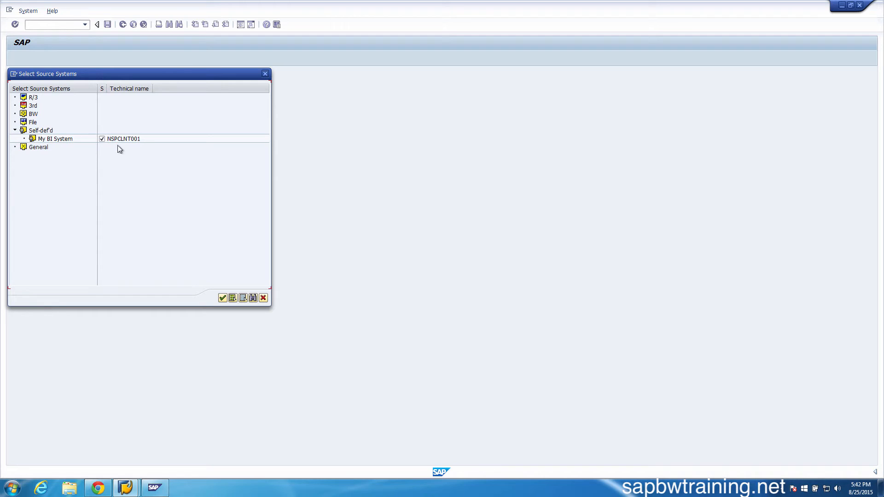
mouse_move(171, 247)
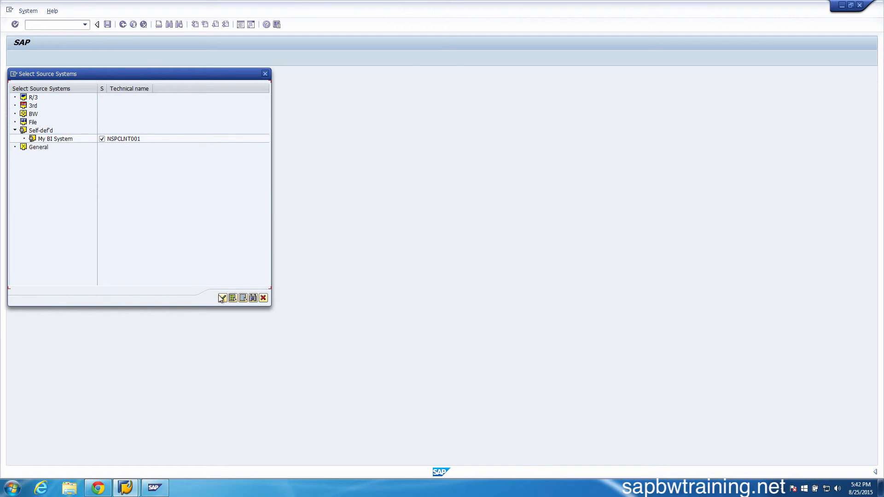
left_click(222, 299)
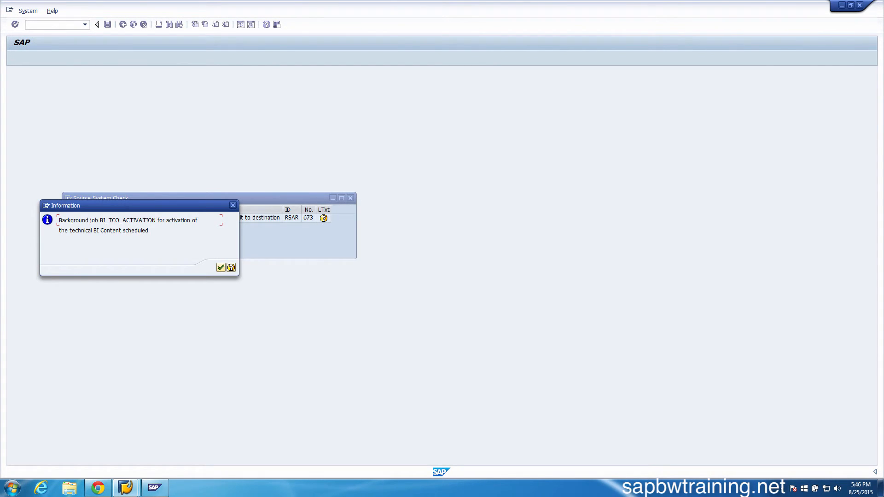
mouse_move(158, 210)
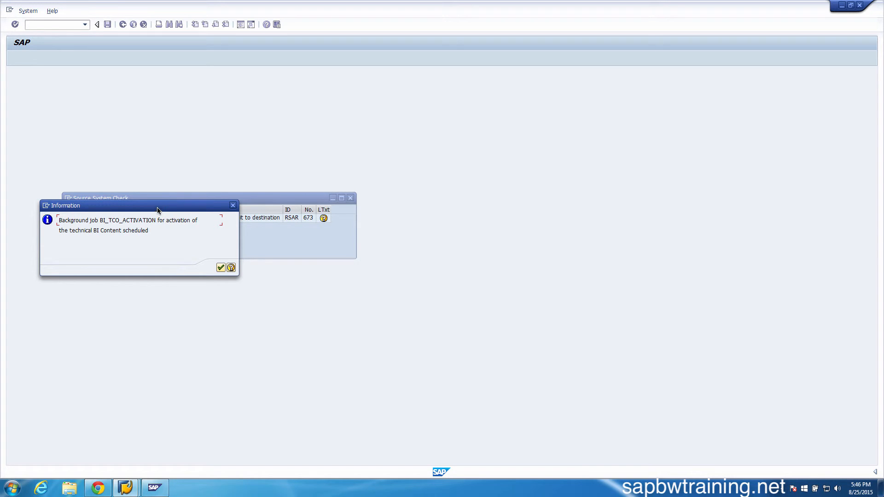
mouse_move(116, 230)
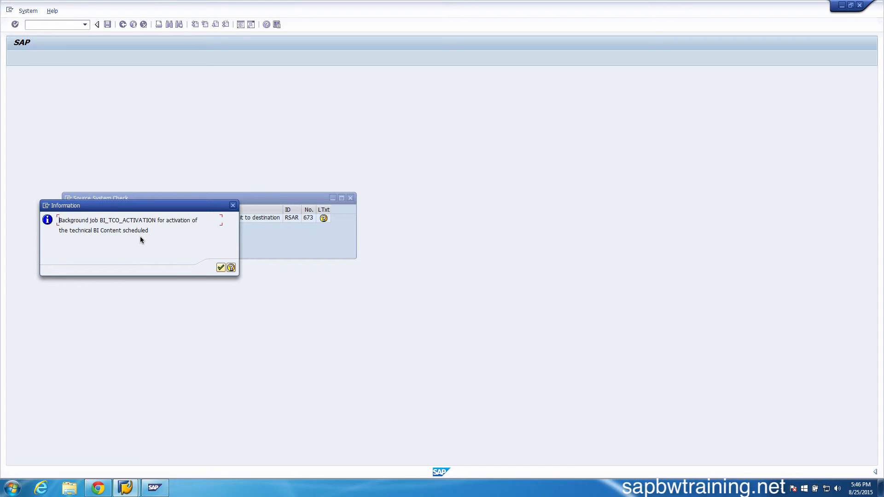
mouse_move(130, 245)
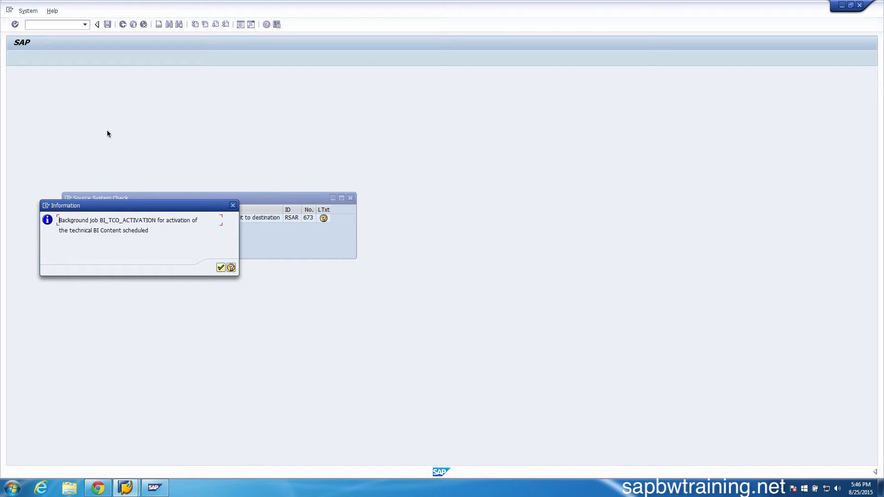
mouse_move(132, 146)
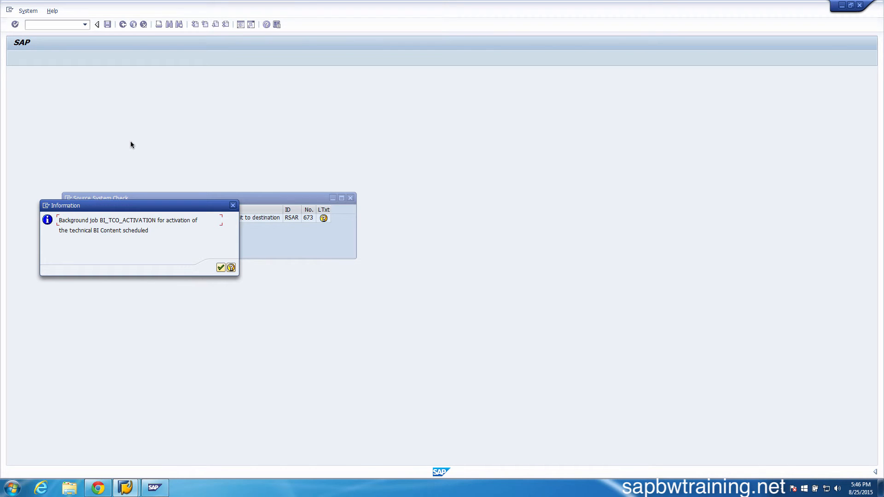
mouse_move(177, 243)
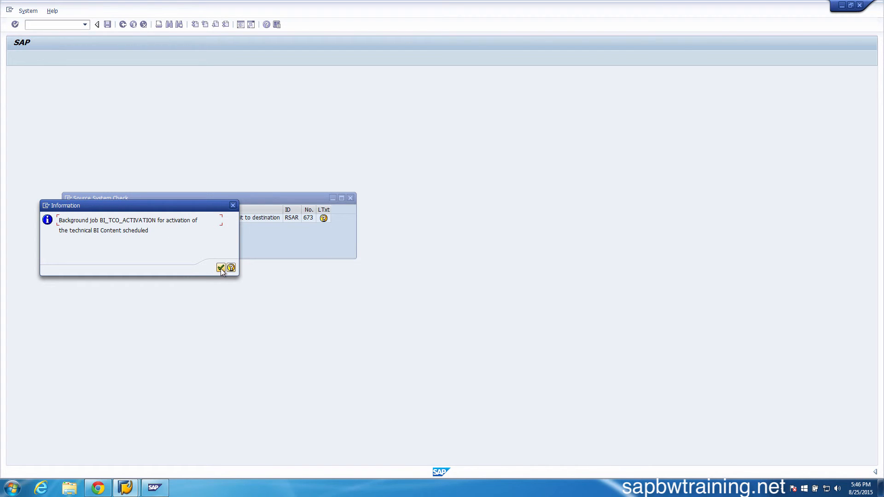
left_click(222, 267)
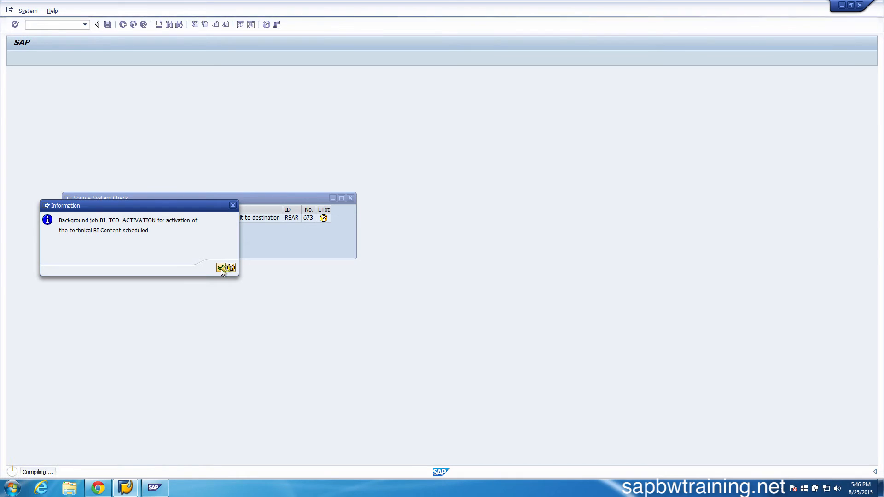
Decline the modeling documentation prompt with 'Do Not Show This Question Again' ticked
left_click(220, 268)
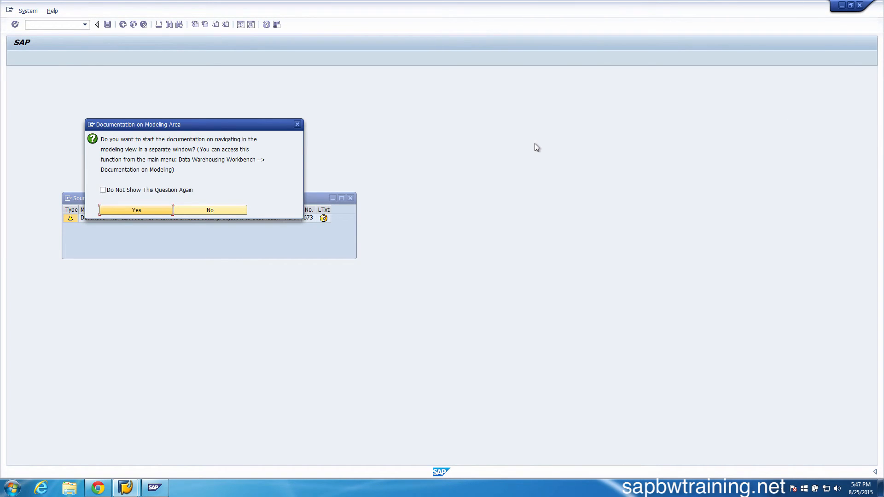
mouse_move(109, 189)
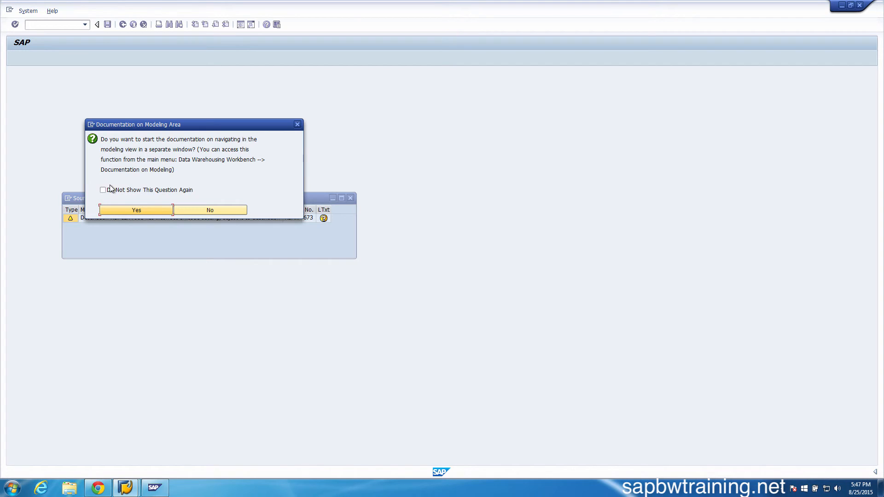
left_click(103, 190)
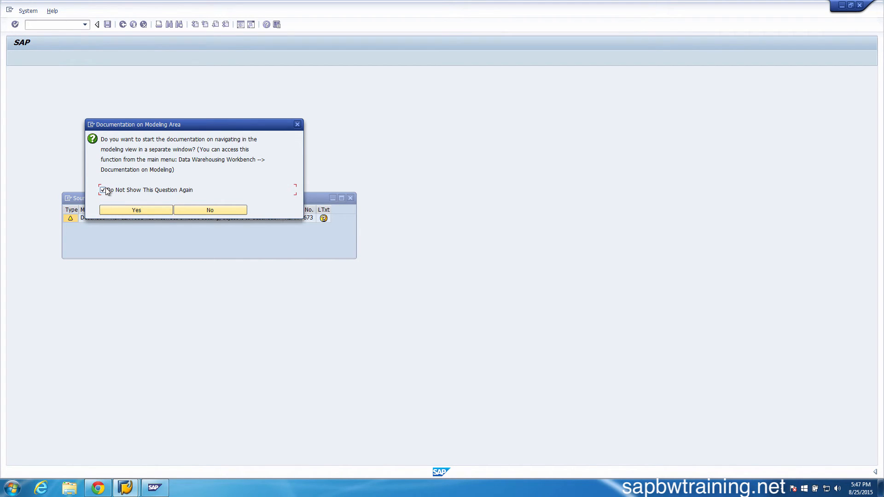
mouse_move(215, 173)
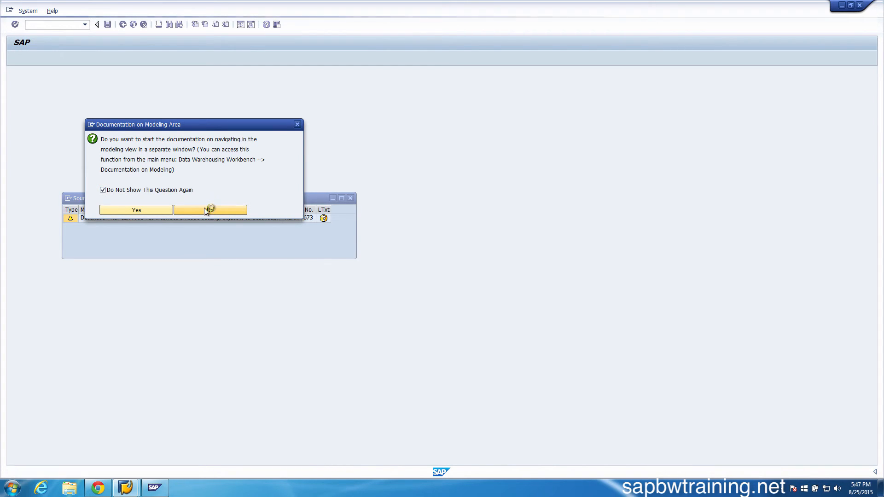
left_click(210, 210)
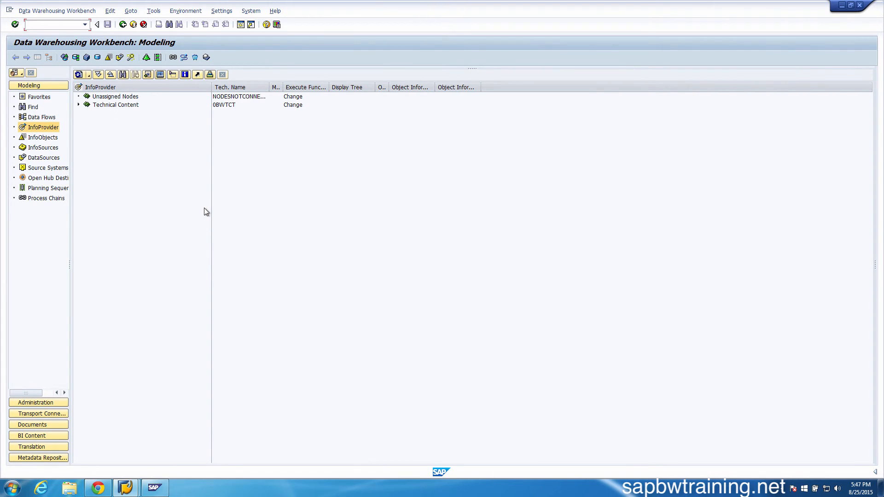
mouse_move(174, 177)
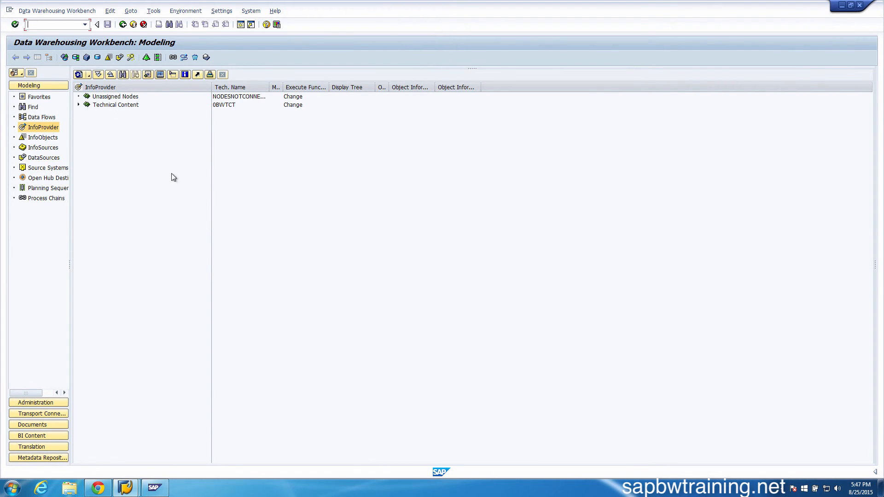
mouse_move(80, 137)
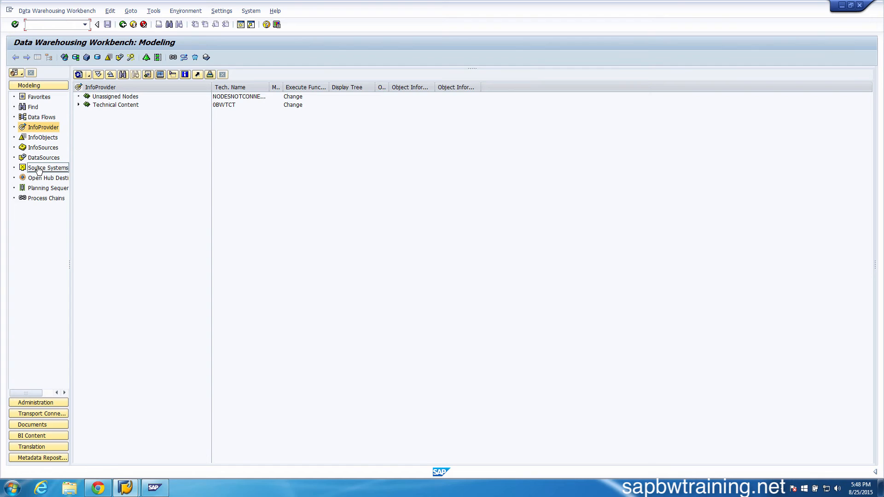
Switch the Modeling workbench to Source Systems, listing My BI System under BW
left_click(48, 167)
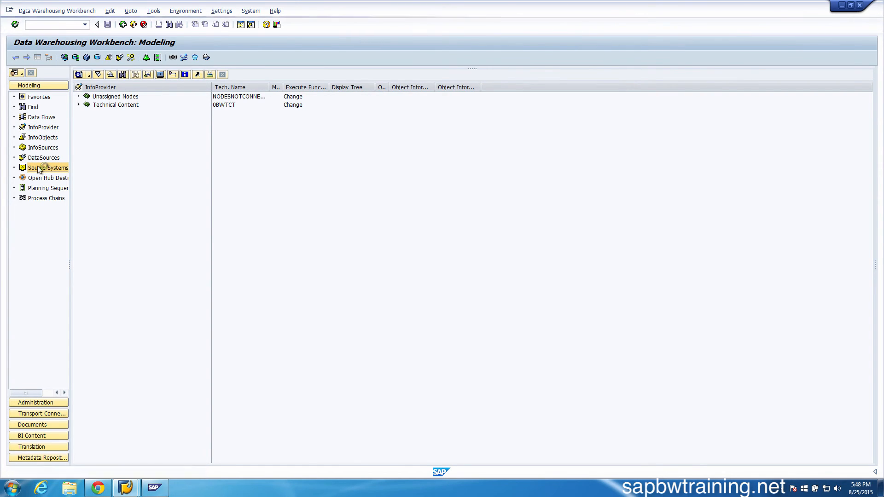
left_click(48, 167)
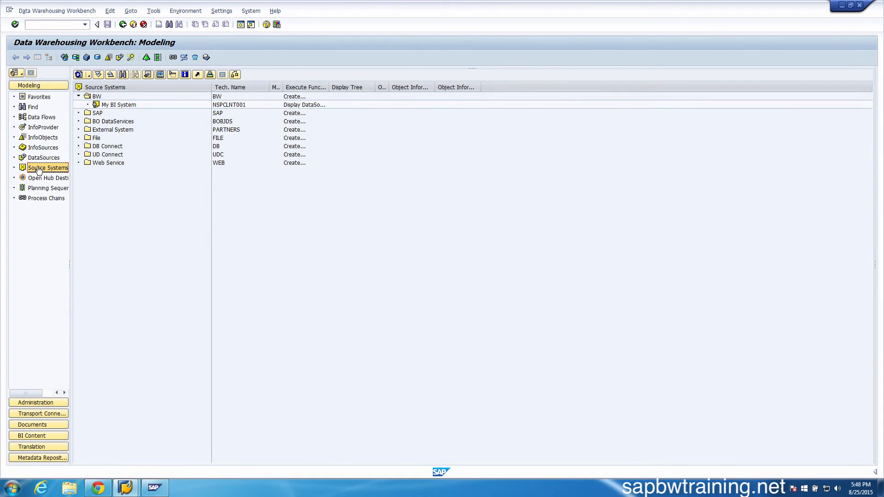
mouse_move(94, 138)
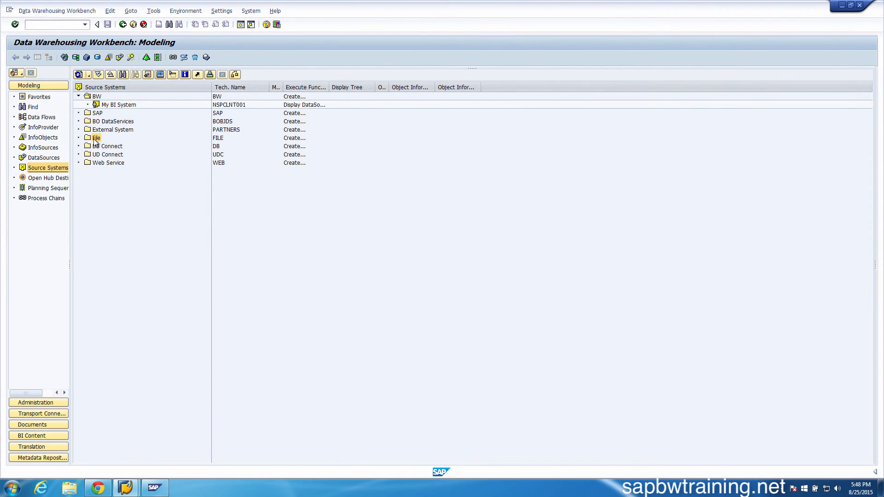
Create file source system with logical name zflatfile and source system name Flat File
right_click(96, 138)
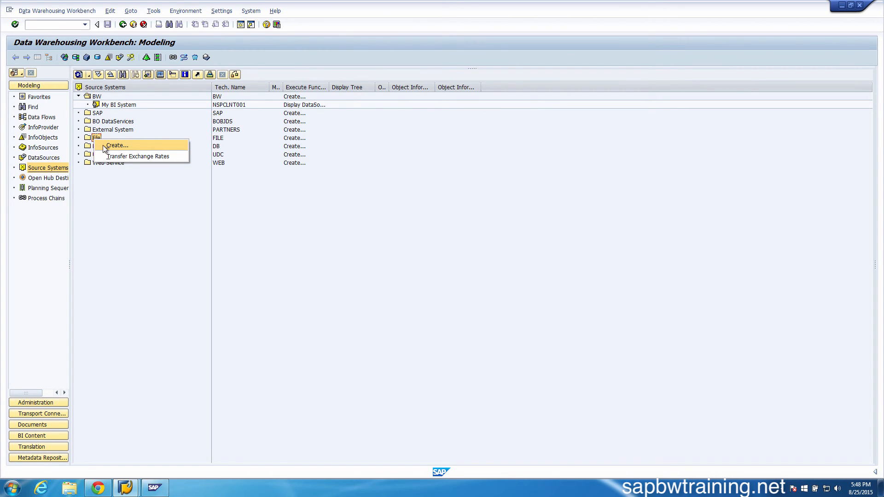
left_click(118, 146)
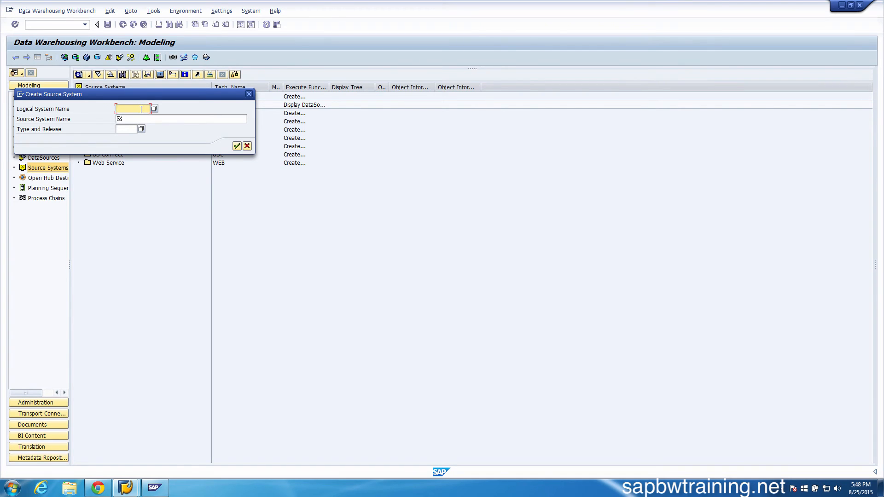
type("Z1")
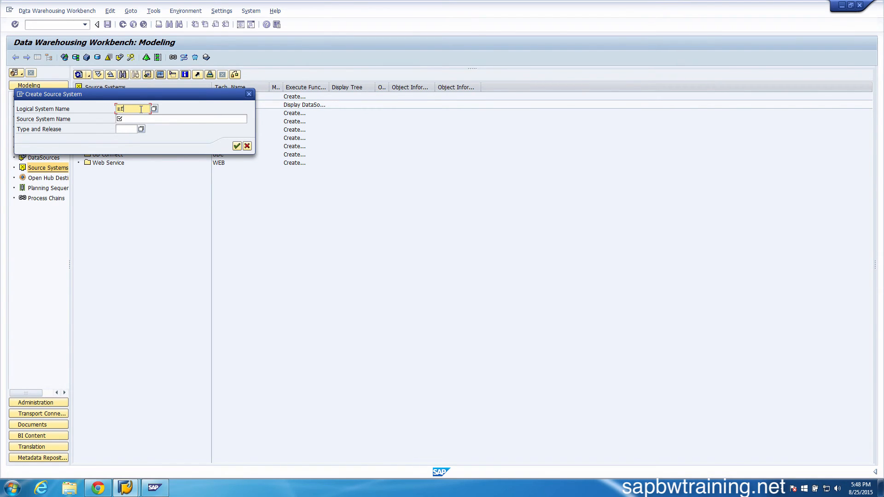
type("zflatfile")
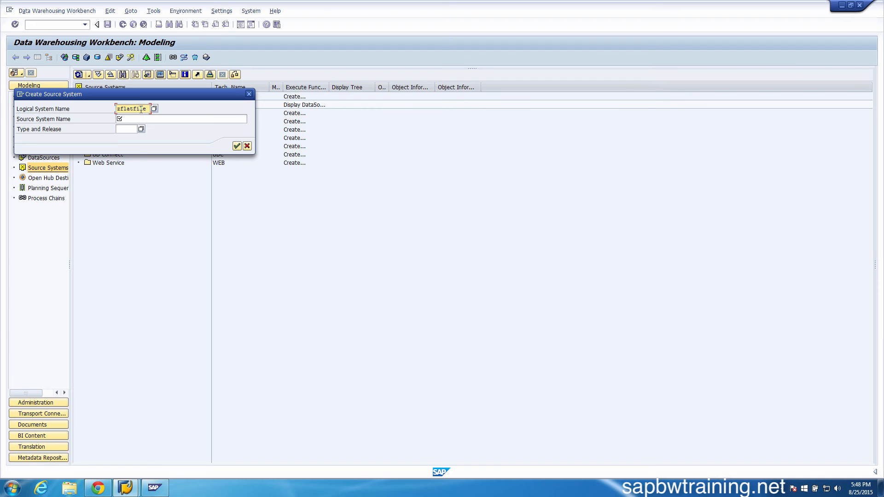
type("D")
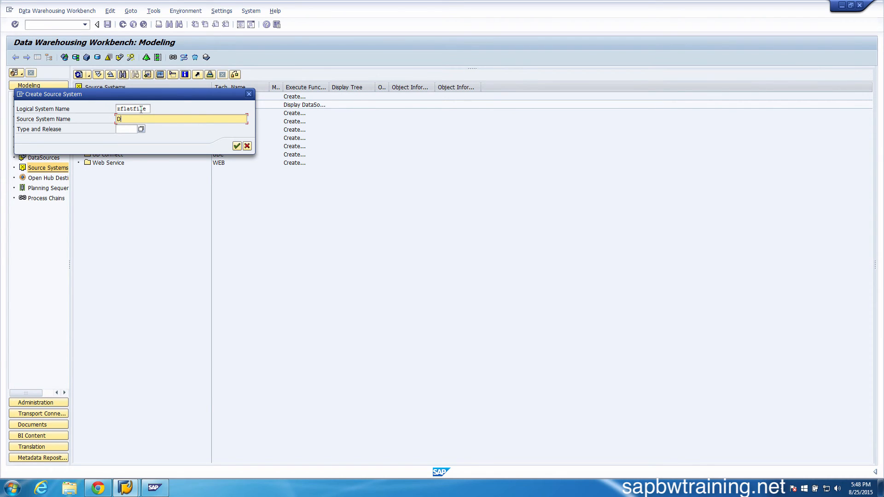
type("F")
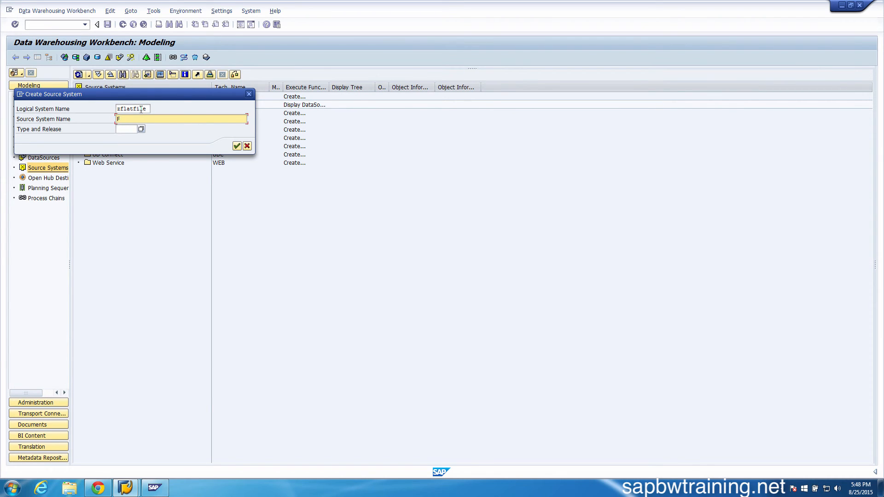
type("lat File")
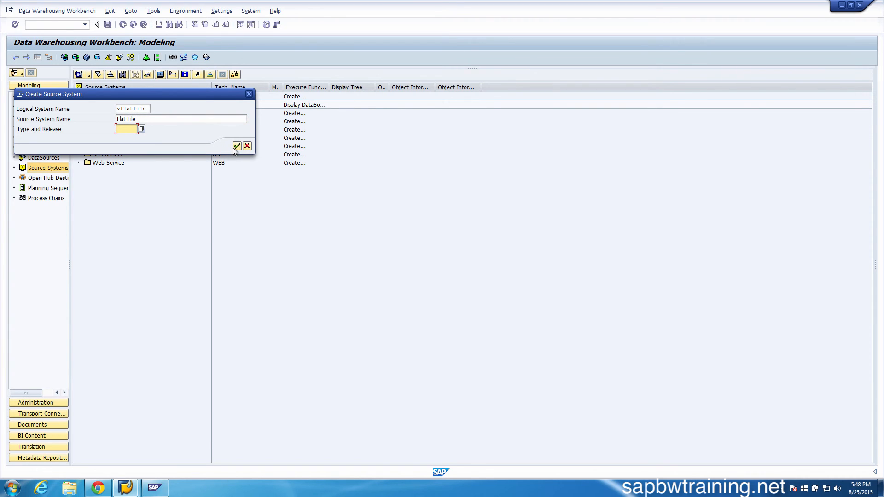
left_click(237, 146)
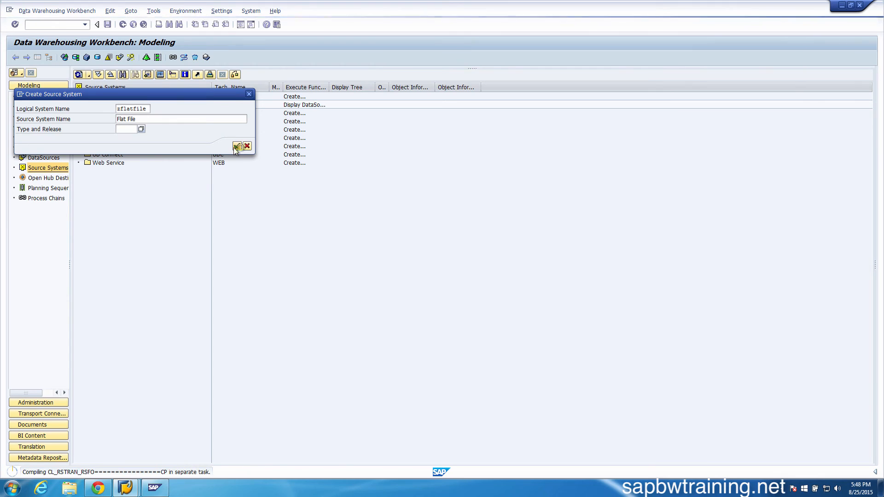
left_click(236, 145)
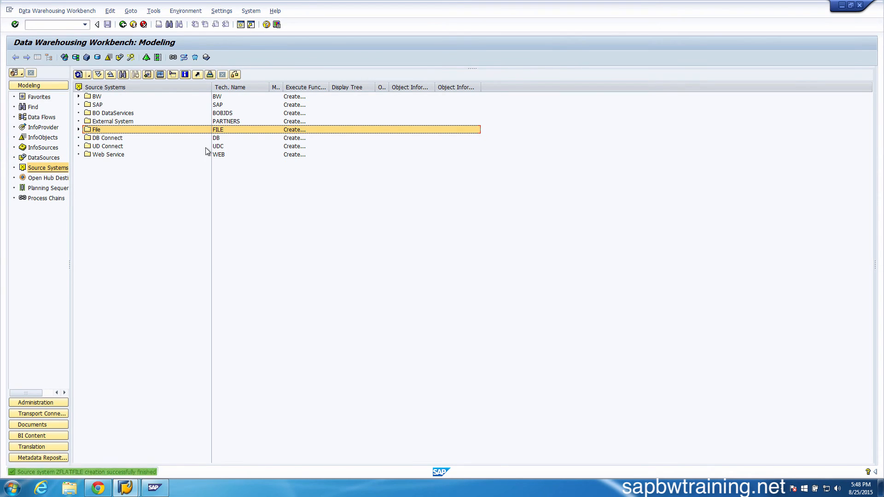
left_click(79, 129)
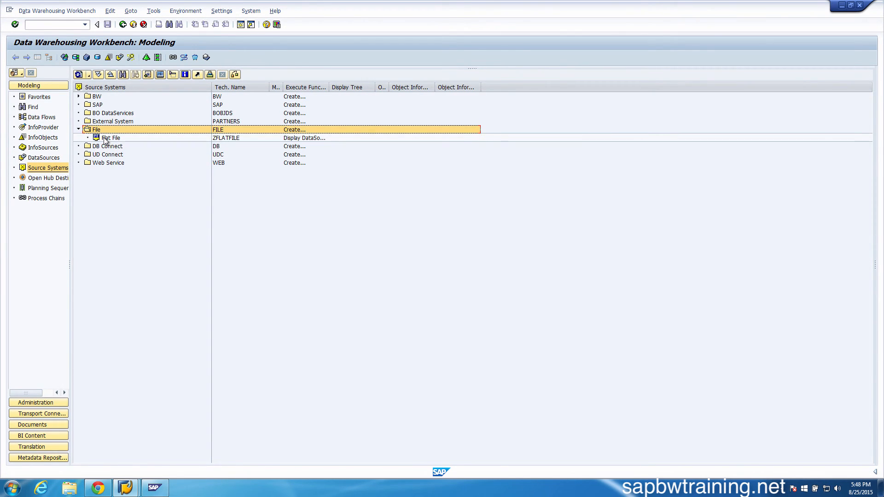
double_click(111, 138)
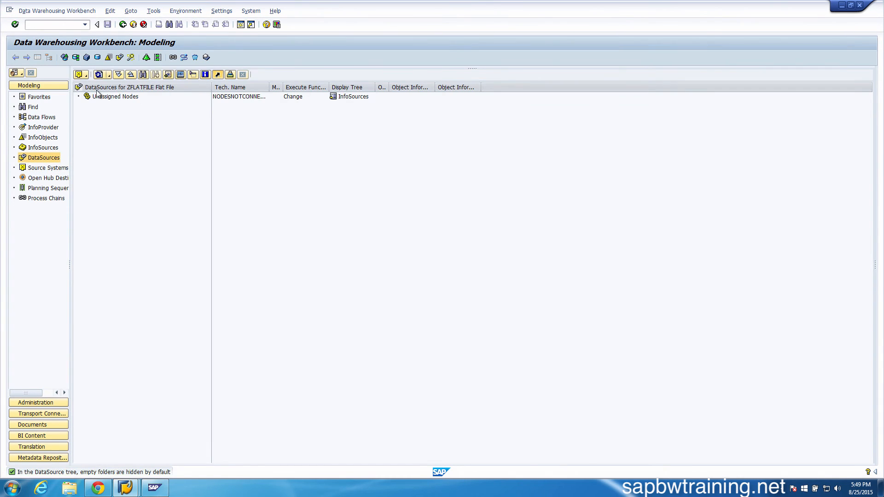
mouse_move(112, 99)
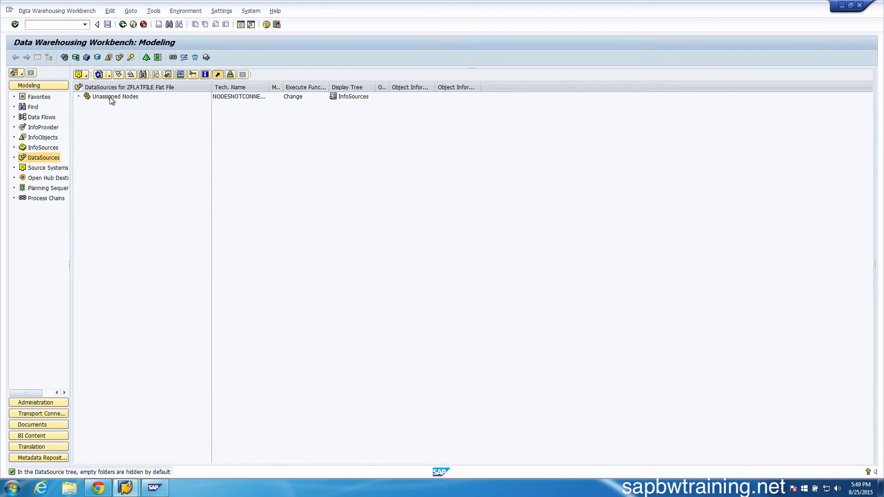
left_click(115, 97)
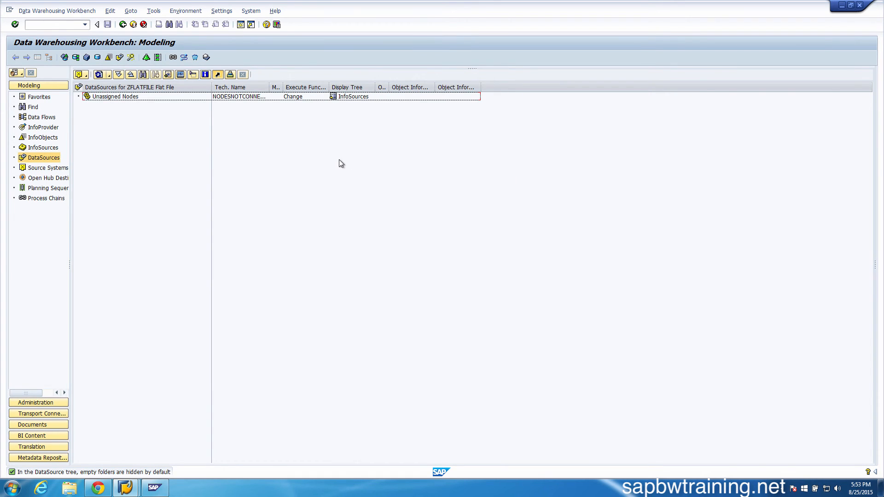
mouse_move(198, 179)
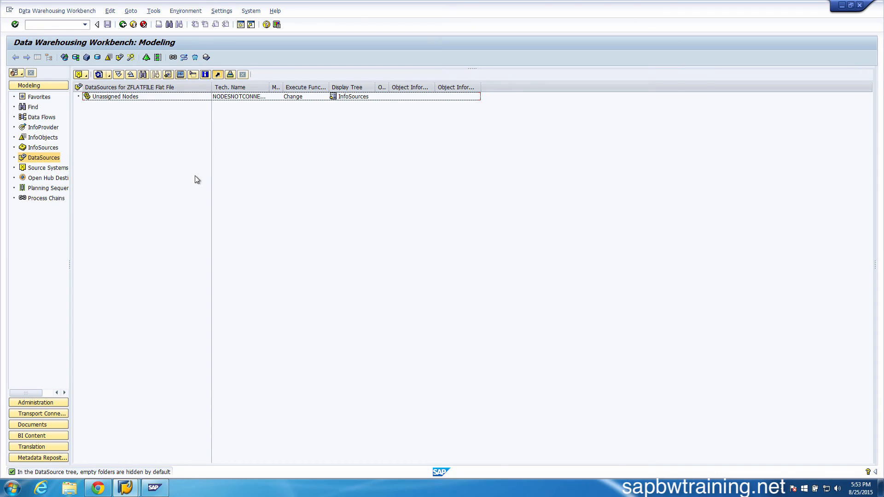
mouse_move(132, 147)
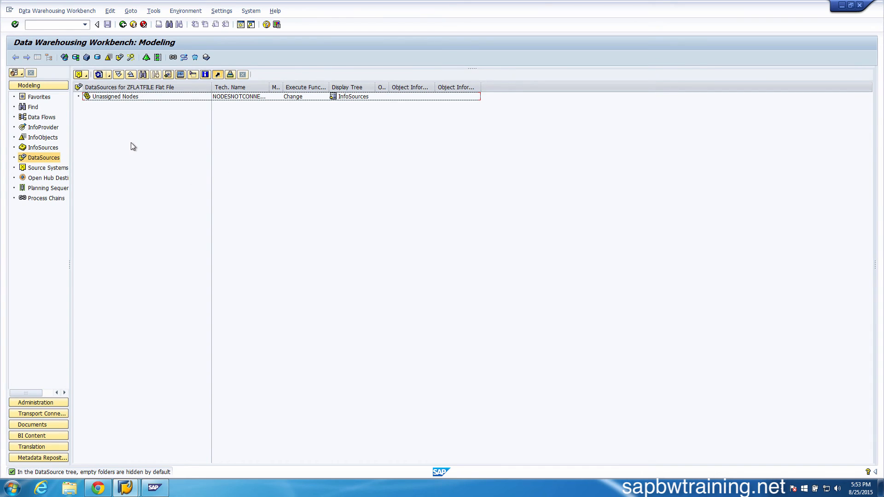
mouse_move(126, 131)
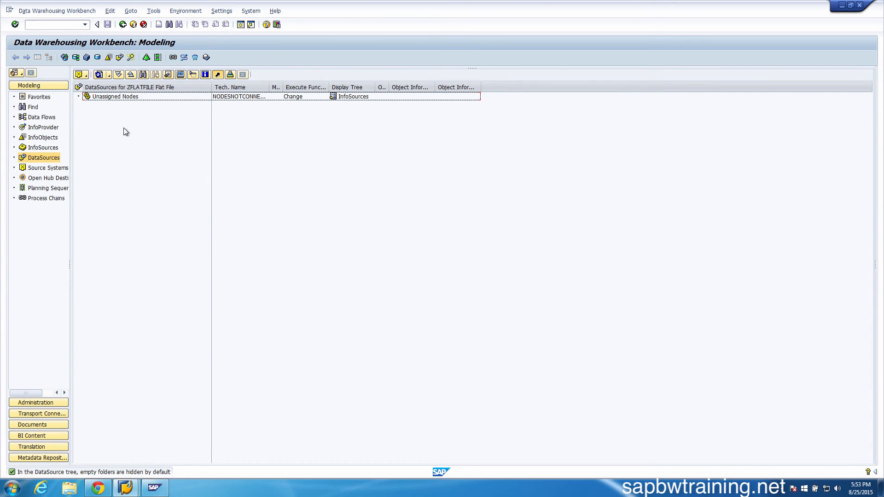
mouse_move(117, 381)
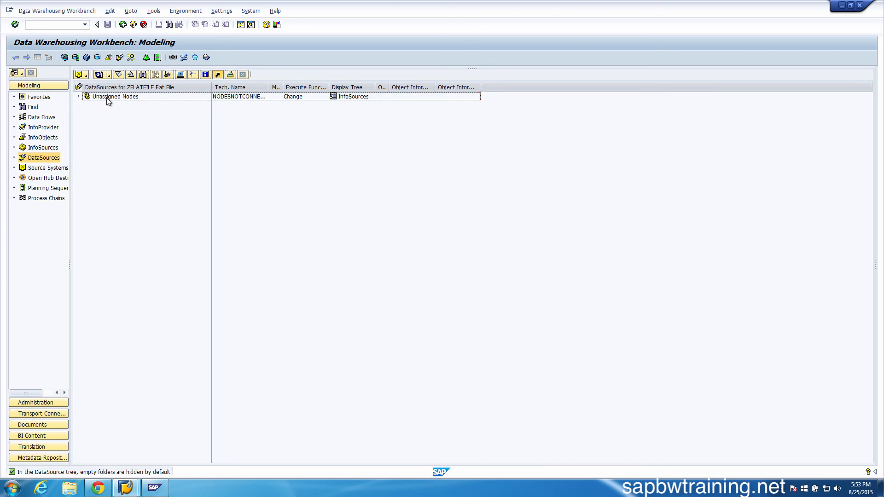
Create DataSource ZBEERDS under Unassigned Nodes with data type Transaction Data
right_click(113, 97)
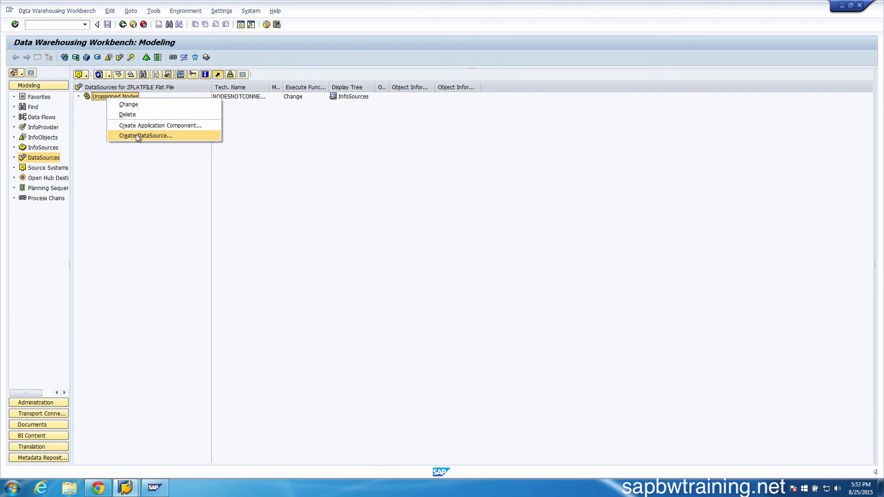
left_click(146, 136)
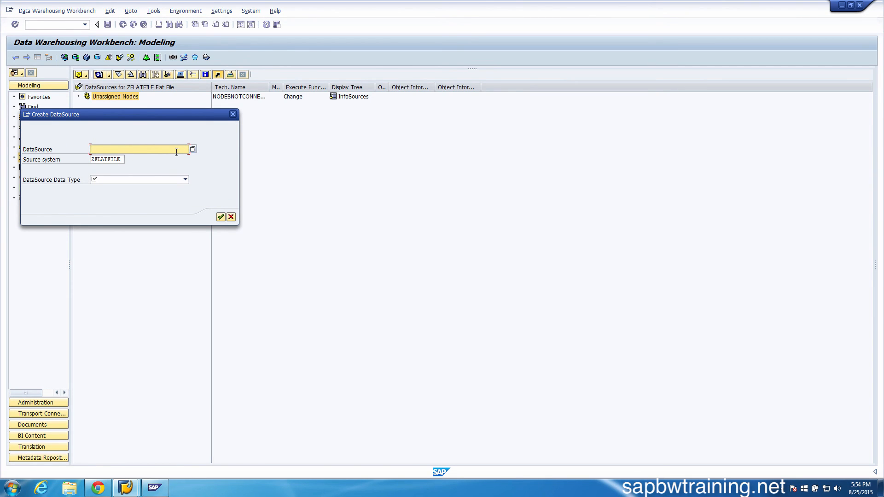
type("zbeerds")
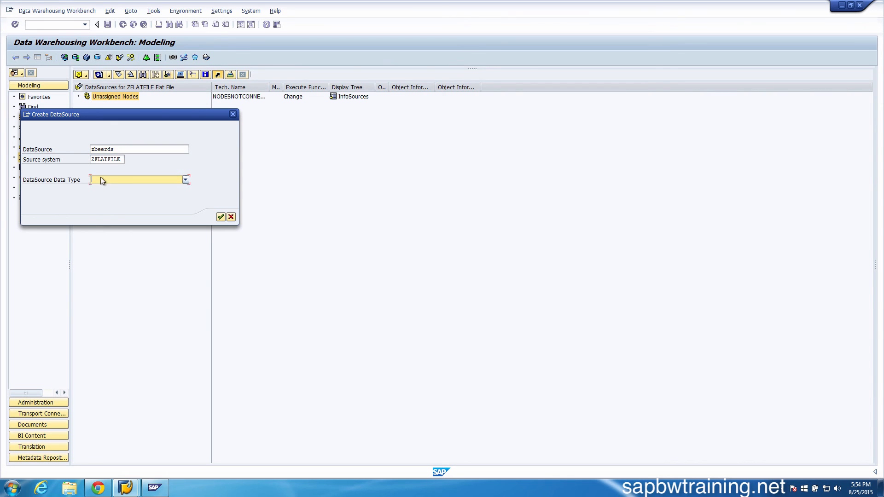
left_click(186, 180)
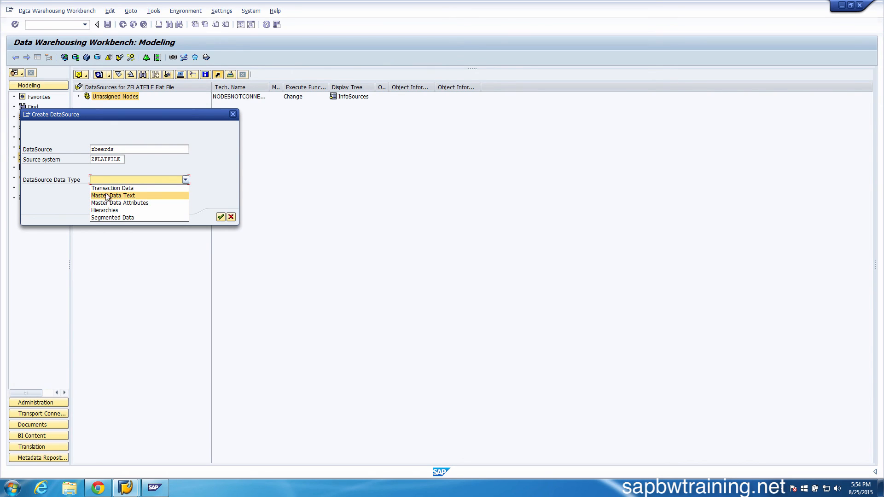
left_click(112, 187)
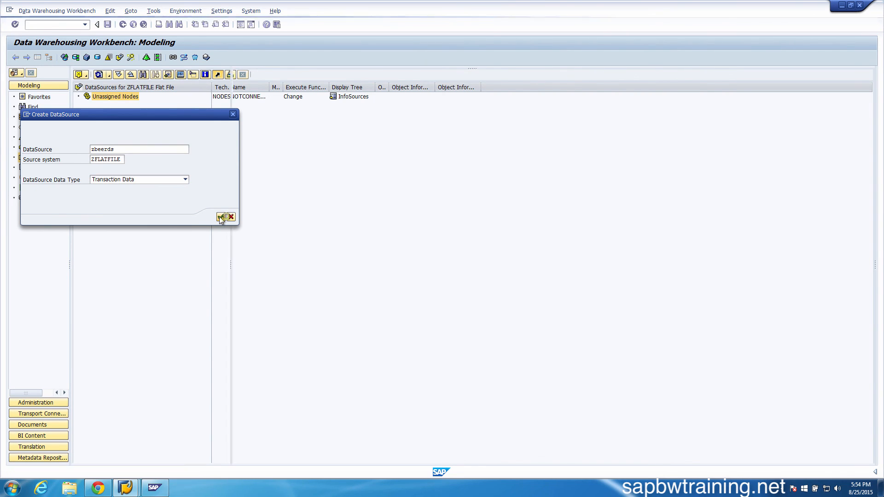
left_click(222, 216)
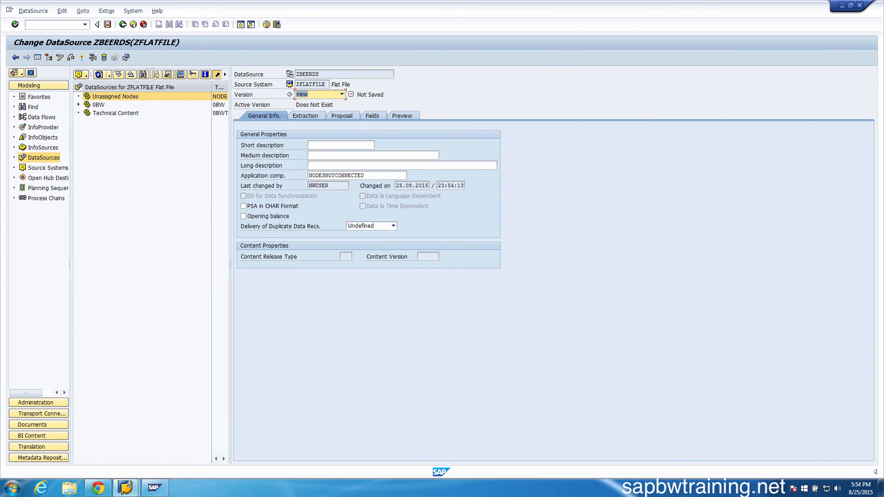
Set extraction file to beer_data.csv from the desktop with 1 header row ignored
left_click(306, 116)
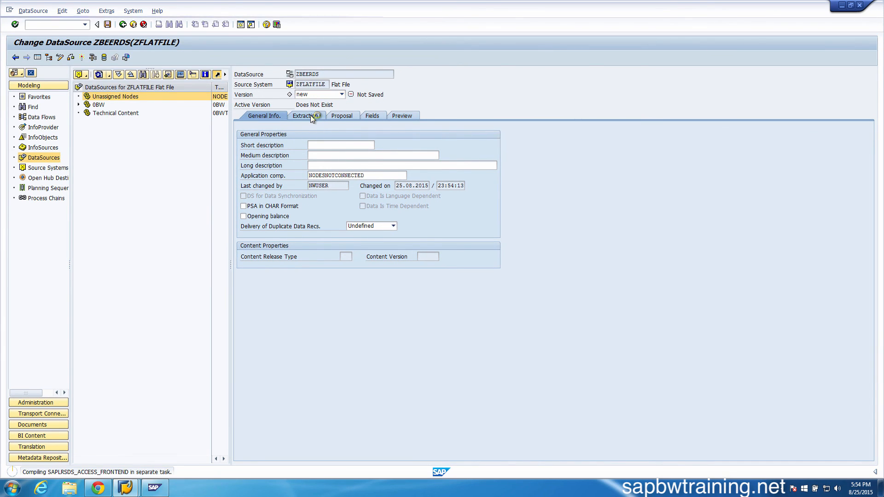
left_click(304, 116)
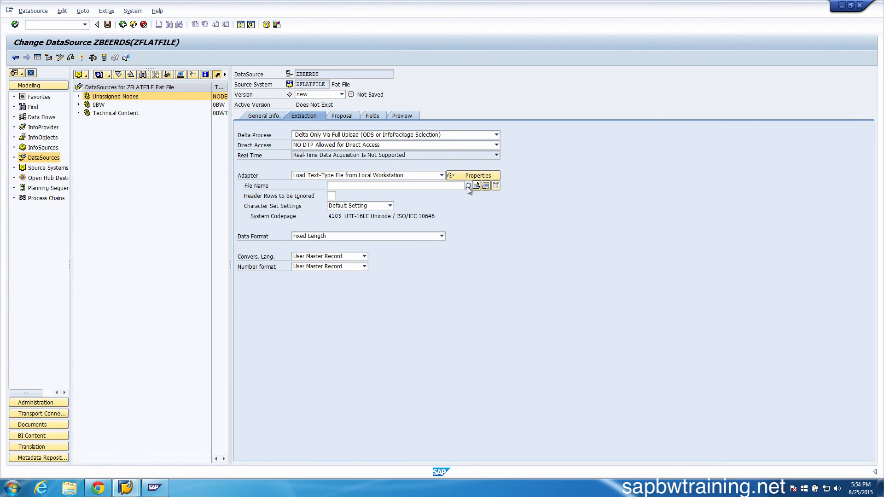
left_click(468, 187)
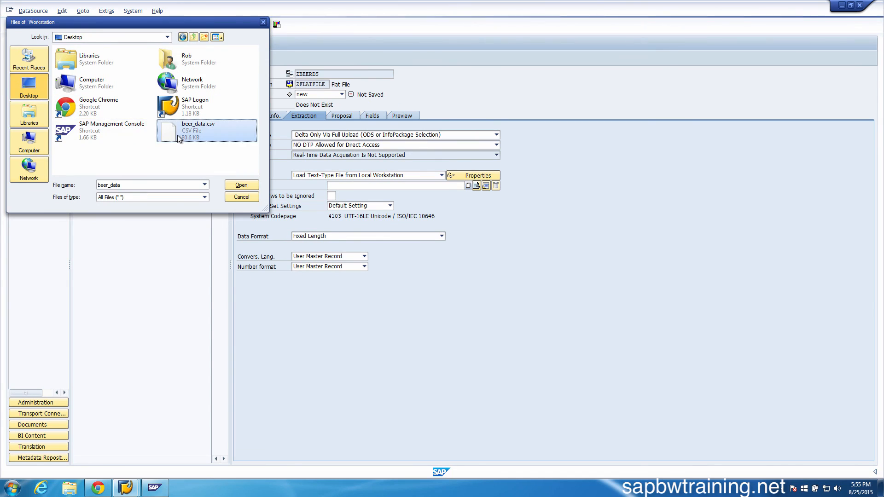
left_click(242, 185)
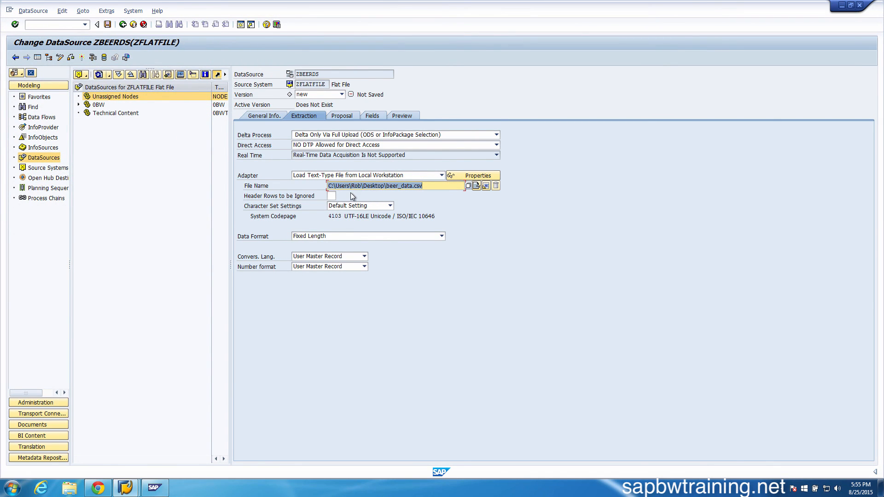
left_click(331, 195)
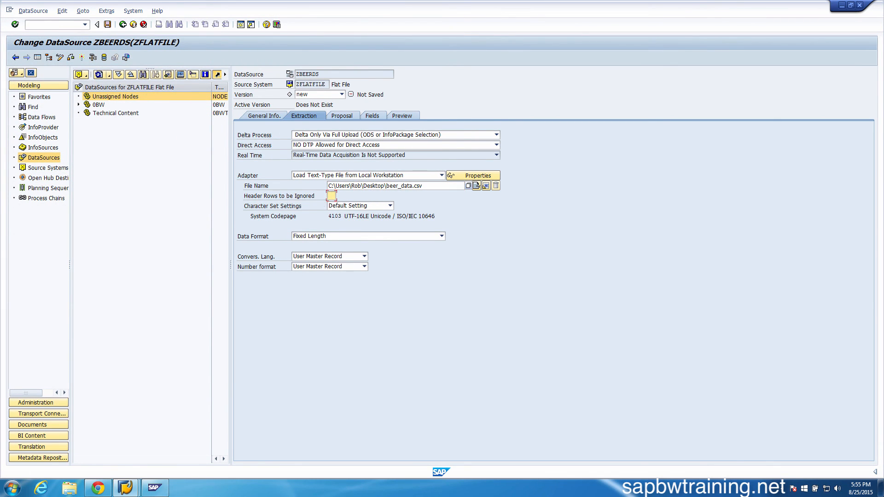
type("1")
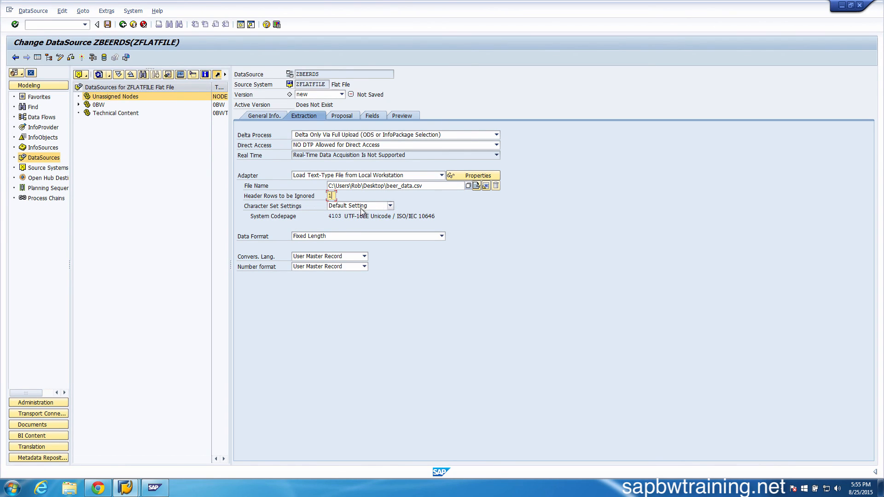
Set the data format to Separated with Separator (CSV)
left_click(441, 235)
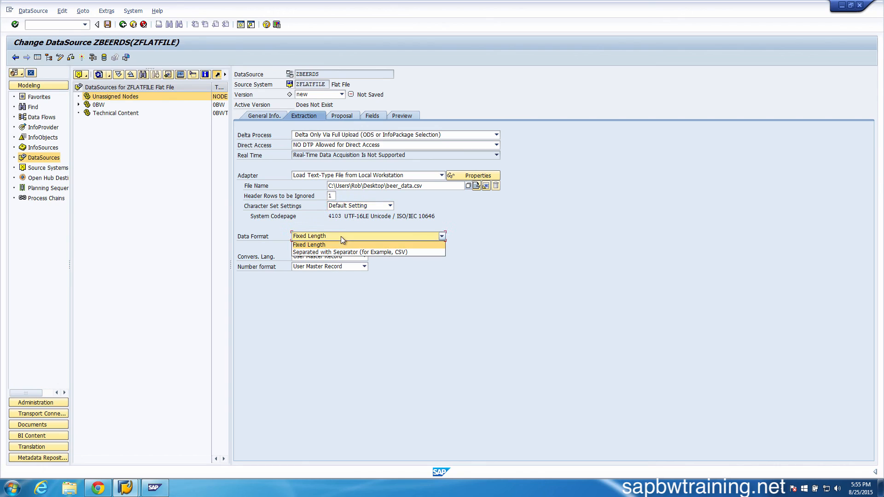
mouse_move(398, 251)
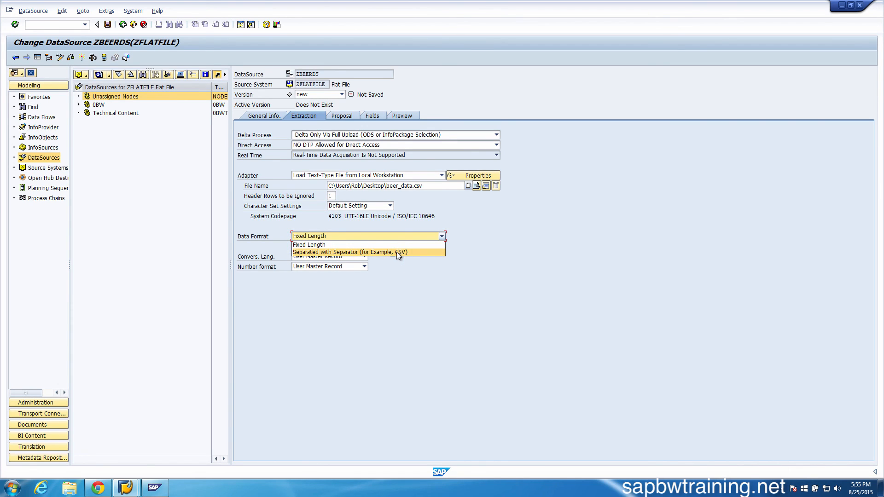
left_click(349, 251)
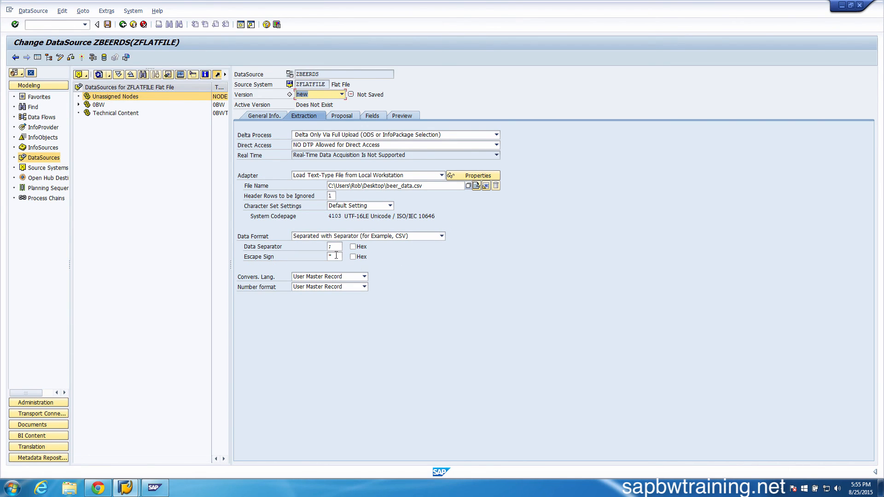
left_click(333, 247)
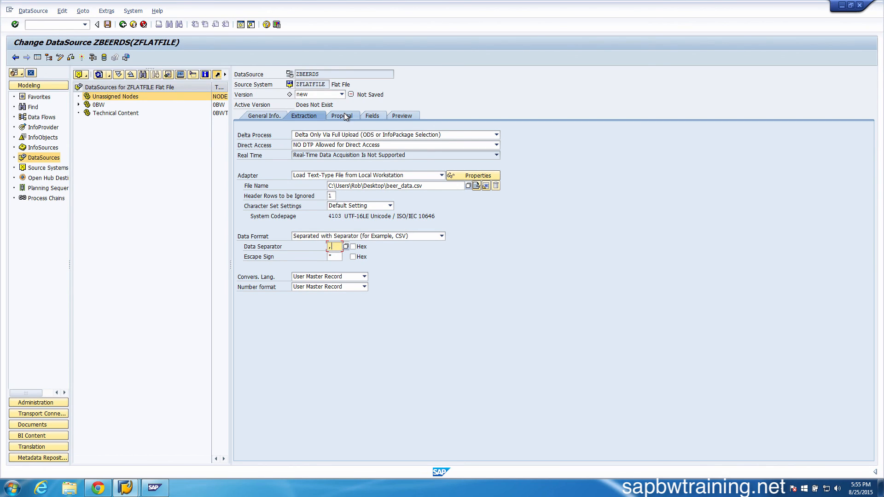
Load example data on the Proposal view, listing eight fields BREWERY through STATE
left_click(343, 116)
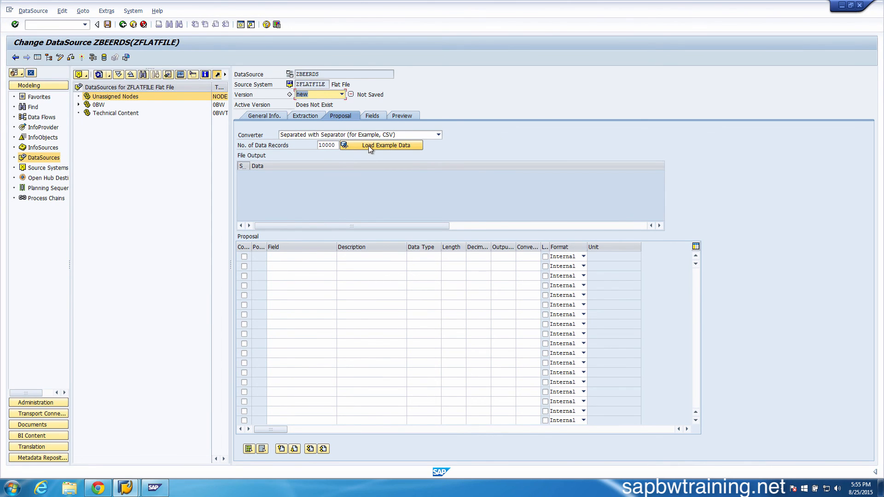
left_click(381, 145)
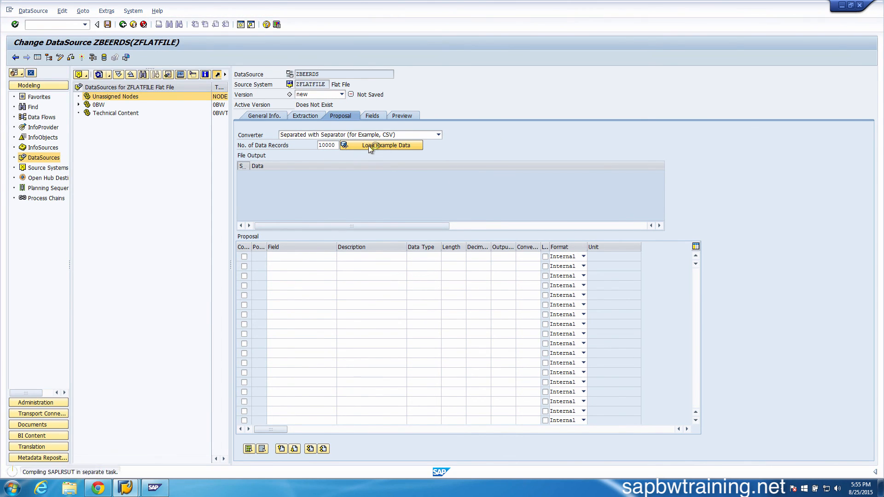
left_click(385, 145)
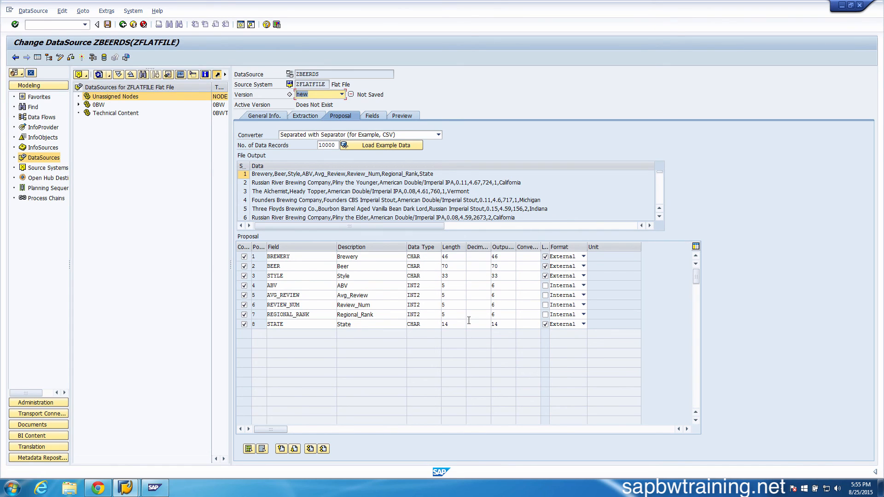
mouse_move(414, 357)
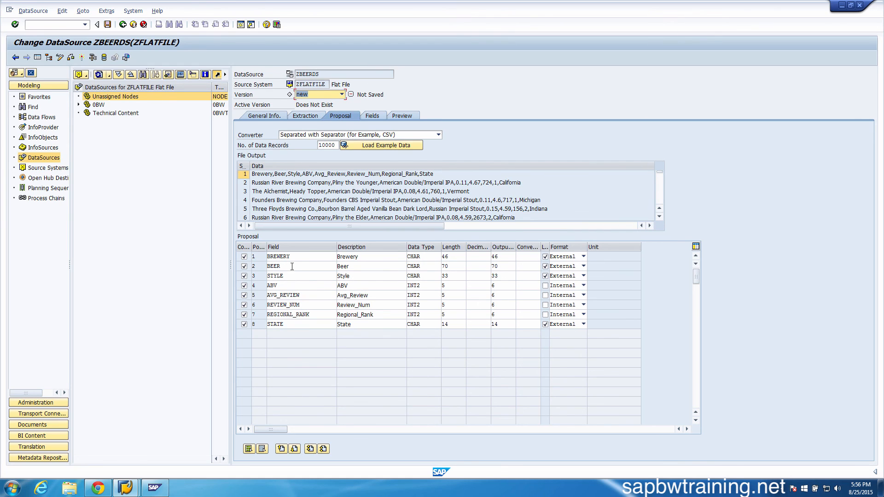
mouse_move(745, 28)
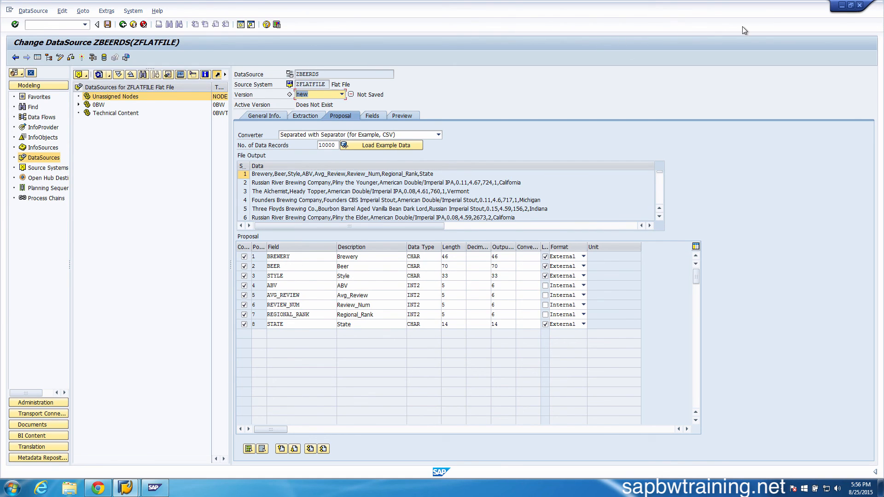